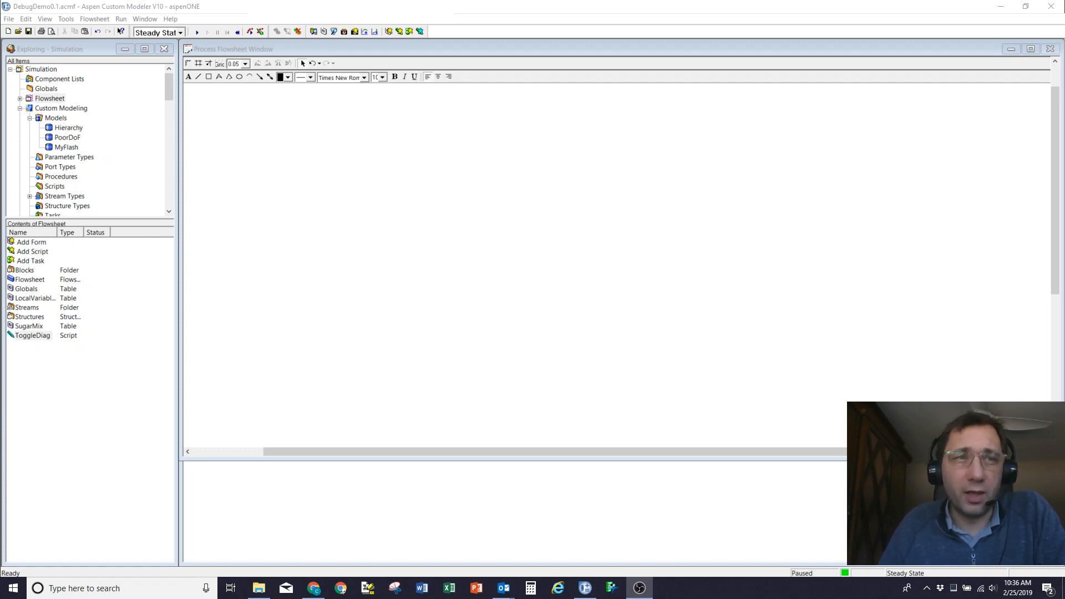
pyautogui.moveTo(265, 294)
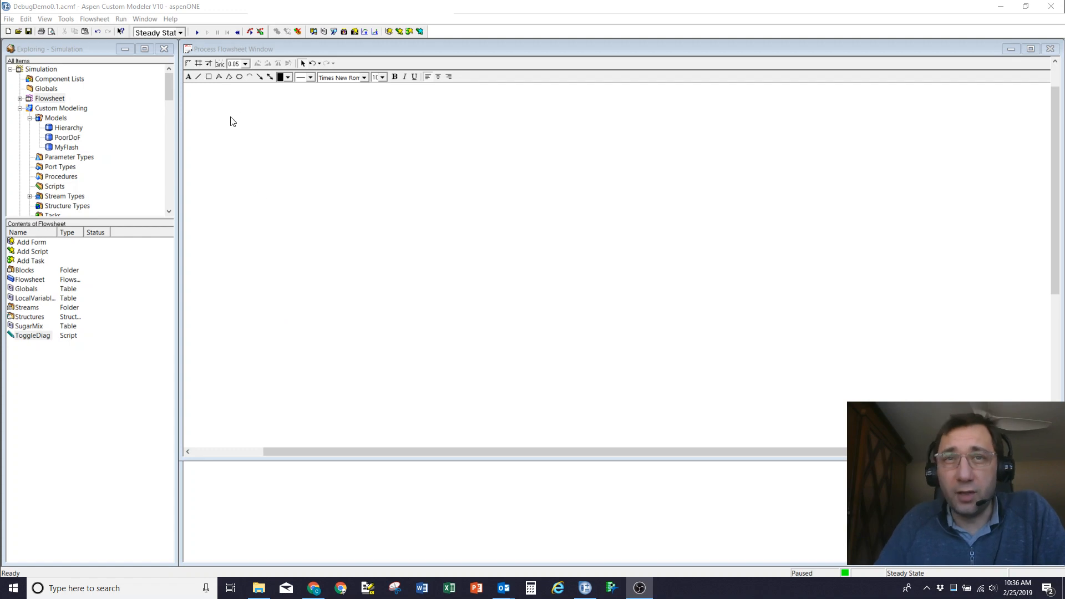
# - Open the PoorDoF model from Custom Modeling > Models, placing block bob on the flowsheet
pyautogui.click(67, 137)
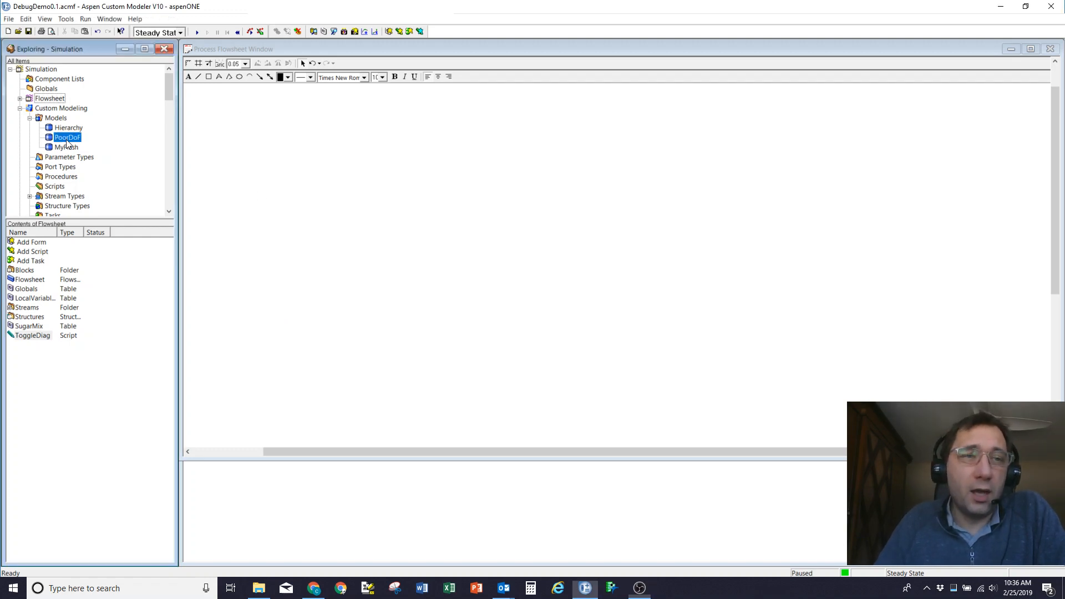
pyautogui.doubleClick(67, 137)
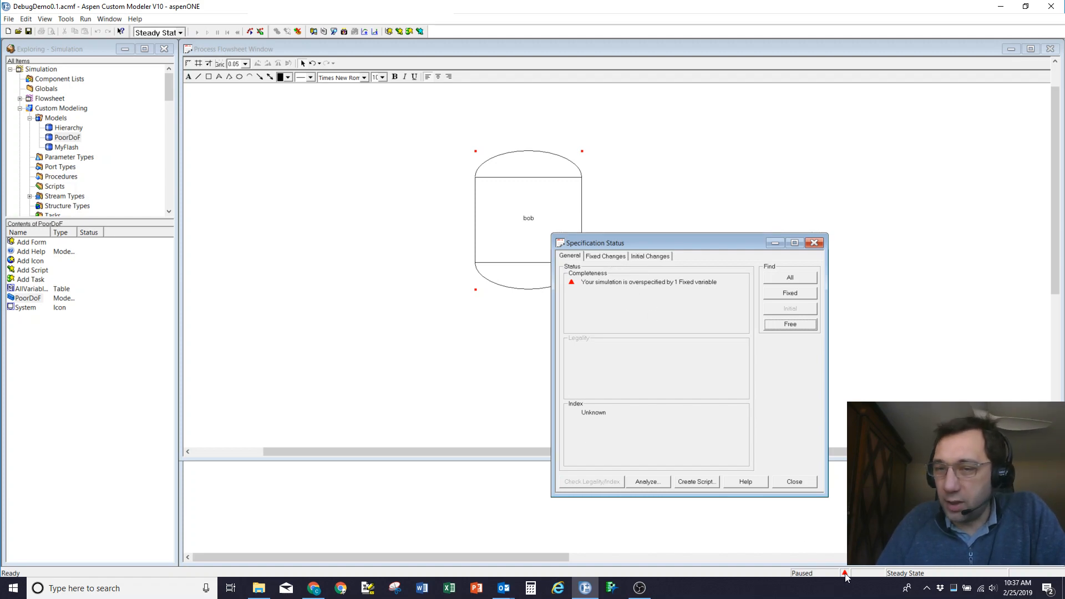
pyautogui.moveTo(66, 19)
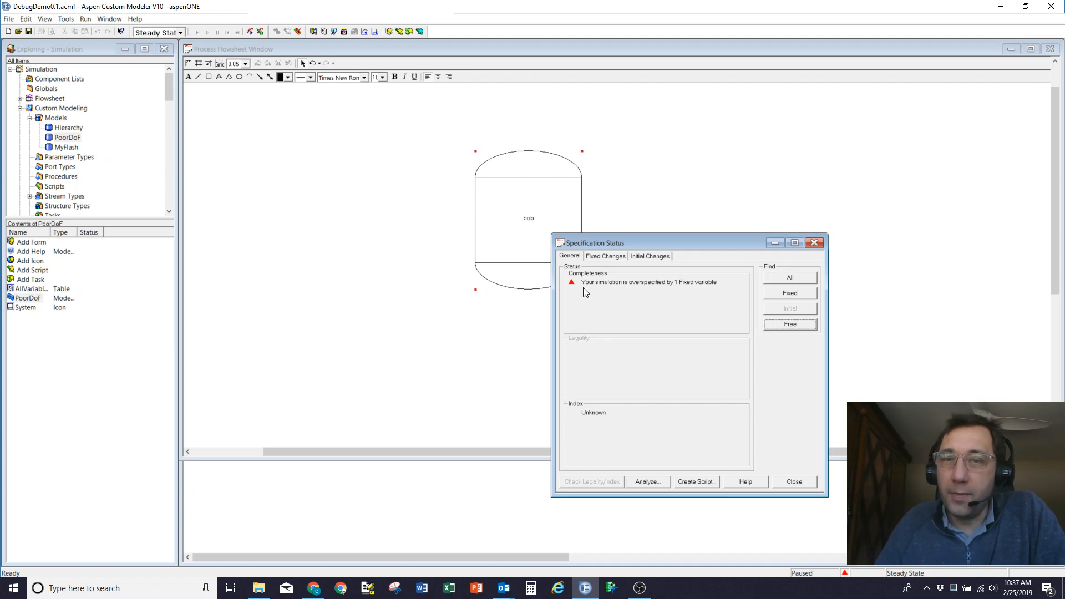
pyautogui.moveTo(600, 278)
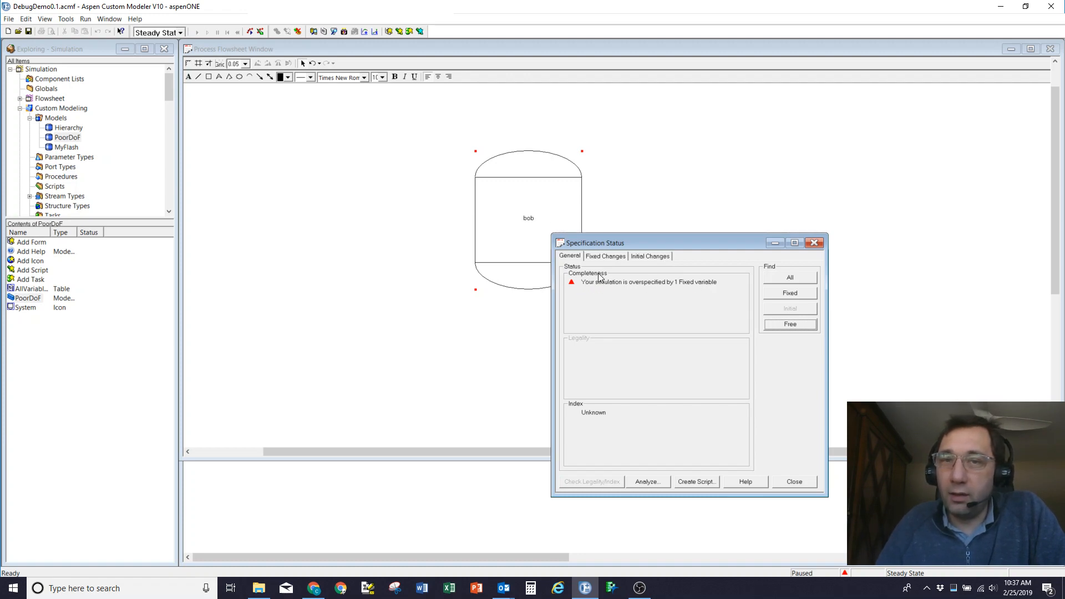
# - Review Fixed Changes, analyze the specification to find bob.A suggested as Free, and open PoorDoF code
pyautogui.click(604, 256)
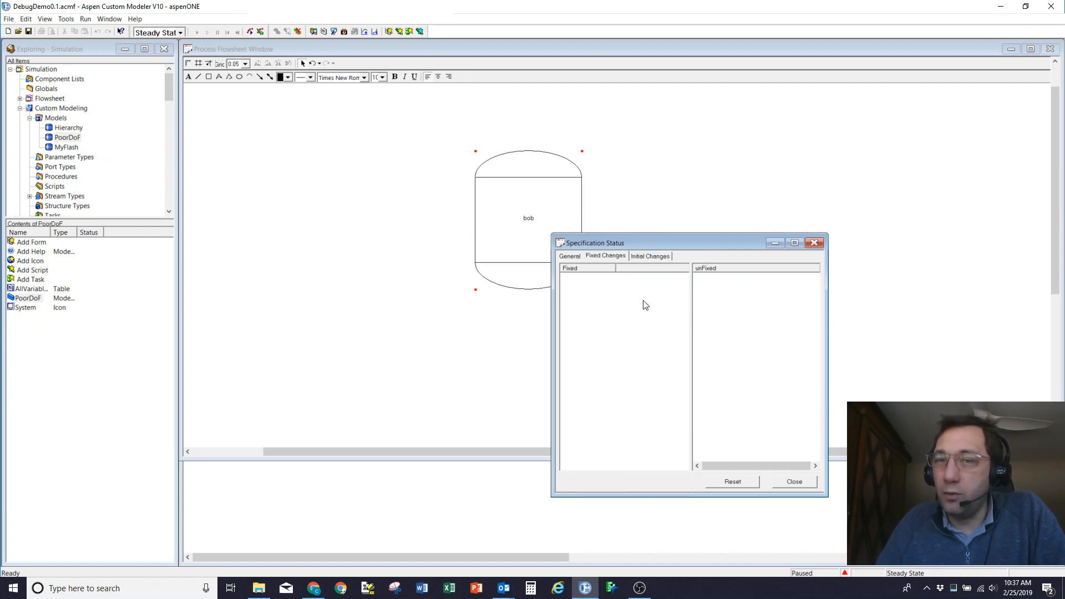
pyautogui.moveTo(721, 312)
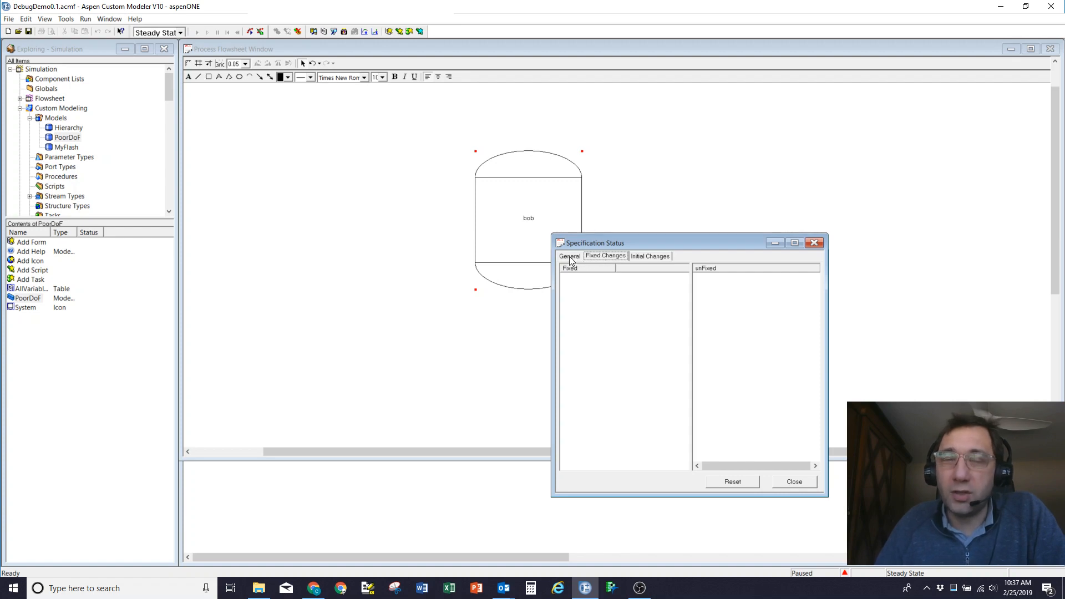
pyautogui.click(570, 257)
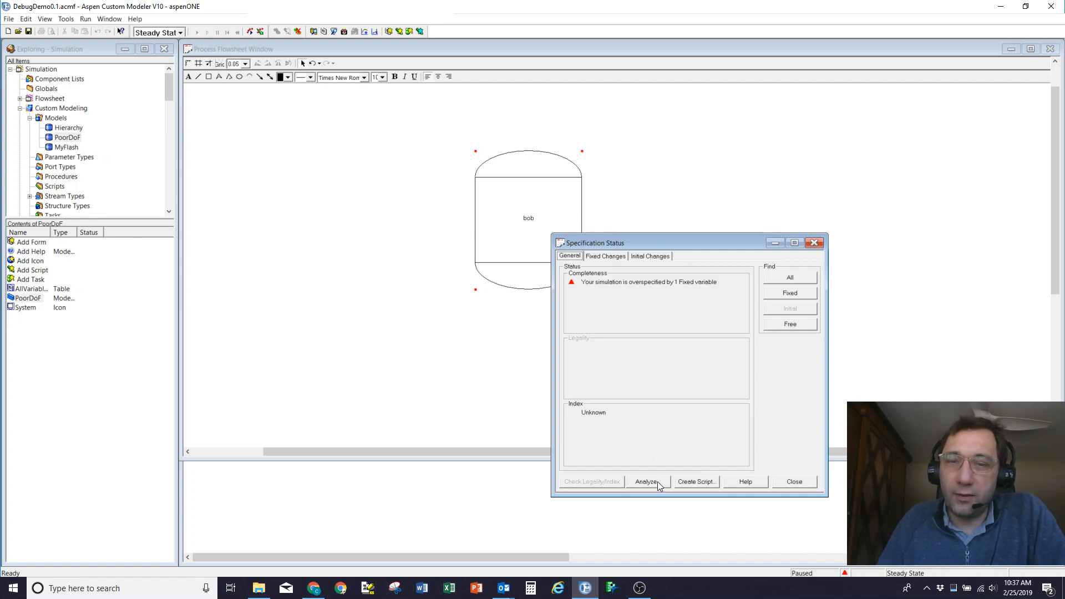
pyautogui.click(645, 481)
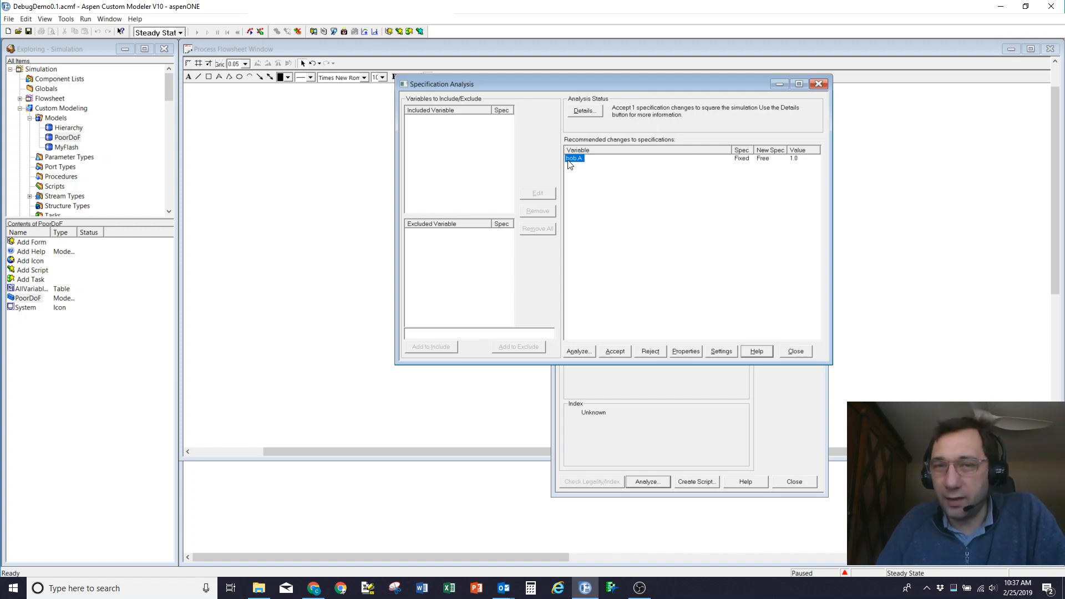
pyautogui.click(650, 351)
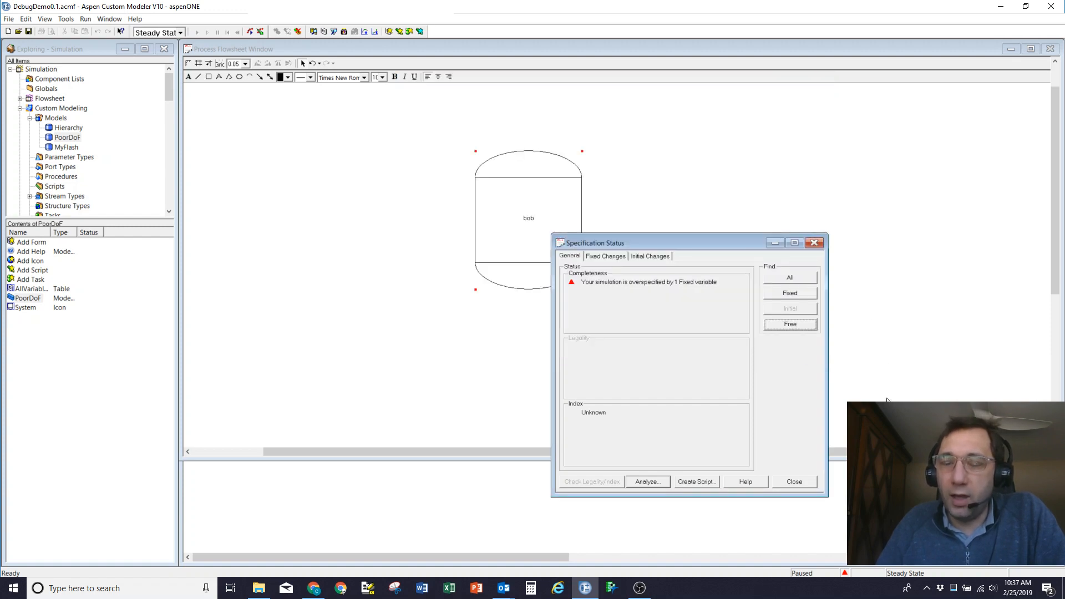
pyautogui.click(793, 481)
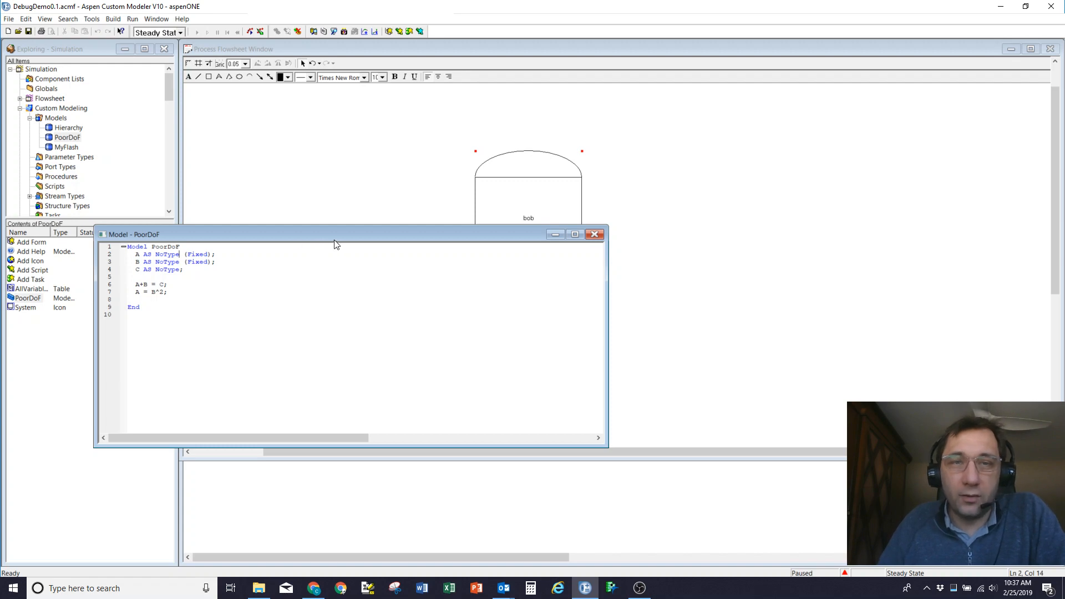
pyautogui.moveTo(638, 179)
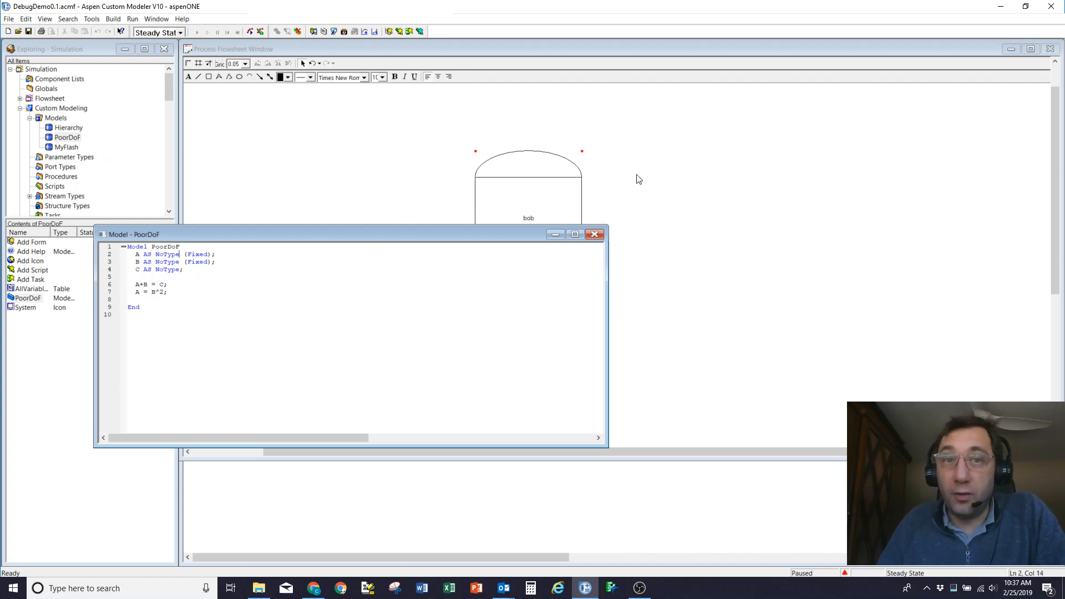
pyautogui.moveTo(805, 578)
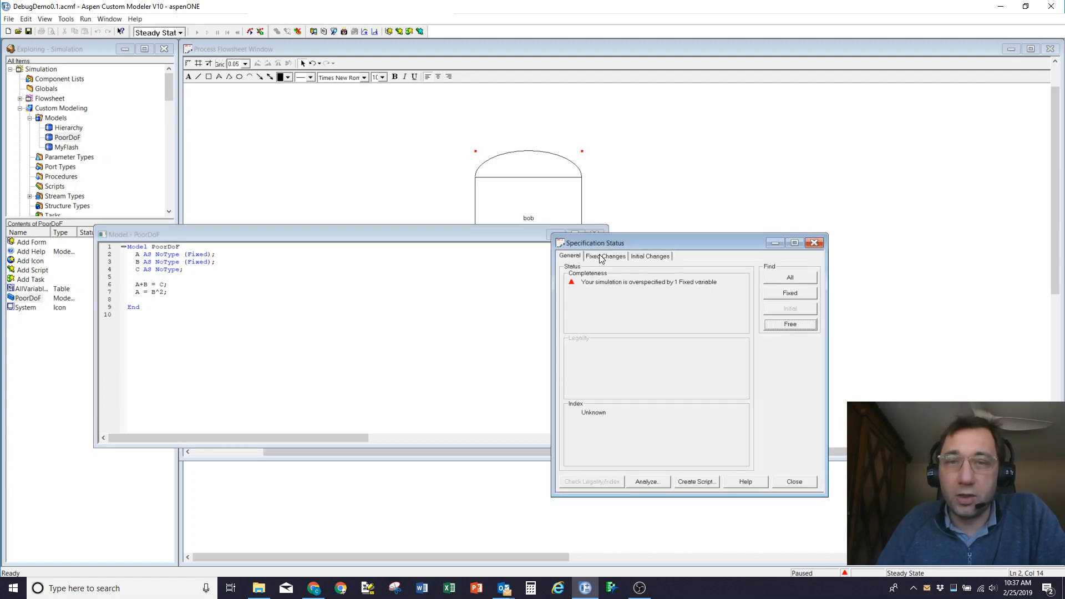
# - Rerun the specification analysis and accept freeing bob.A, then close Specification Status
pyautogui.click(645, 481)
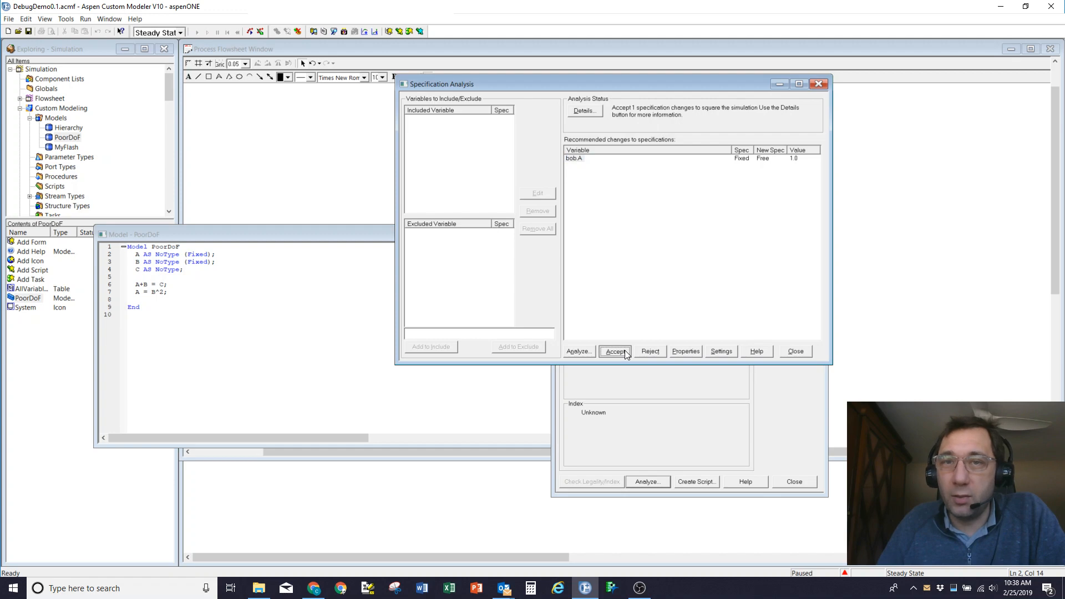
pyautogui.click(614, 351)
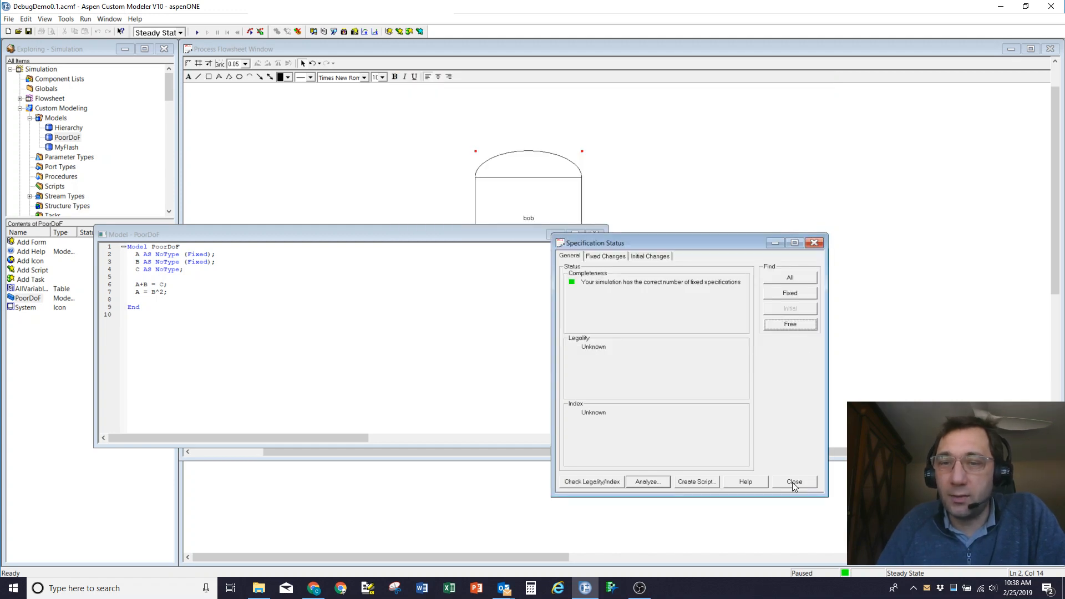
pyautogui.click(793, 482)
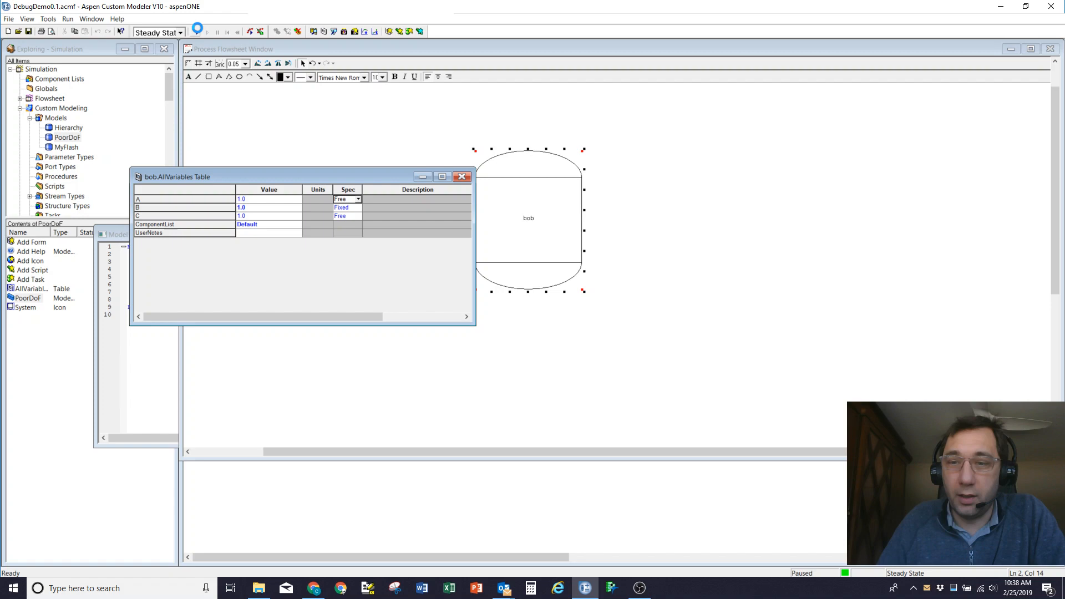
# - Run the steady-state simulation and confirm bob.A appears unfixed under Fixed Changes
pyautogui.click(196, 31)
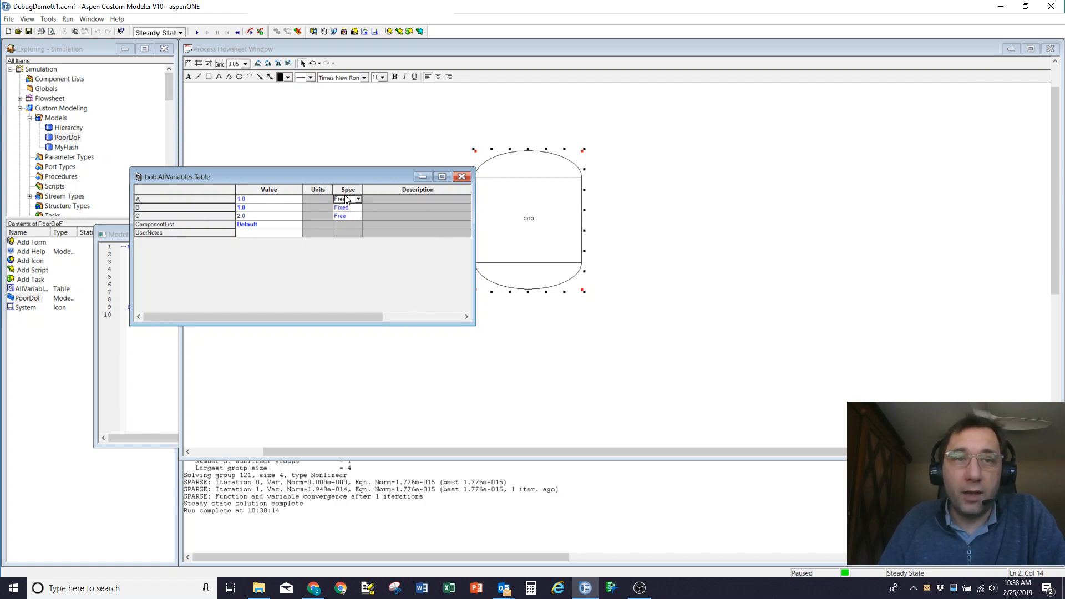
pyautogui.rightClick(347, 199)
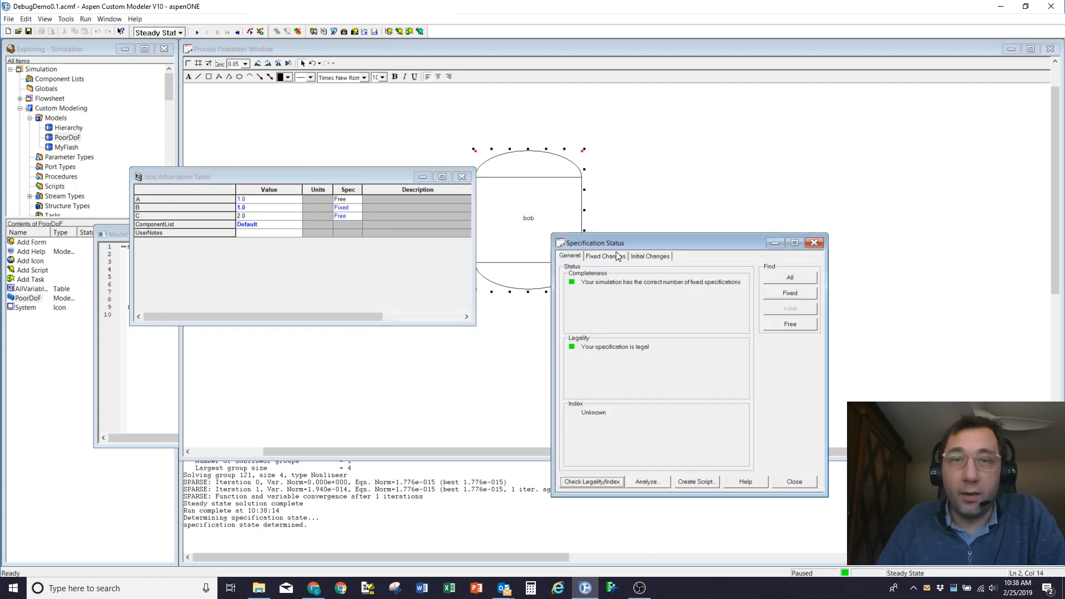
pyautogui.click(604, 256)
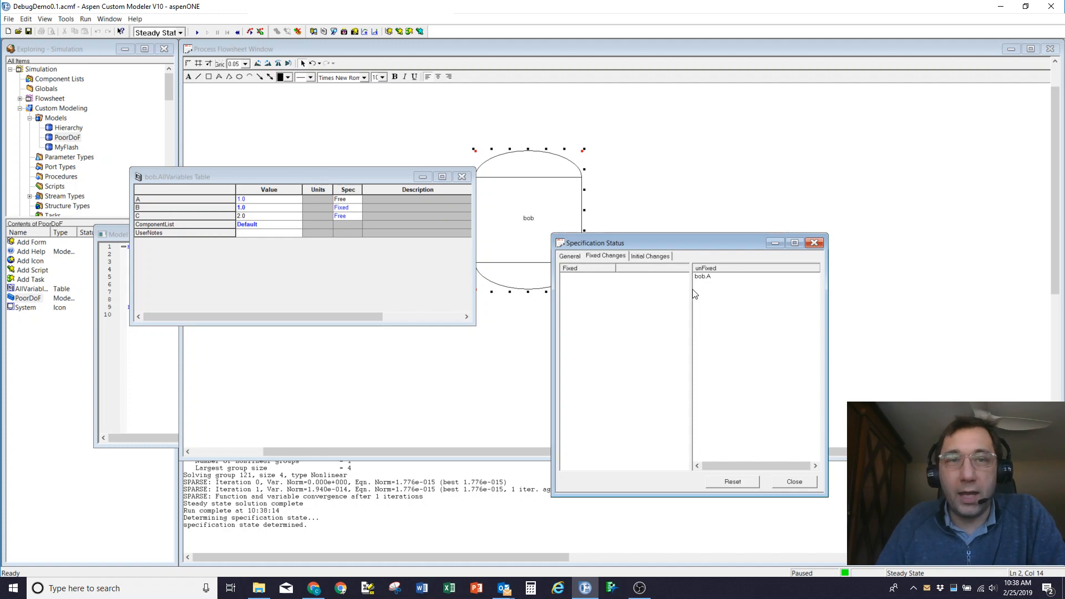
pyautogui.moveTo(285, 261)
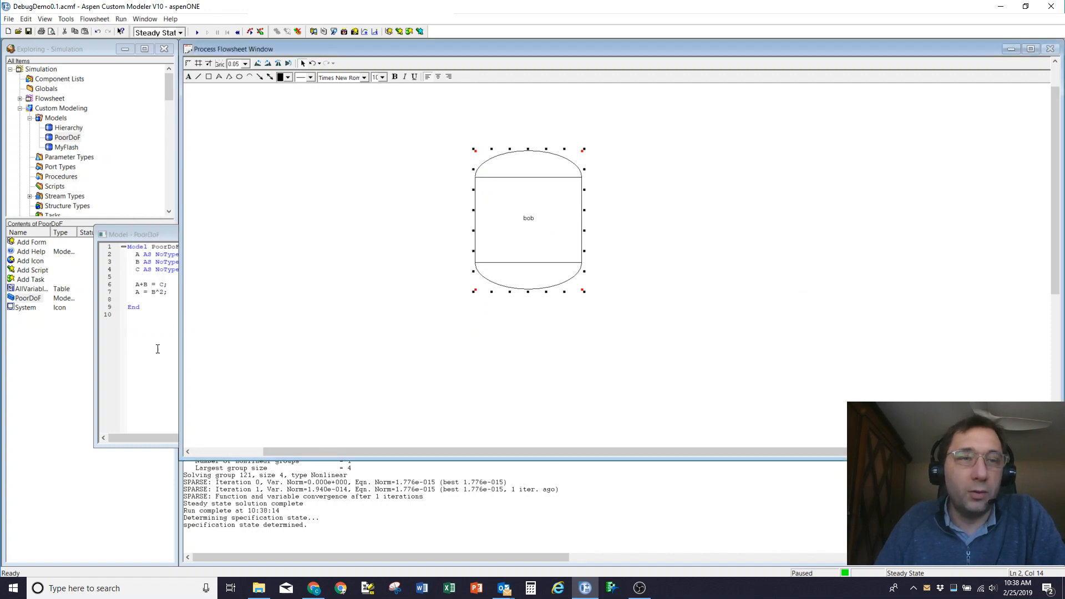
# - Delete '(Fixed)' after A in PoorDoF code, check bob's variable table, then close table and editor
pyautogui.write('(Fixed);')
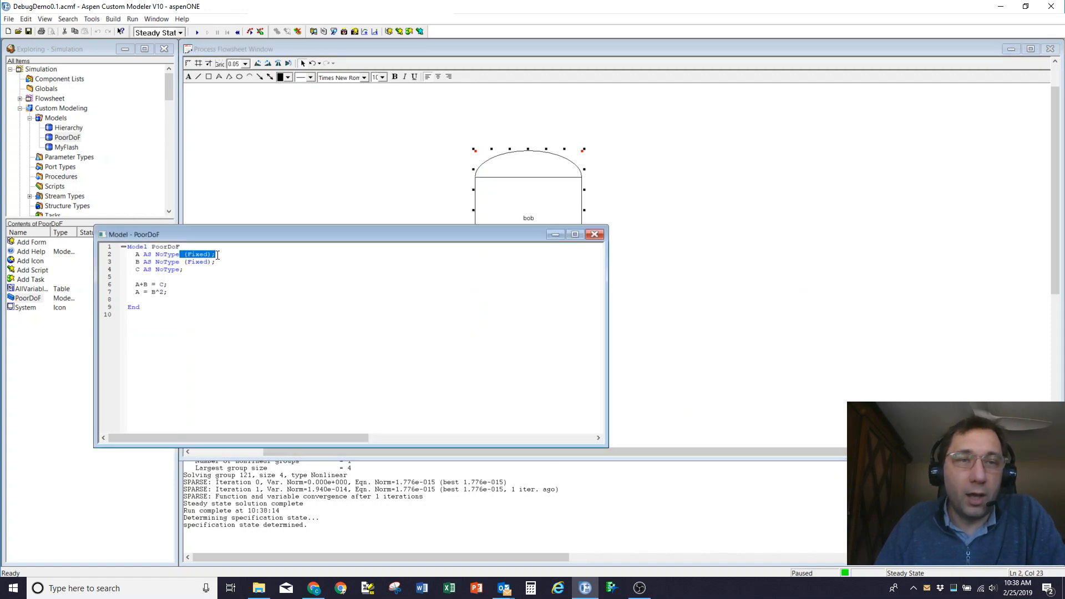
pyautogui.press('Delete')
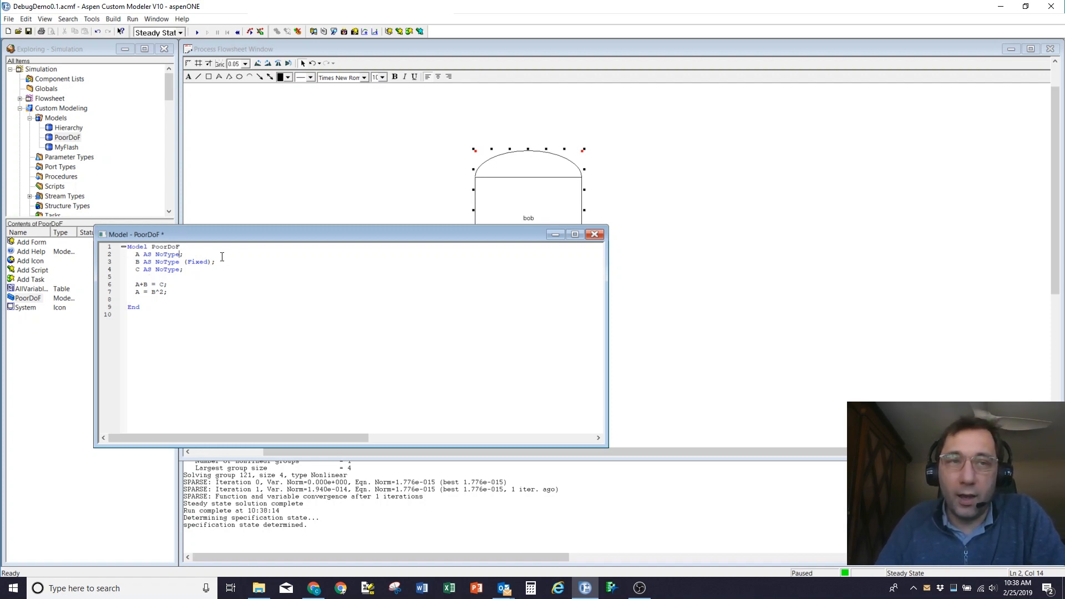
pyautogui.moveTo(227, 260)
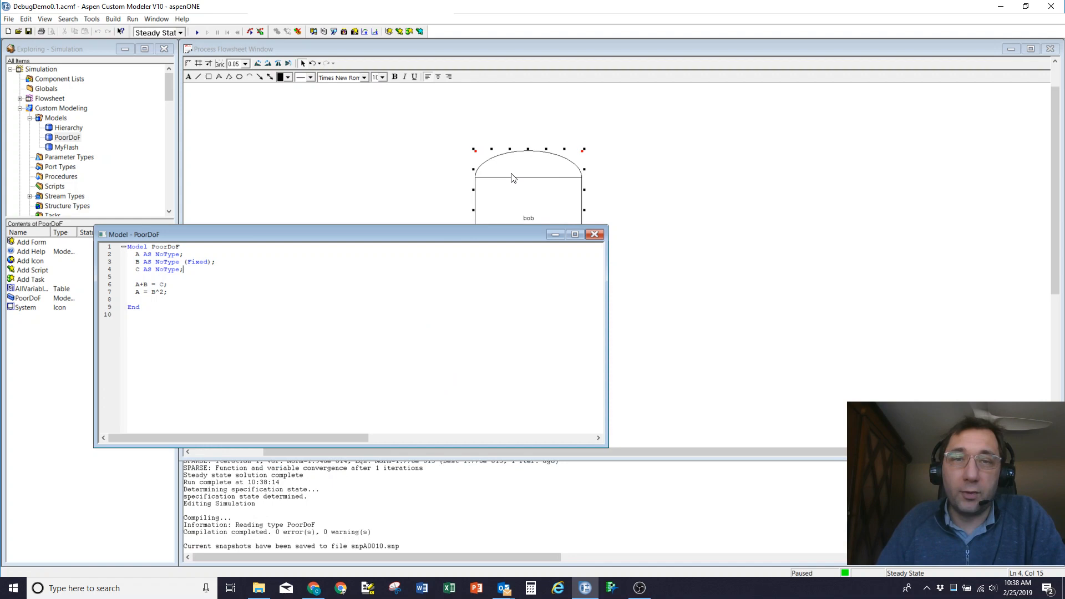
pyautogui.rightClick(373, 235)
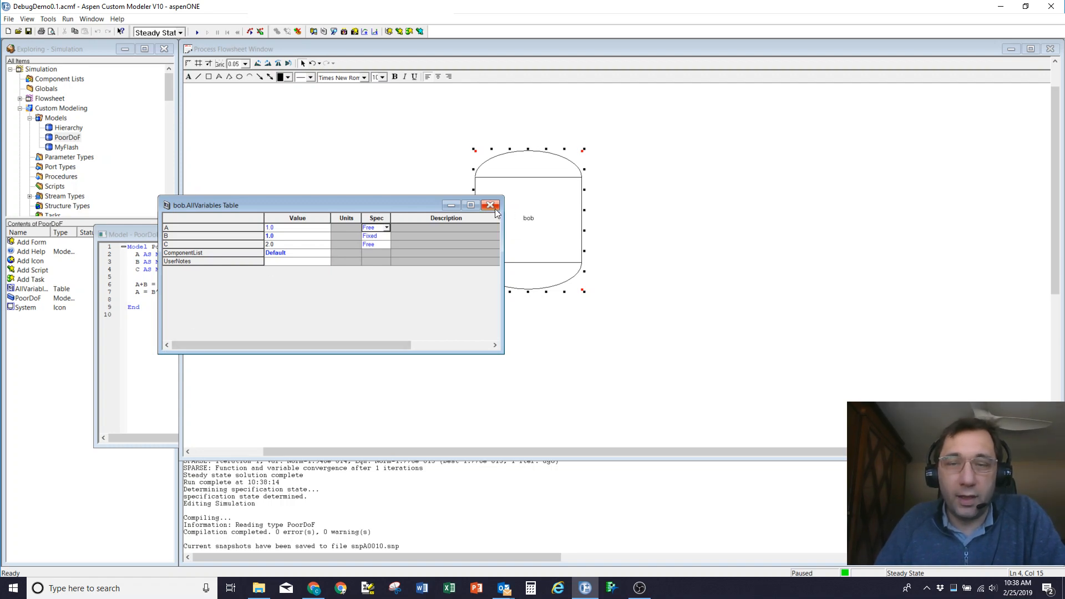
pyautogui.click(490, 205)
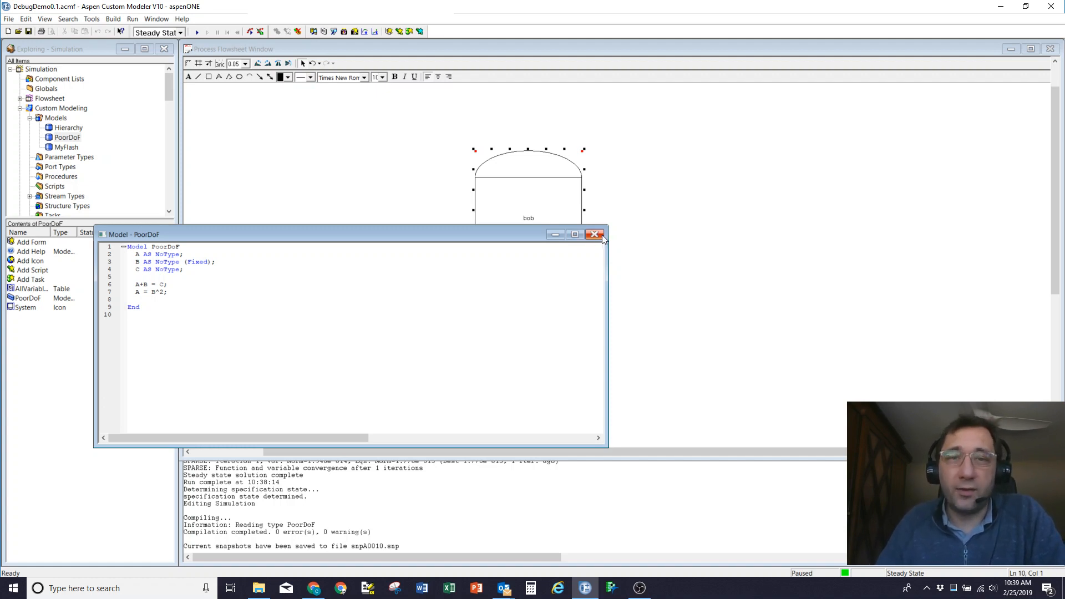
pyautogui.click(594, 234)
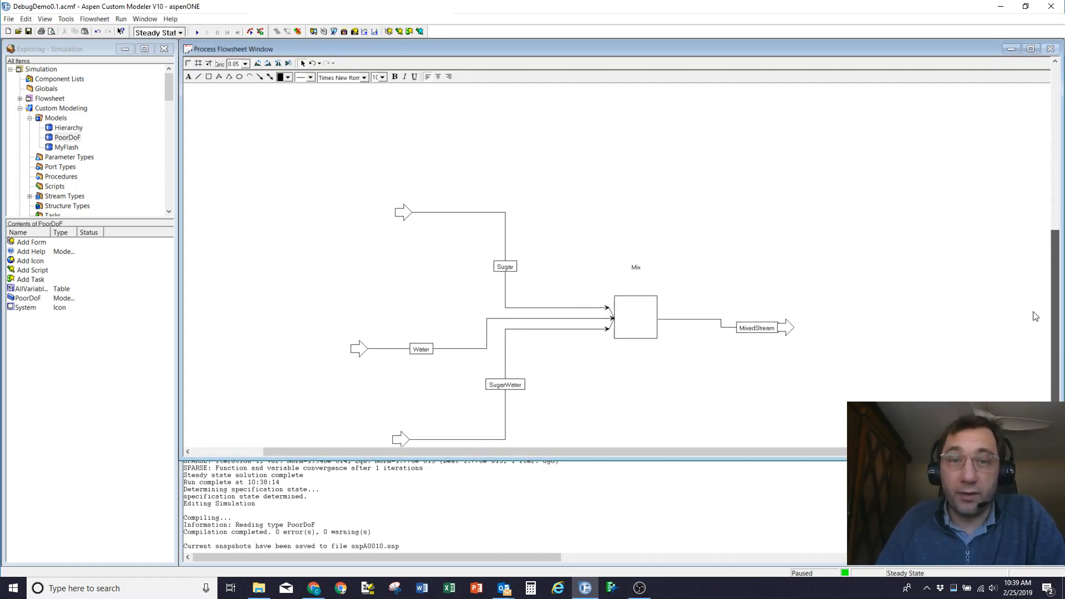
# - Scroll to the Mix block and show the main Flowsheet contents in the Exploring tree
pyautogui.scroll(-3)
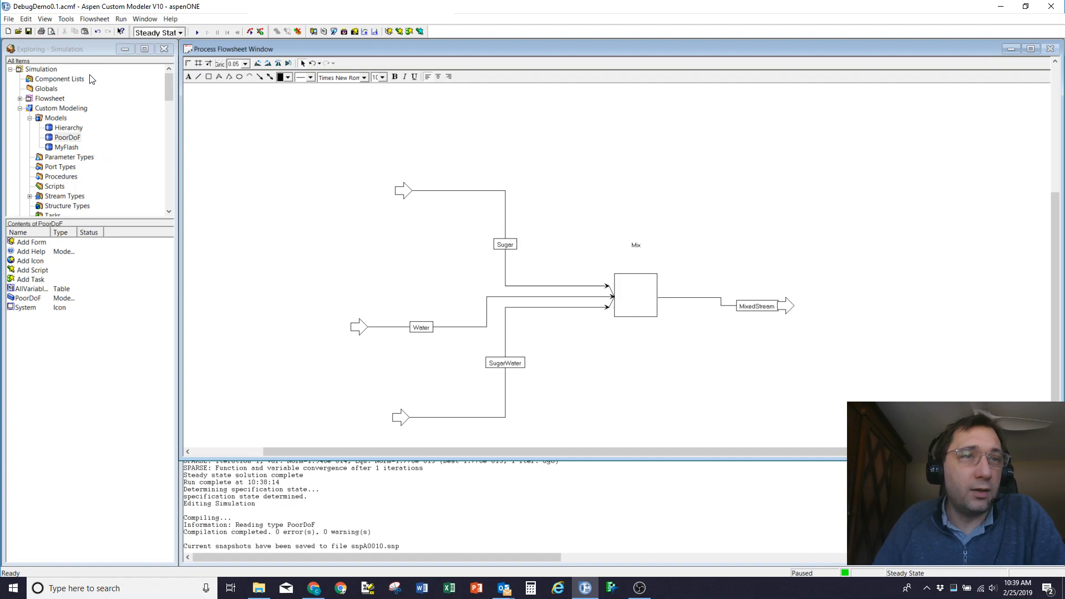
pyautogui.click(50, 98)
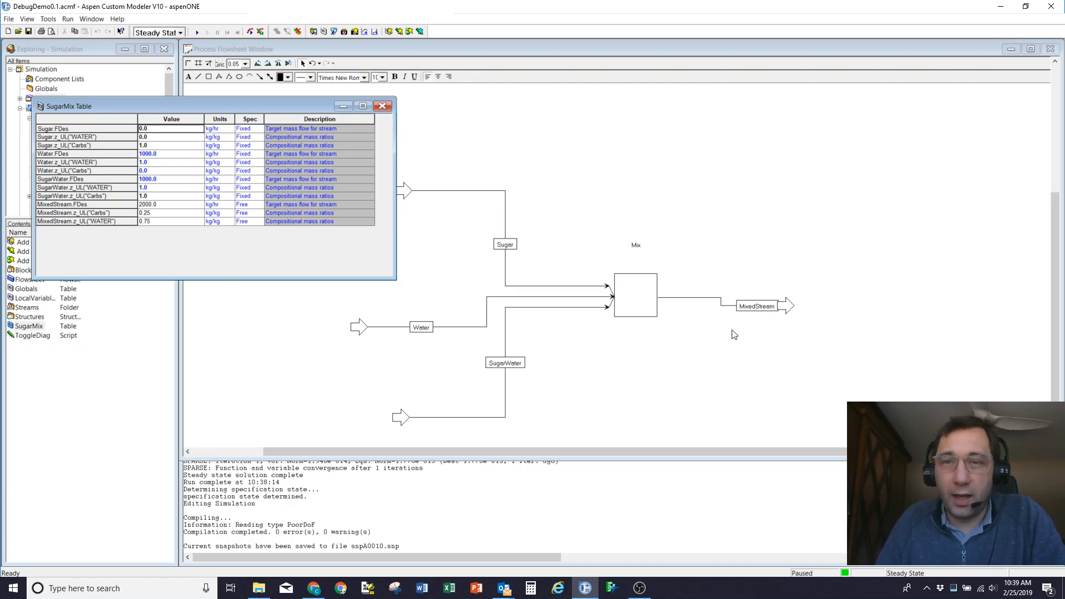
pyautogui.moveTo(791, 312)
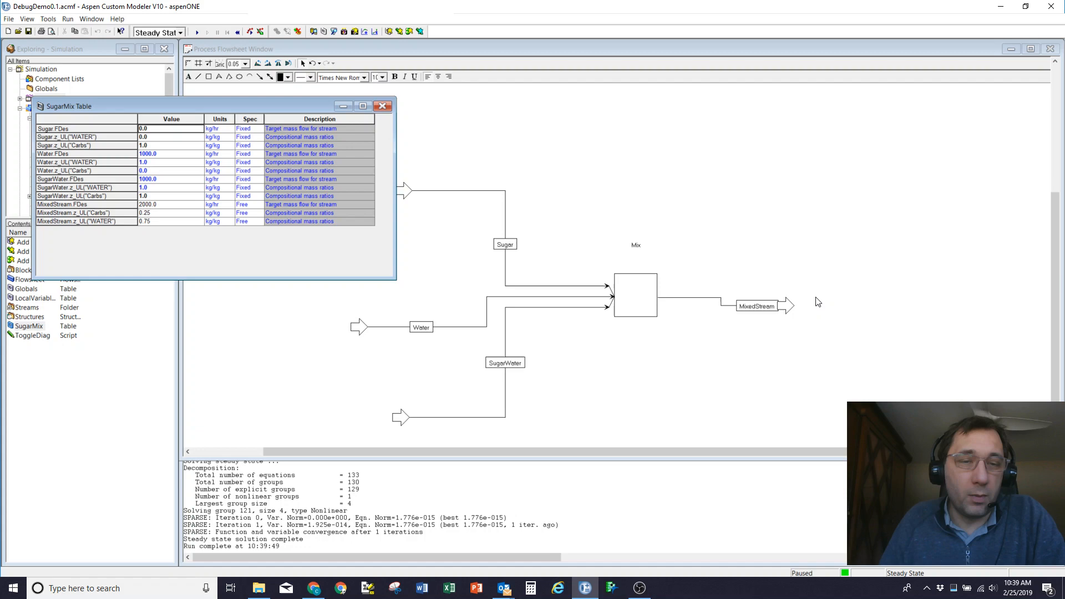
pyautogui.moveTo(365, 384)
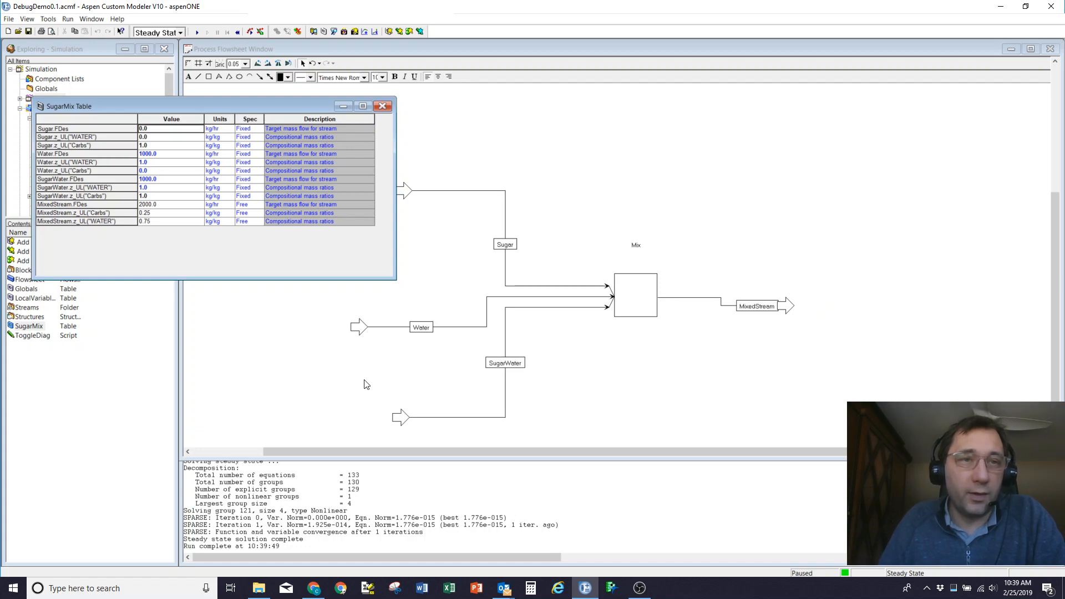
pyautogui.moveTo(391, 535)
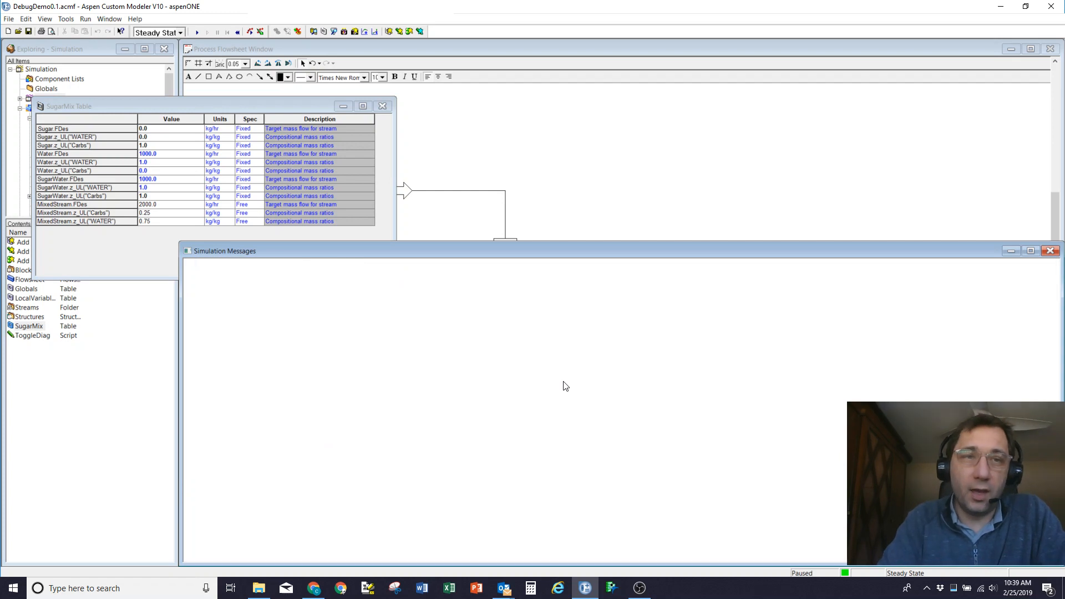
pyautogui.moveTo(380, 275)
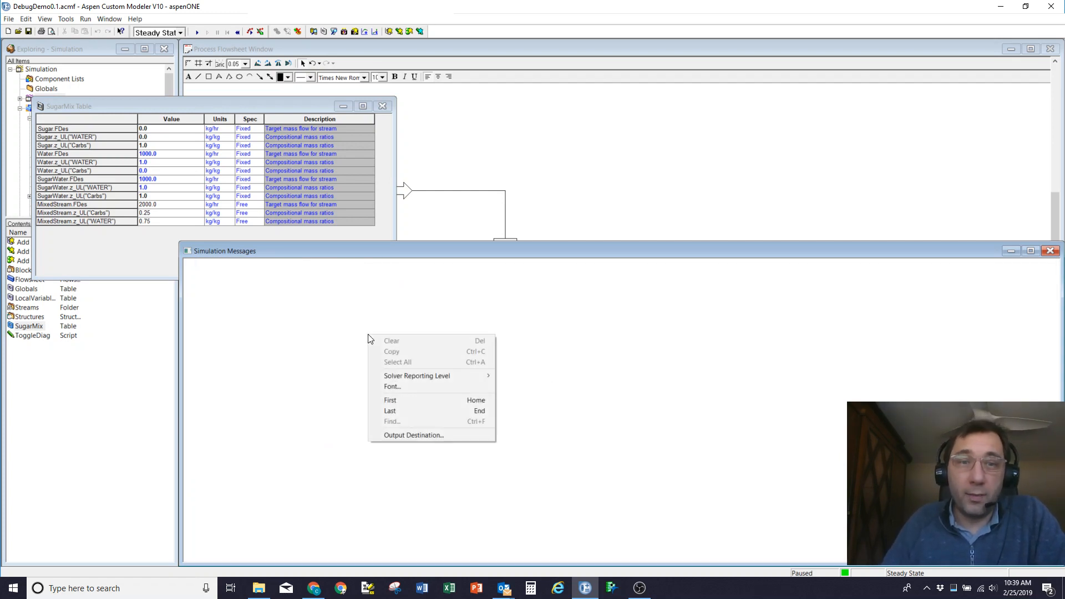
pyautogui.click(413, 435)
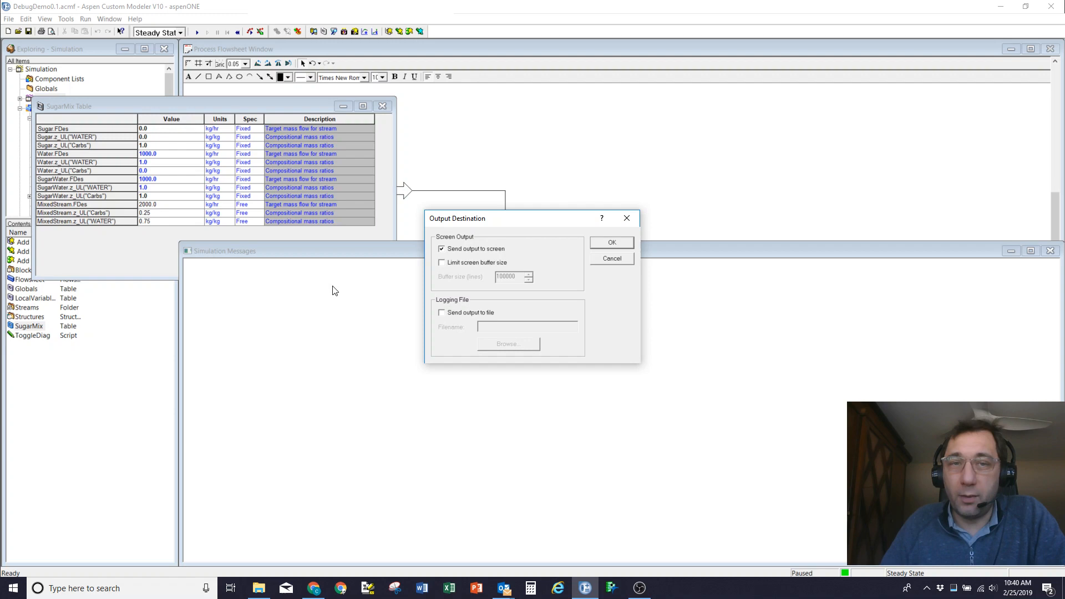
pyautogui.moveTo(456, 265)
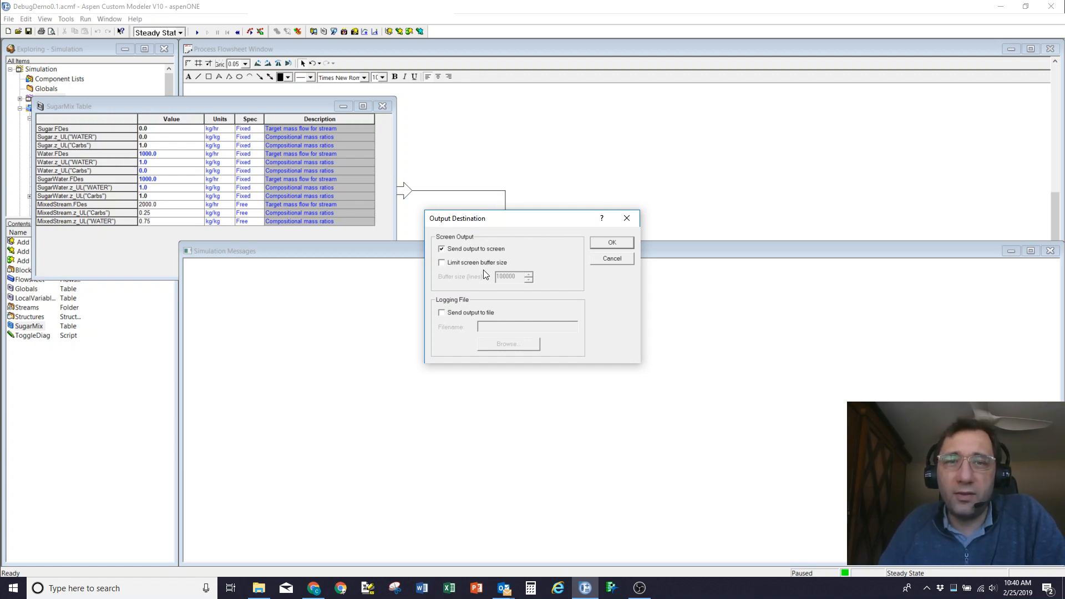
pyautogui.moveTo(471, 265)
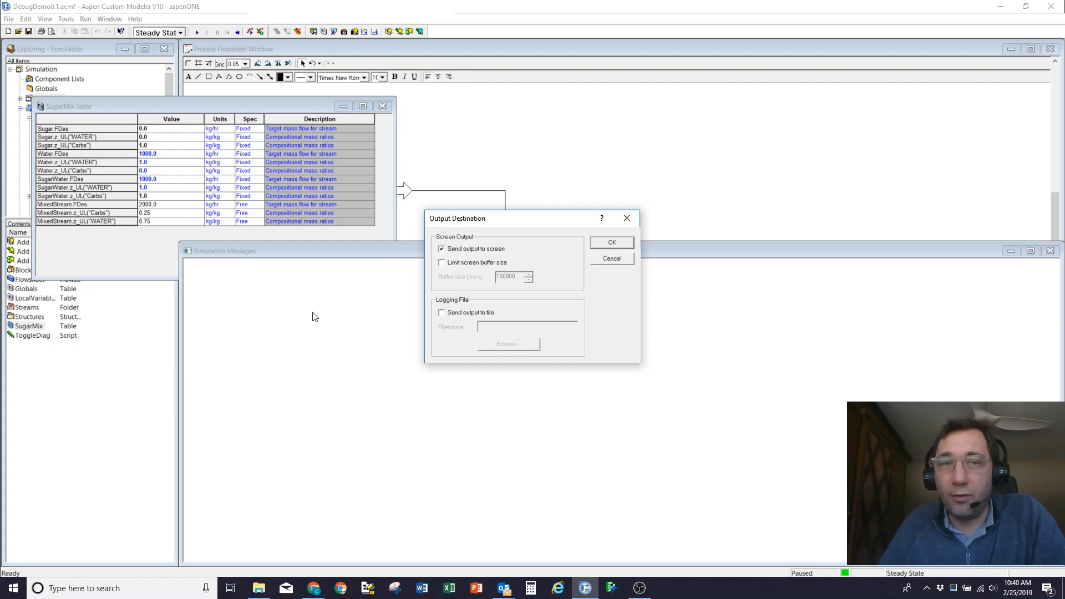
pyautogui.moveTo(295, 333)
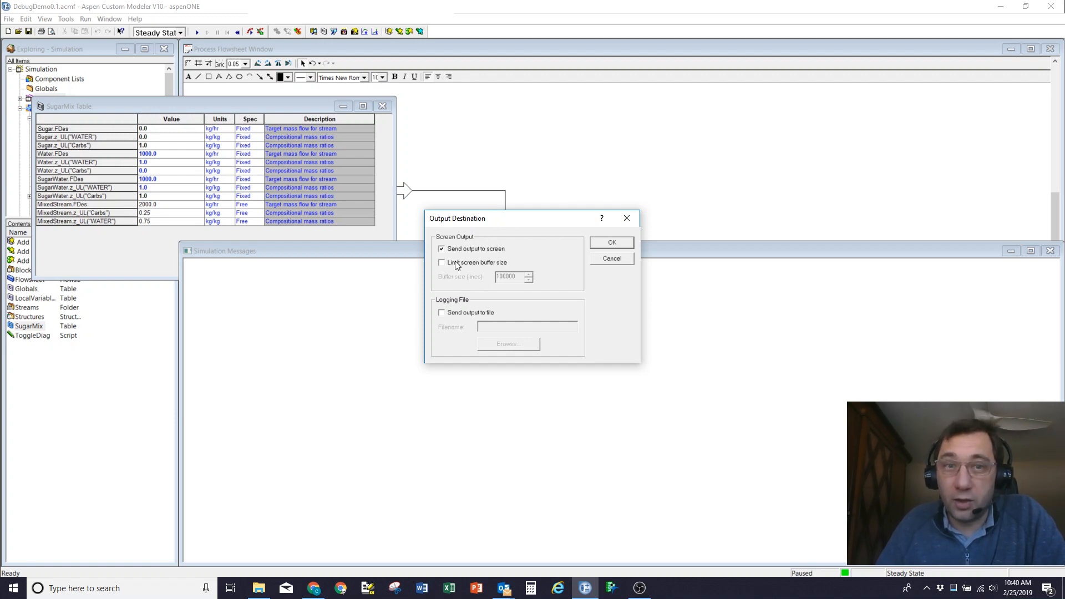
pyautogui.moveTo(466, 258)
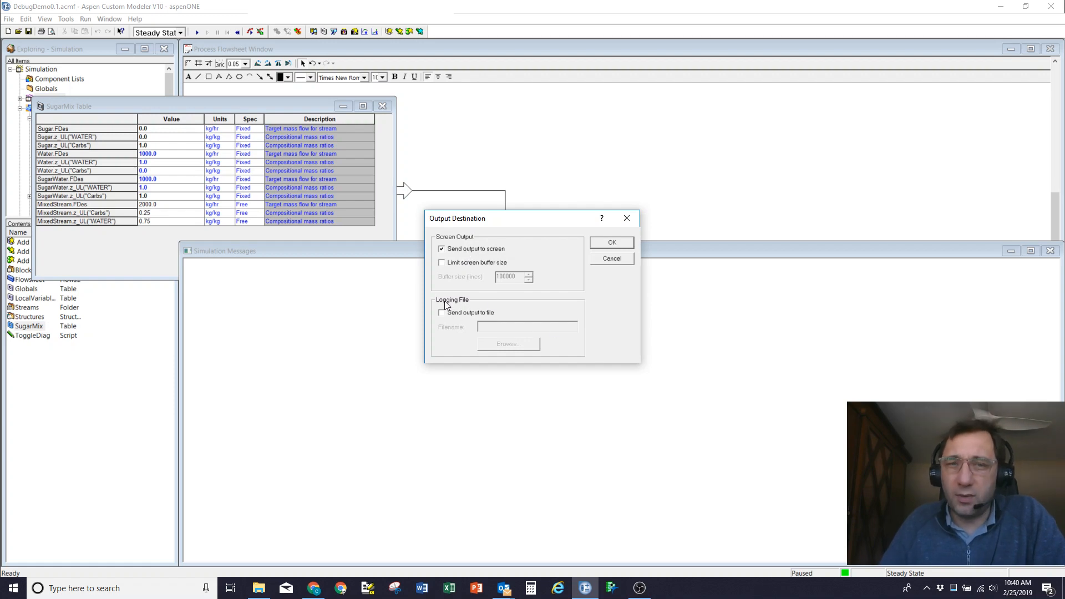
pyautogui.moveTo(651, 259)
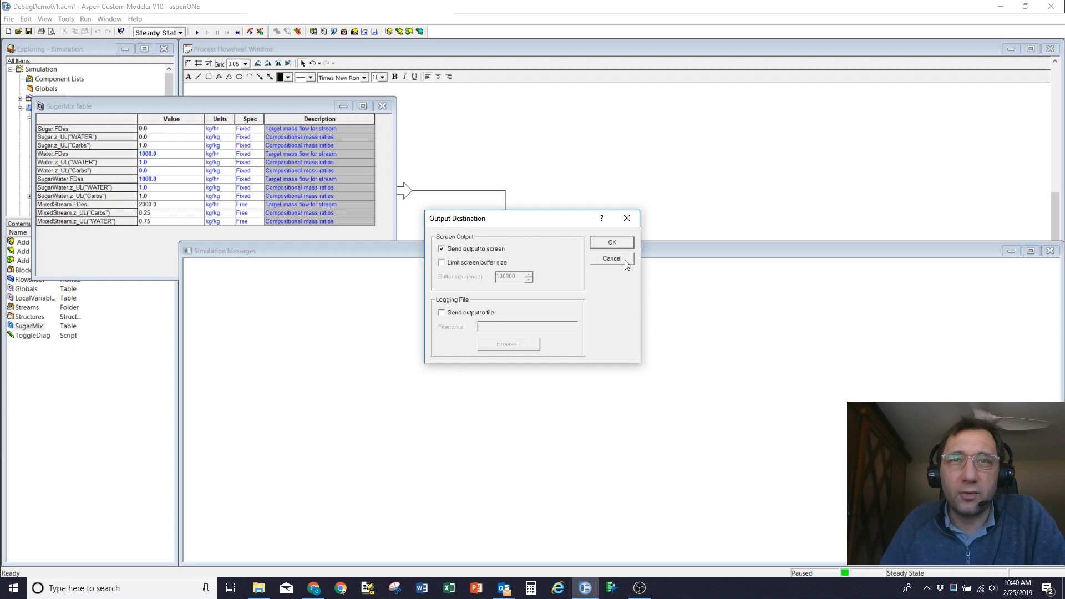
pyautogui.click(611, 259)
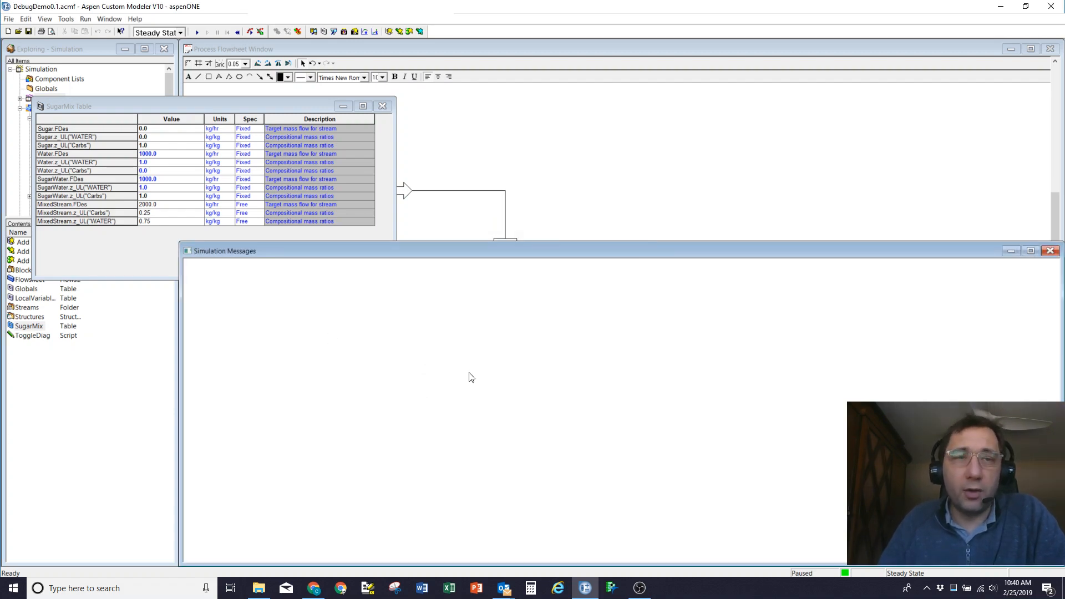
pyautogui.moveTo(367, 345)
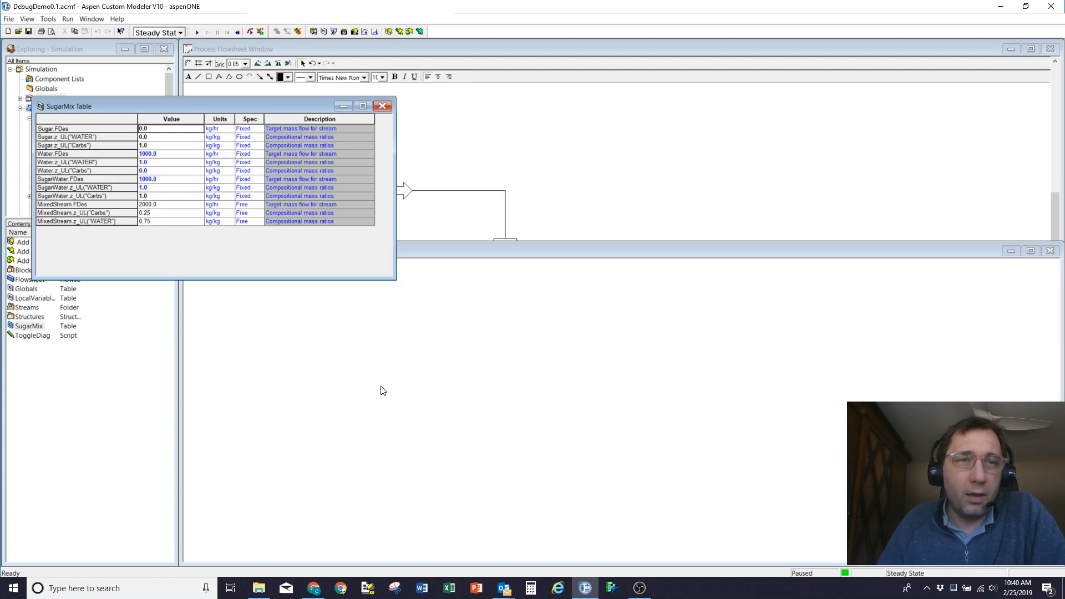
pyautogui.moveTo(419, 294)
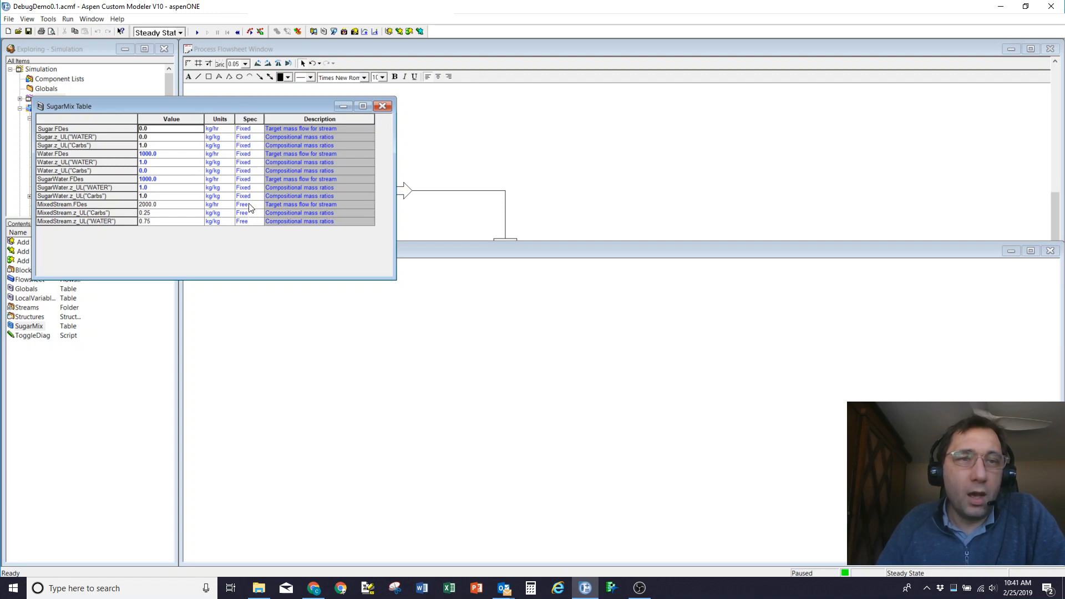
# - Set MixedStream.FDes to Fixed, run steady state, and dismiss the singular decomposition error
pyautogui.click(242, 204)
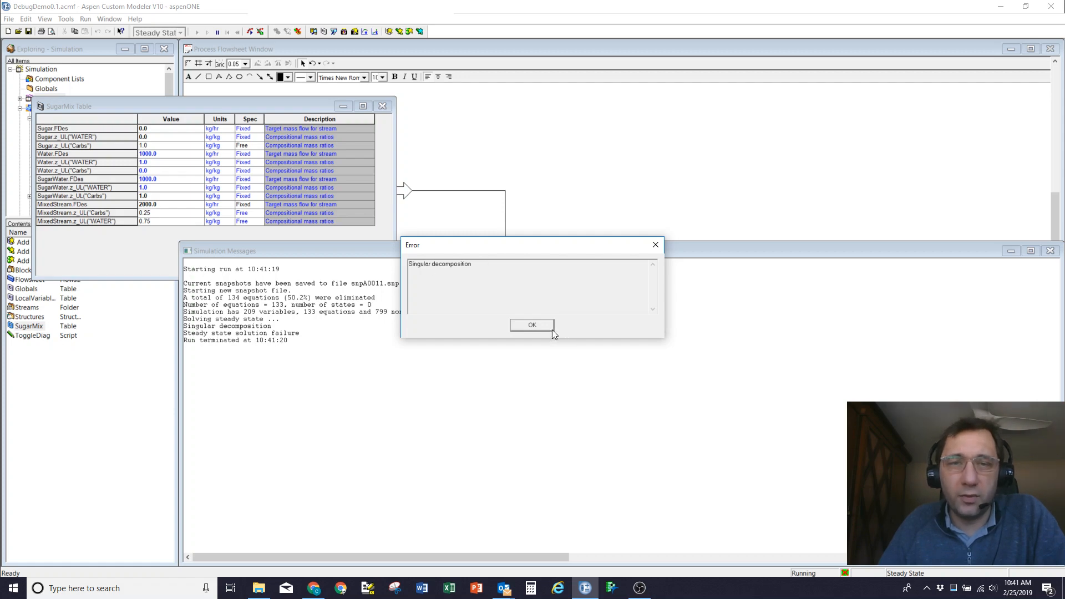
pyautogui.click(532, 324)
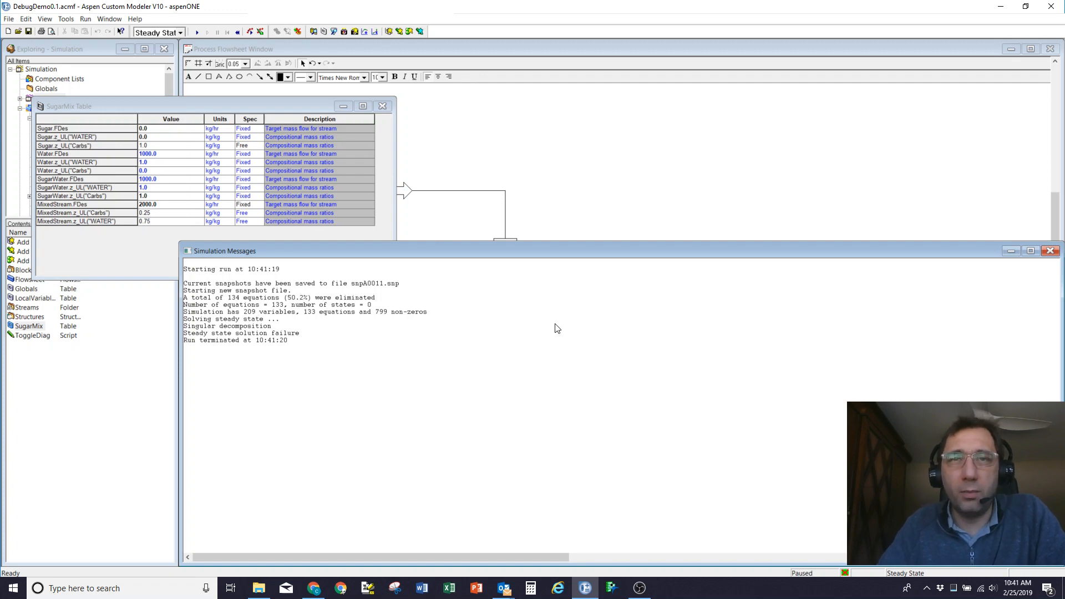
pyautogui.moveTo(276, 139)
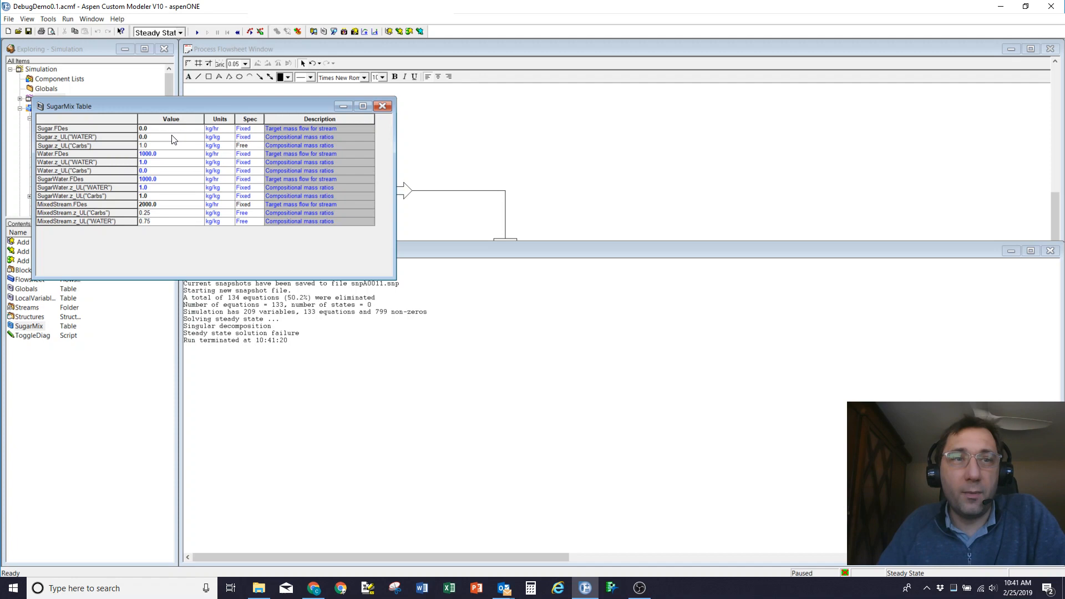
pyautogui.moveTo(154, 209)
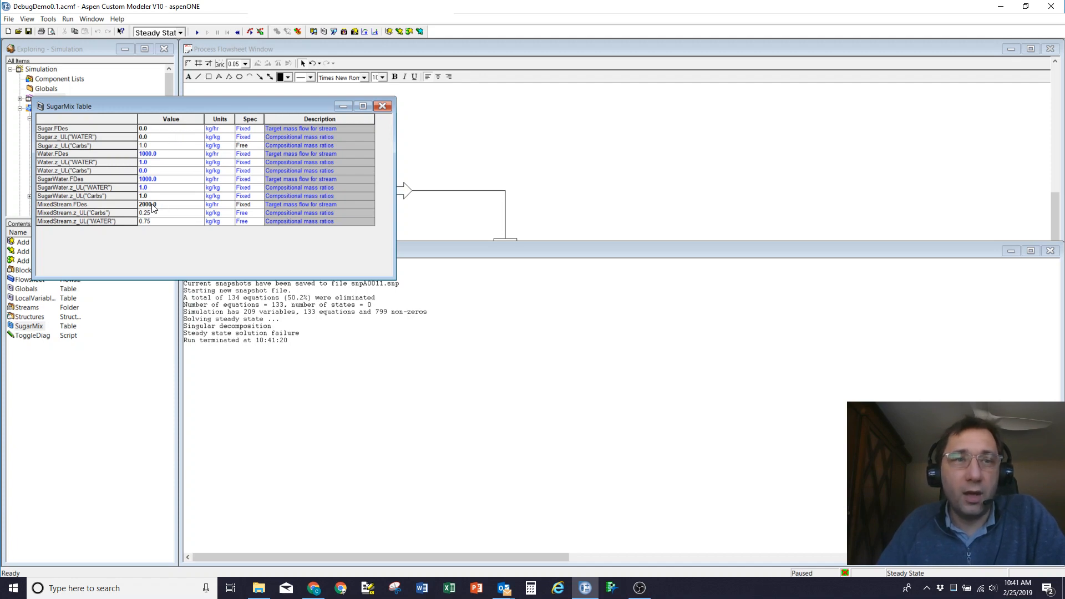
pyautogui.moveTo(164, 130)
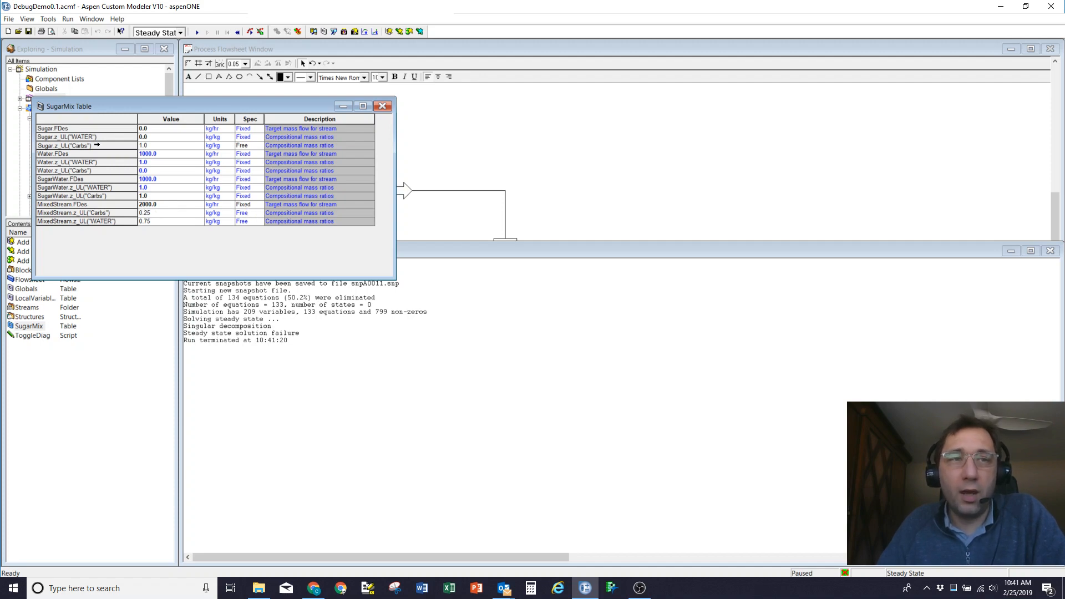
pyautogui.moveTo(270, 158)
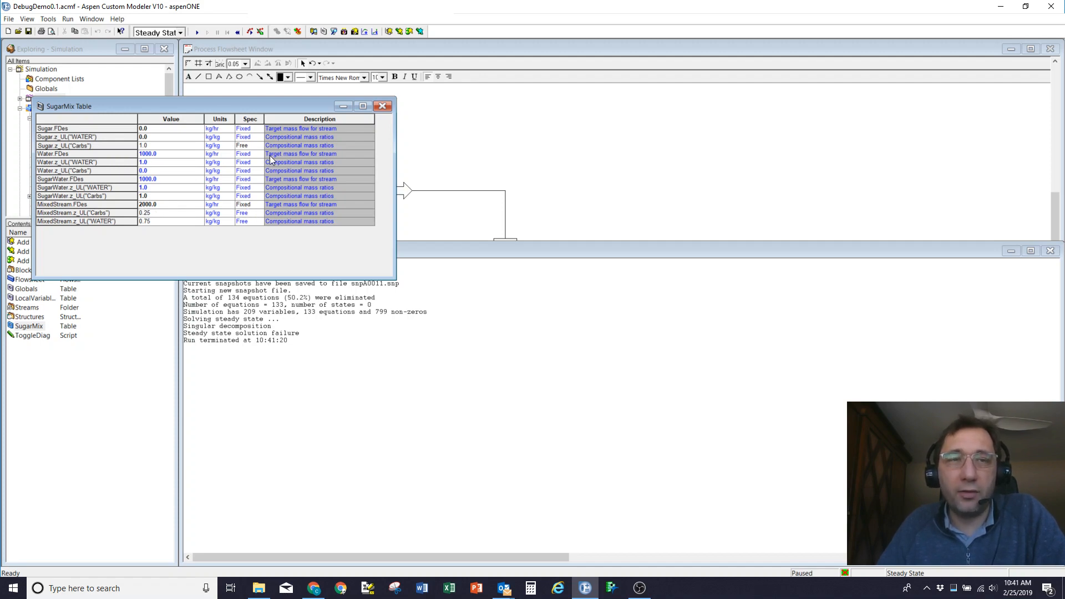
pyautogui.moveTo(277, 142)
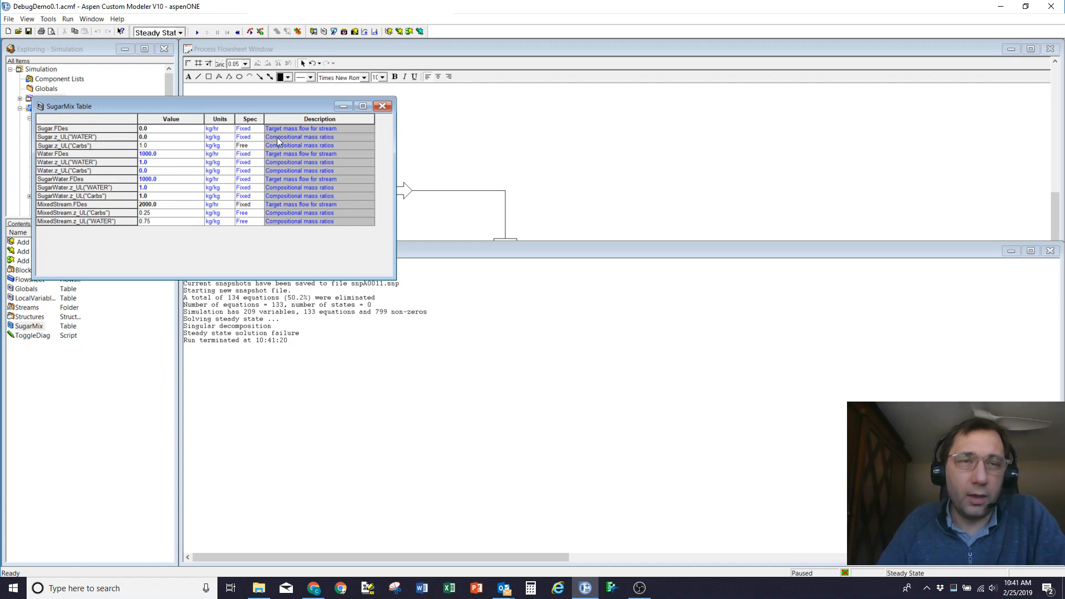
# - Fix Sugar.z_UL("Carbs"), free Sugar.FDes, and rerun steady state to convergence
pyautogui.click(243, 145)
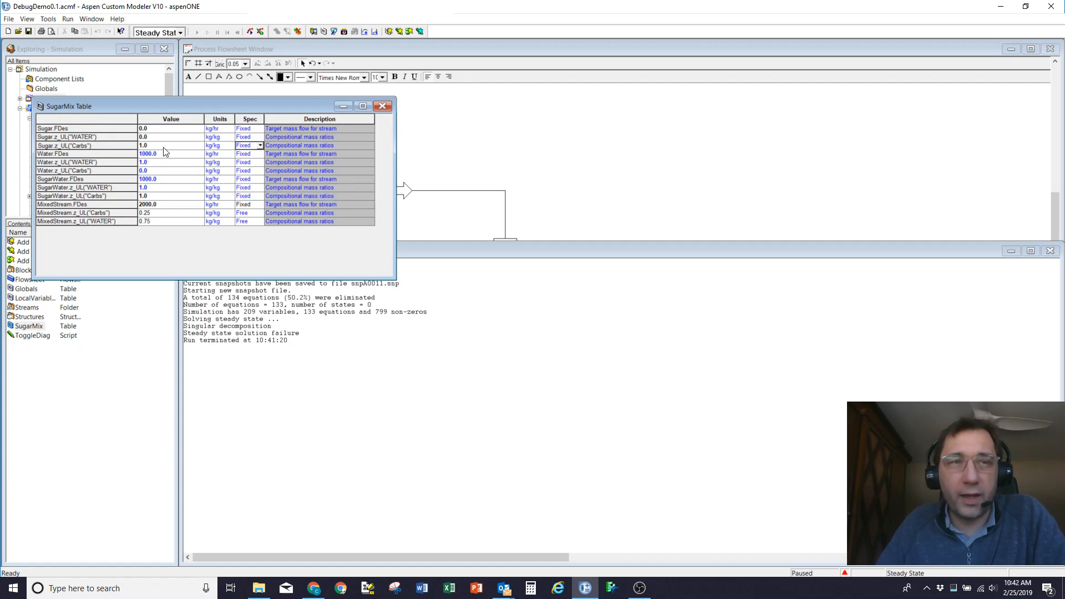
pyautogui.moveTo(241, 136)
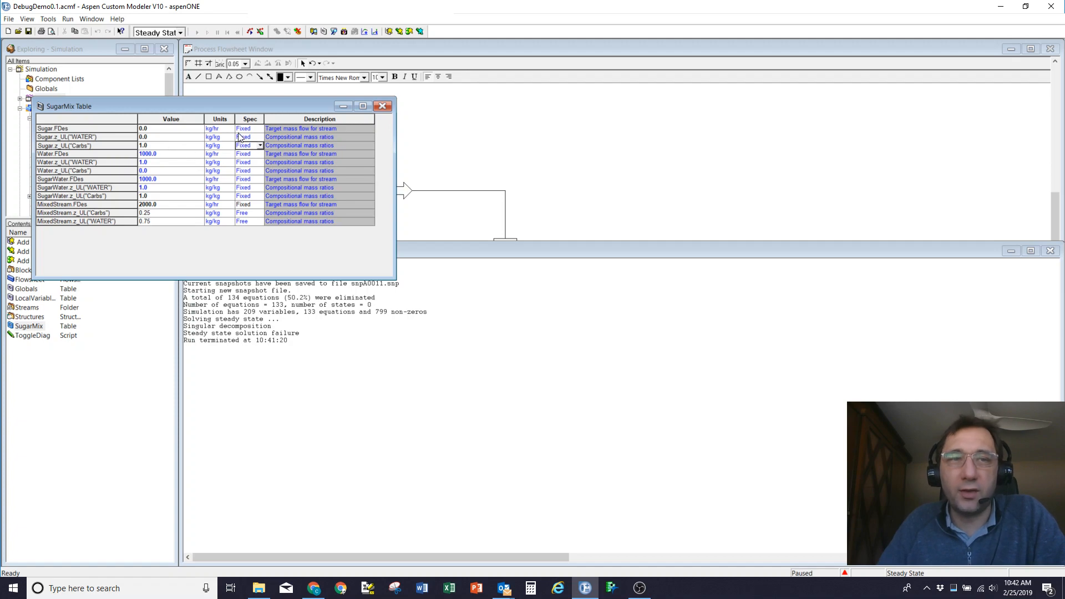
pyautogui.click(242, 128)
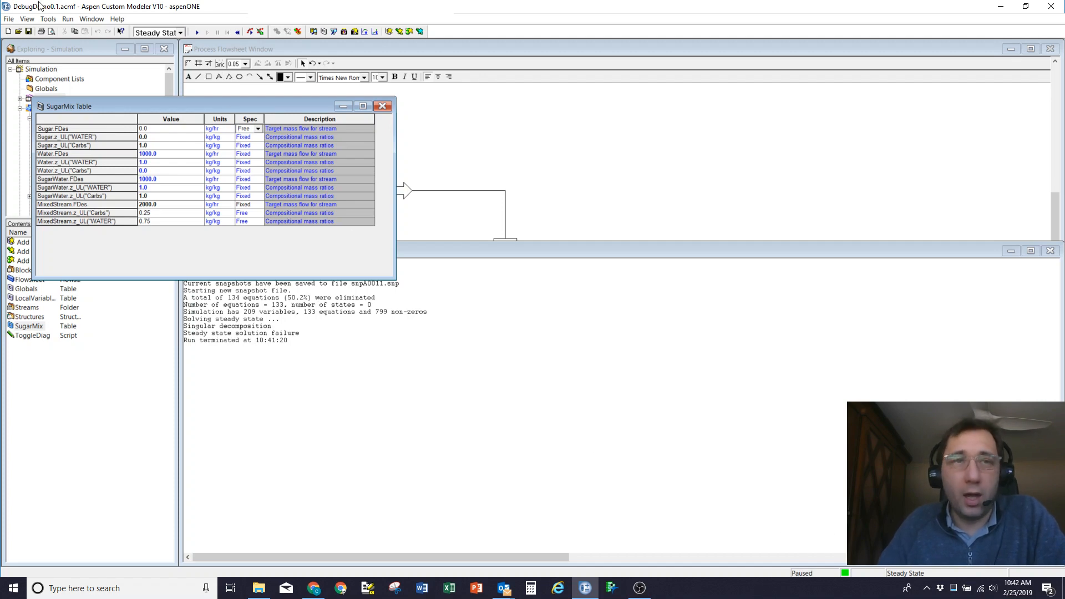
pyautogui.click(197, 31)
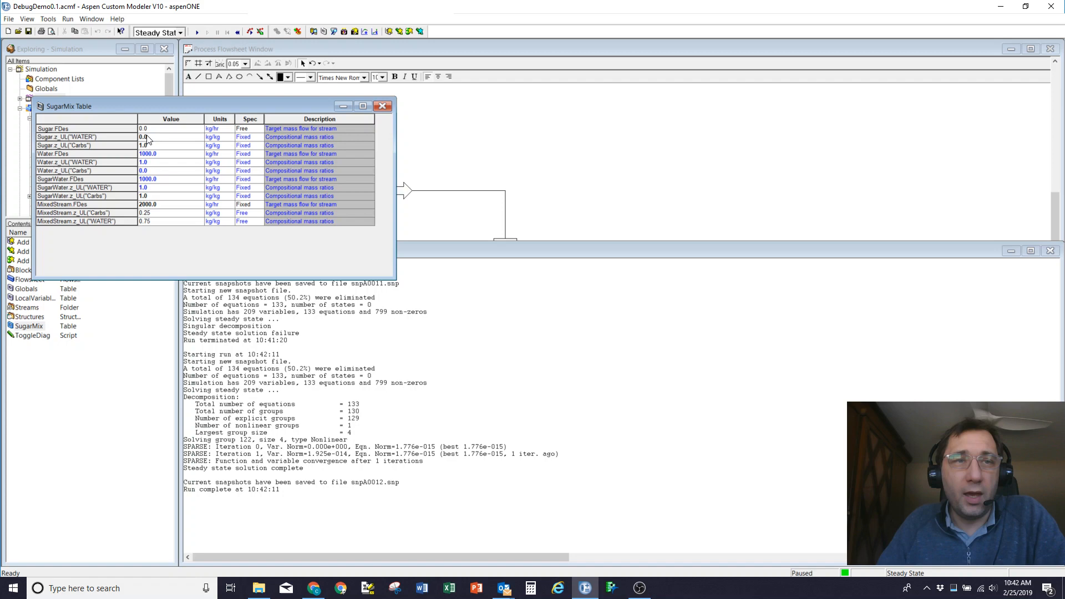
pyautogui.moveTo(175, 136)
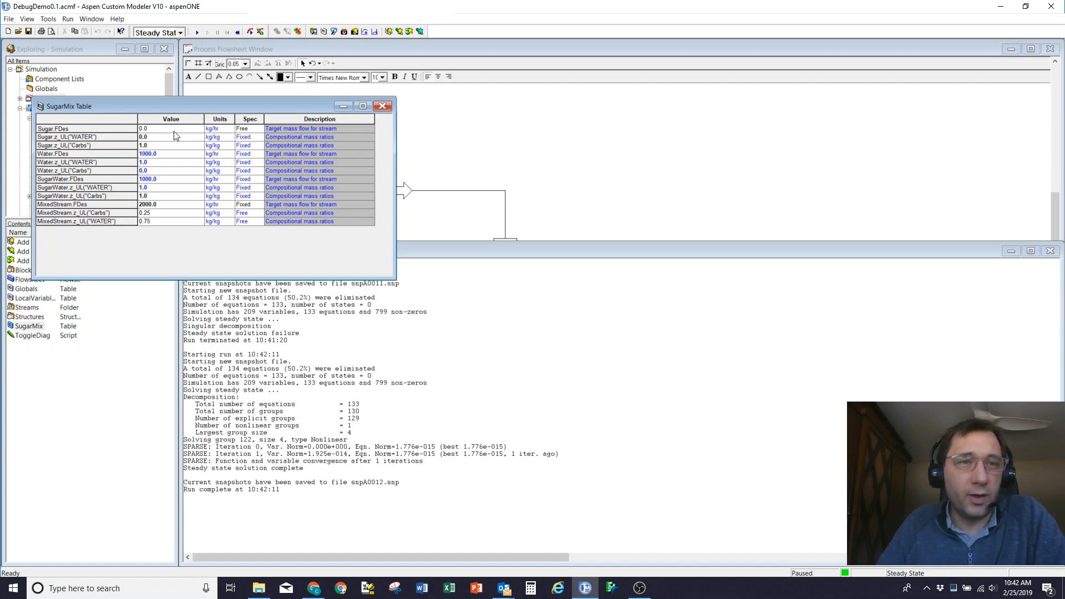
pyautogui.click(226, 326)
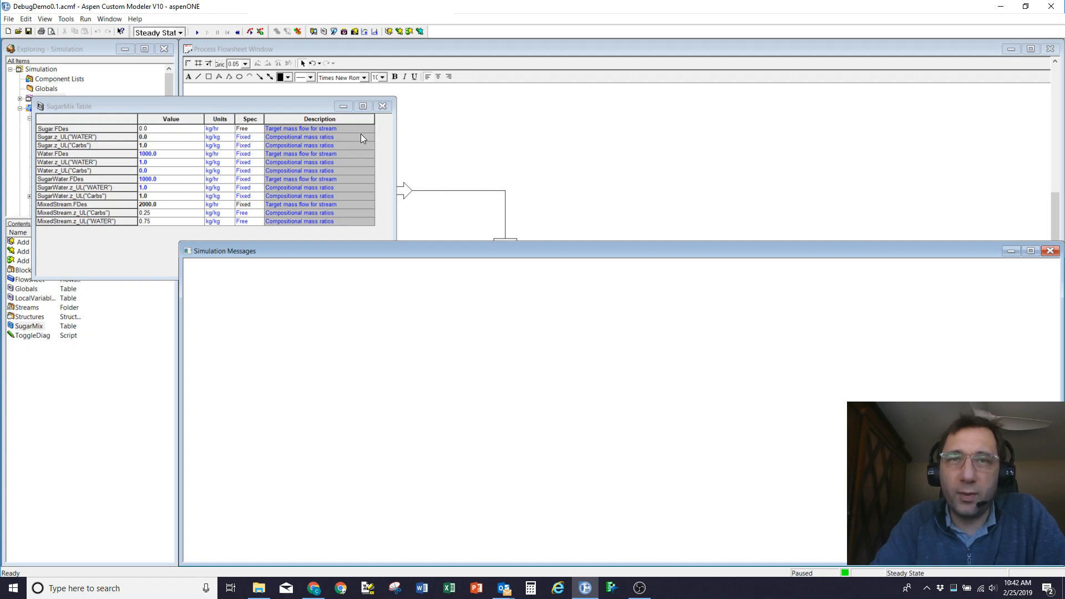
pyautogui.moveTo(305, 118)
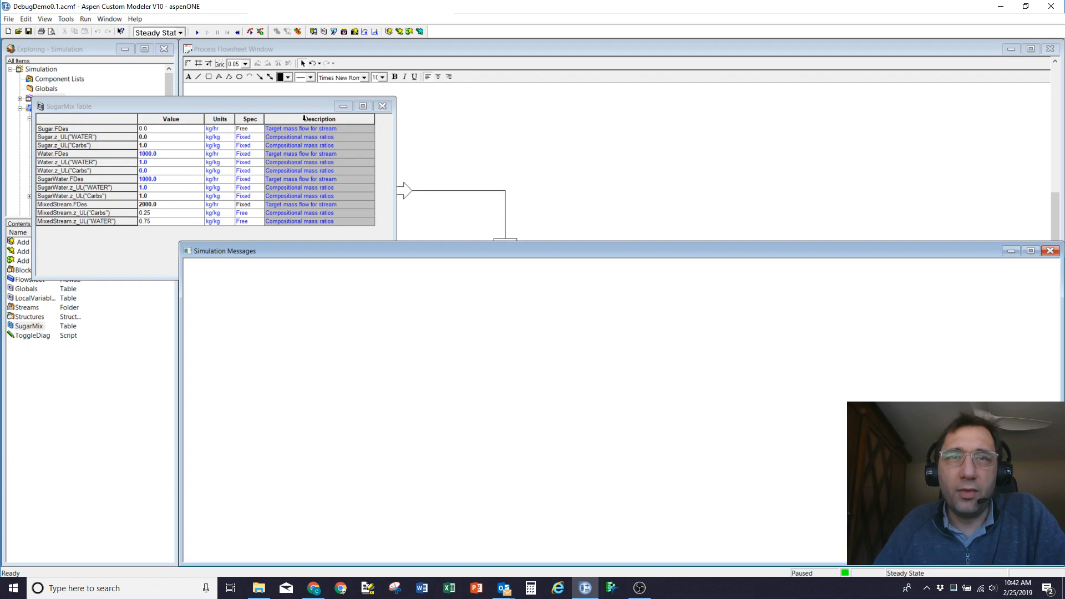
pyautogui.moveTo(169, 212)
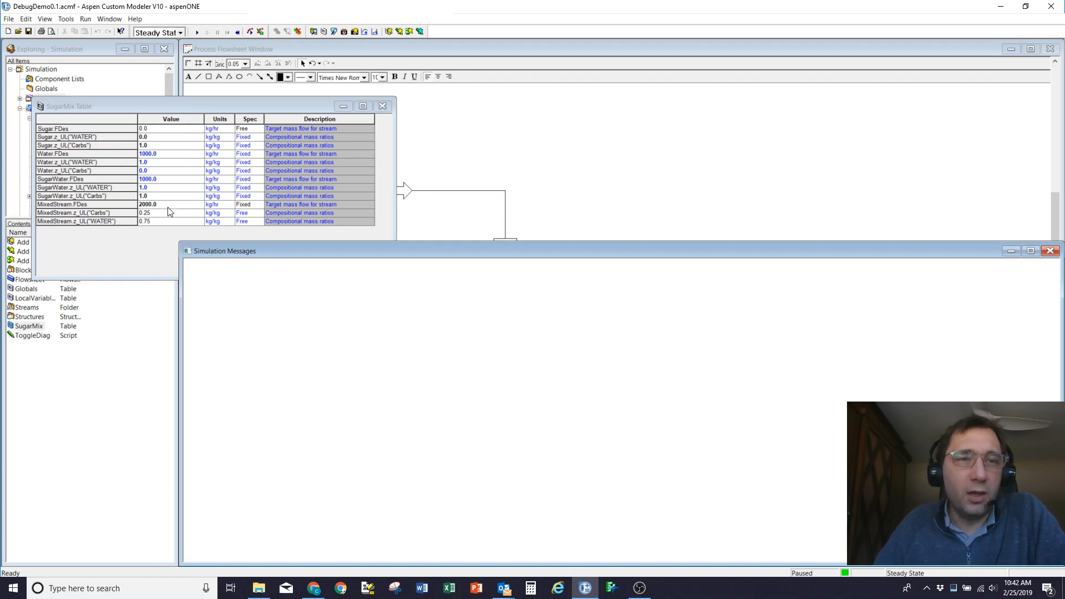
pyautogui.click(169, 212)
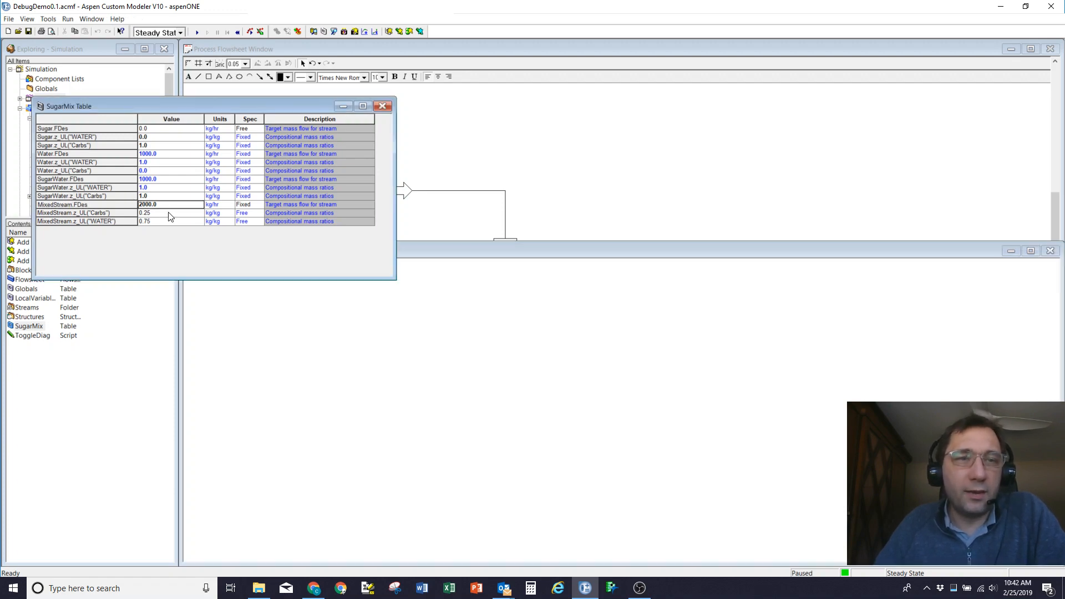
pyautogui.write('1500')
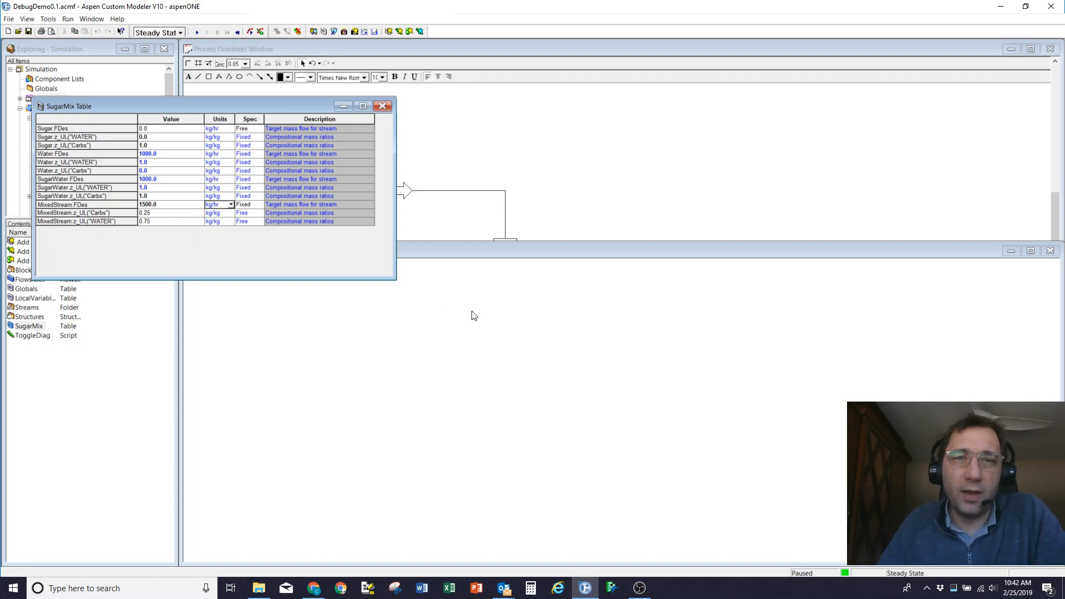
pyautogui.moveTo(480, 312)
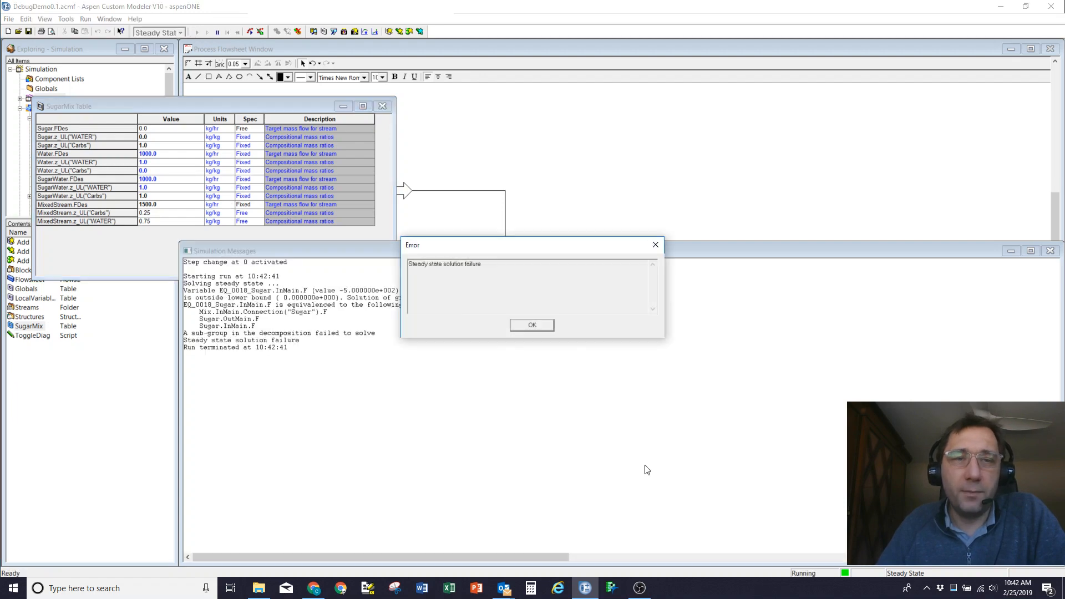
pyautogui.click(532, 324)
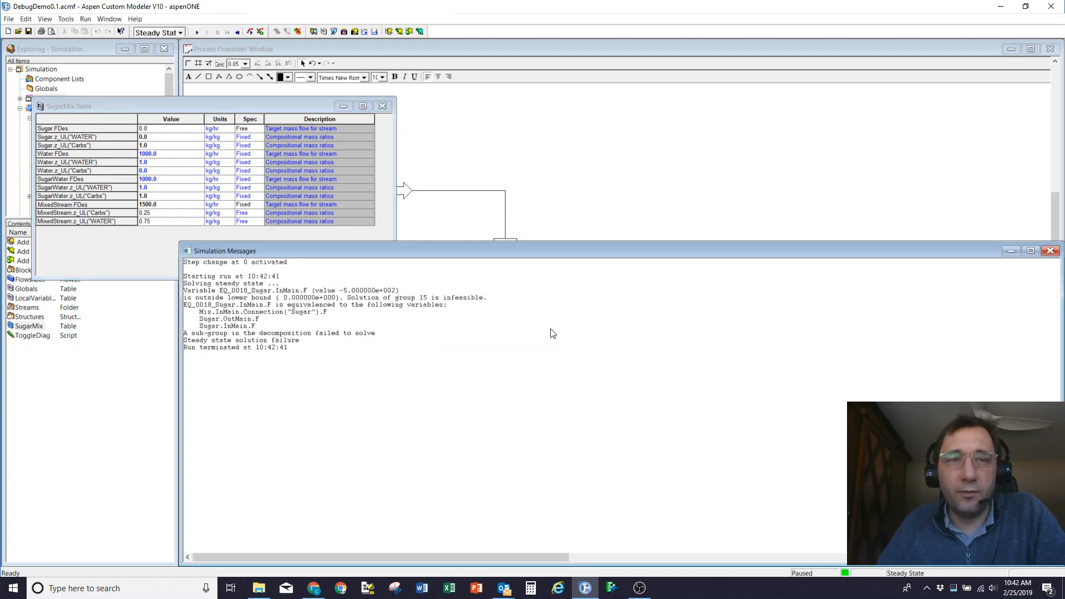
pyautogui.moveTo(238, 311)
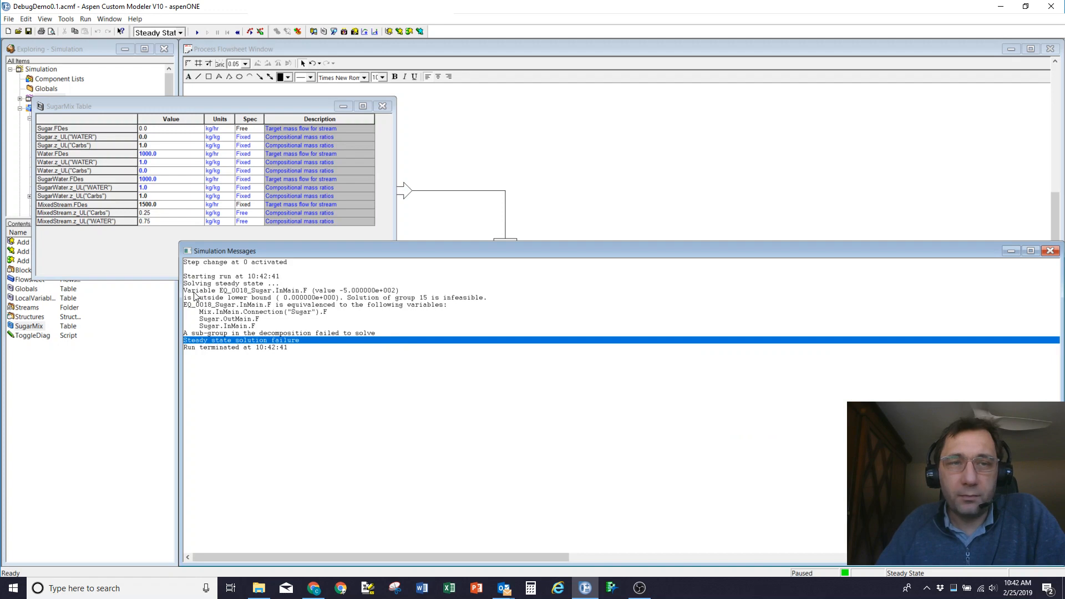
pyautogui.moveTo(245, 297)
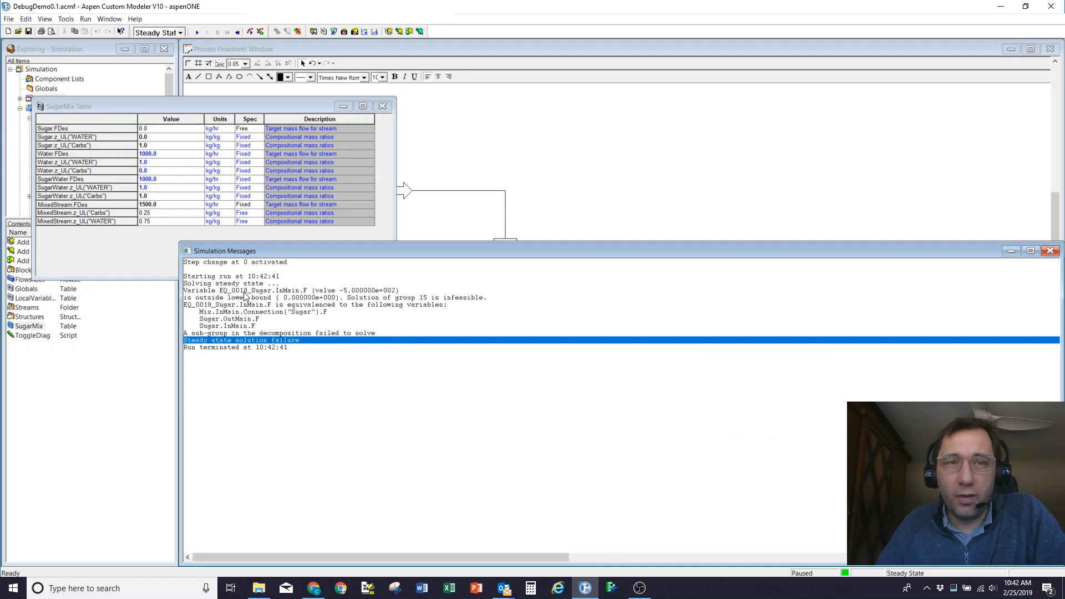
pyautogui.moveTo(285, 293)
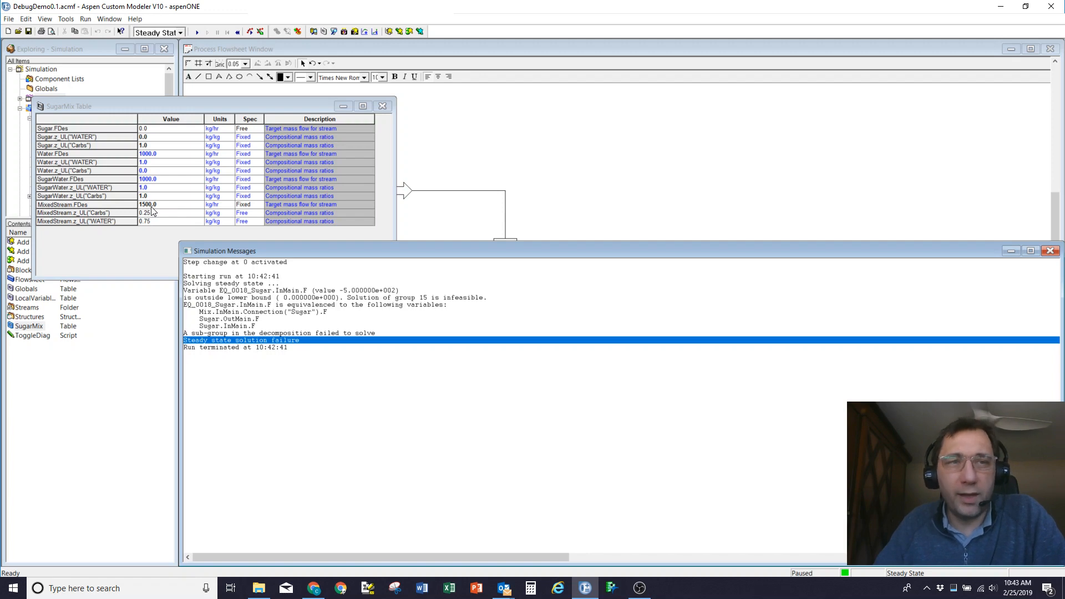
pyautogui.moveTo(163, 157)
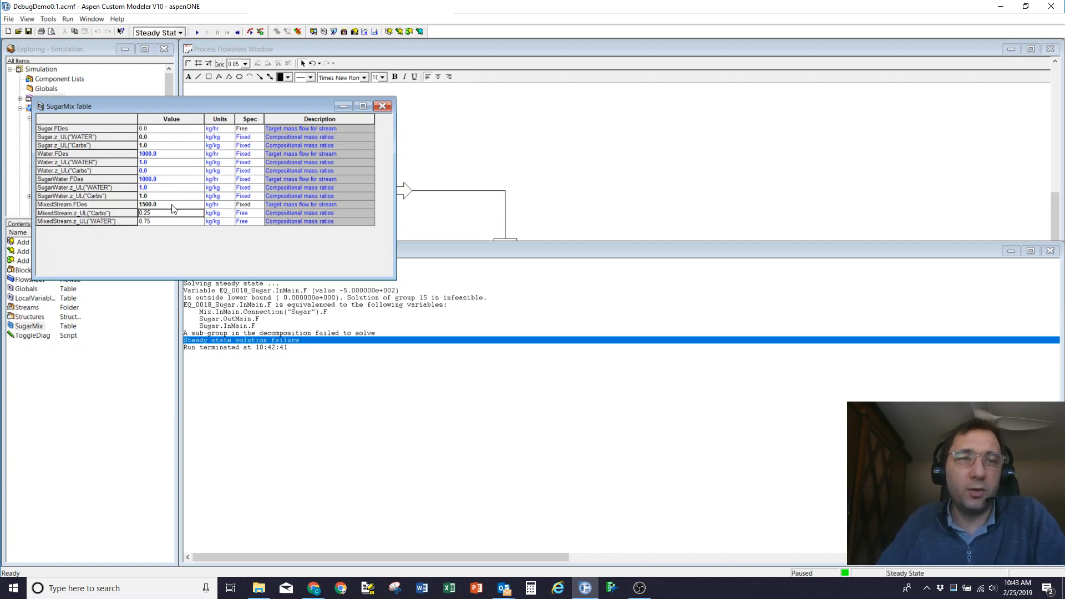
# - Enter 2500 kg/hr for MixedStream.FDes and run steady state, giving Sugar 600 kg/hr
pyautogui.write('2500')
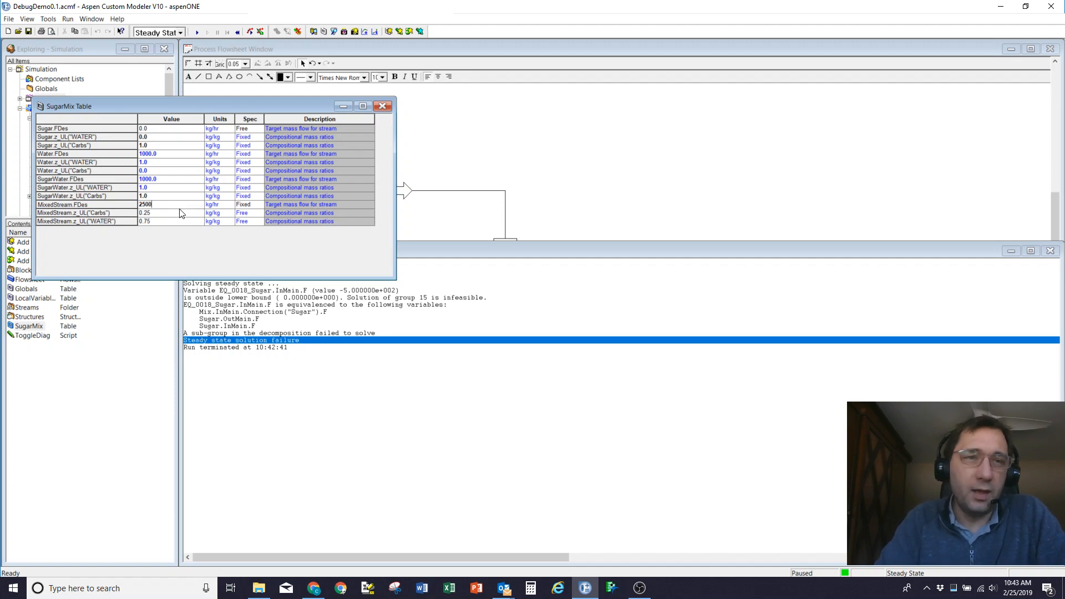
pyautogui.click(197, 31)
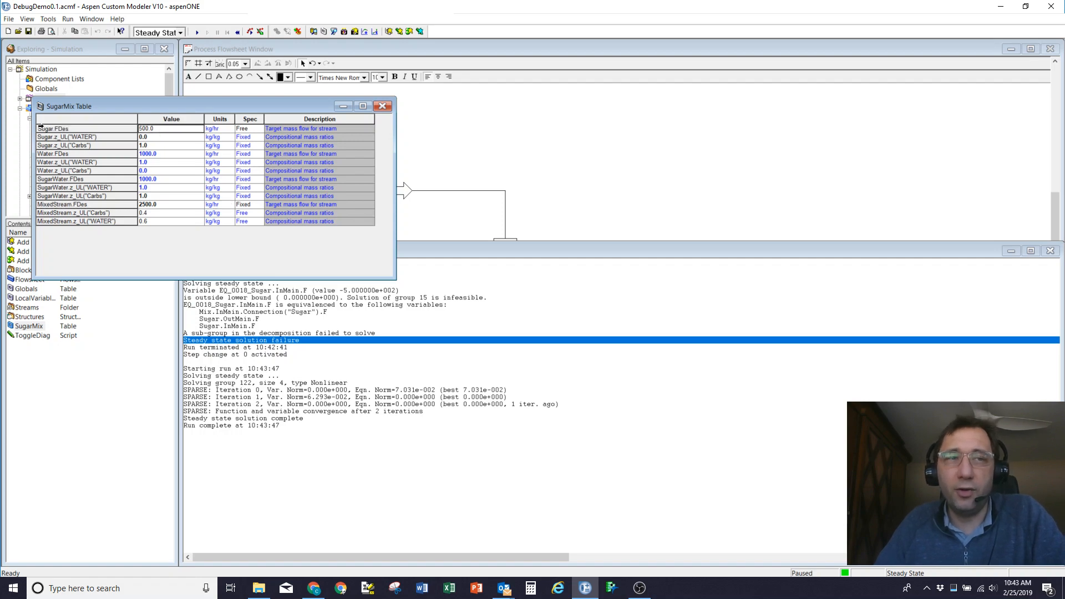
pyautogui.moveTo(422, 436)
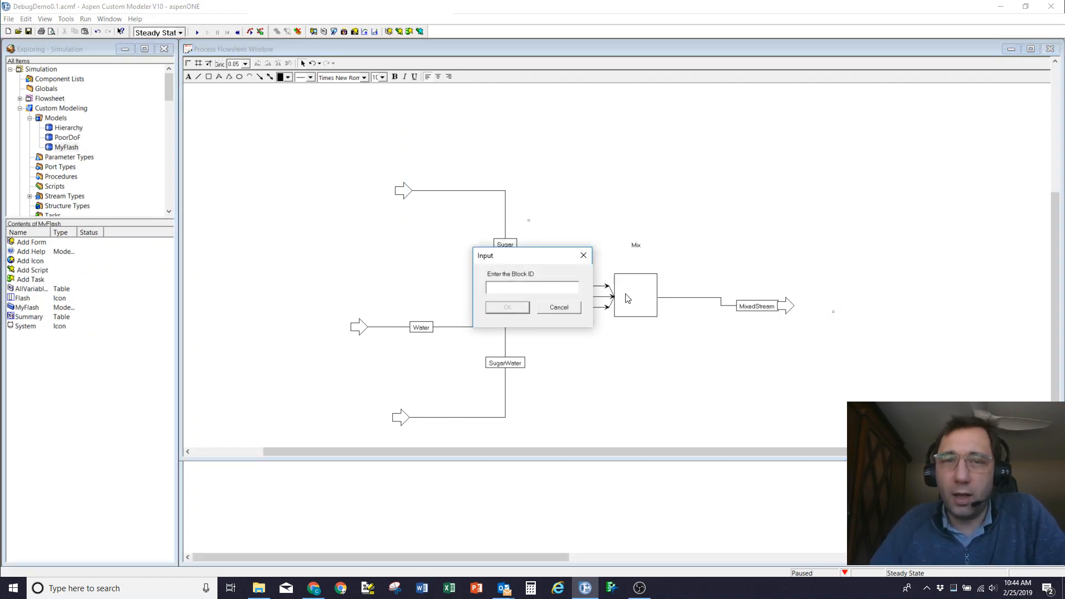
# - Name the new MyFlash block Flash, connect MixedStream to its inlet, and open its Summary table
pyautogui.click(506, 307)
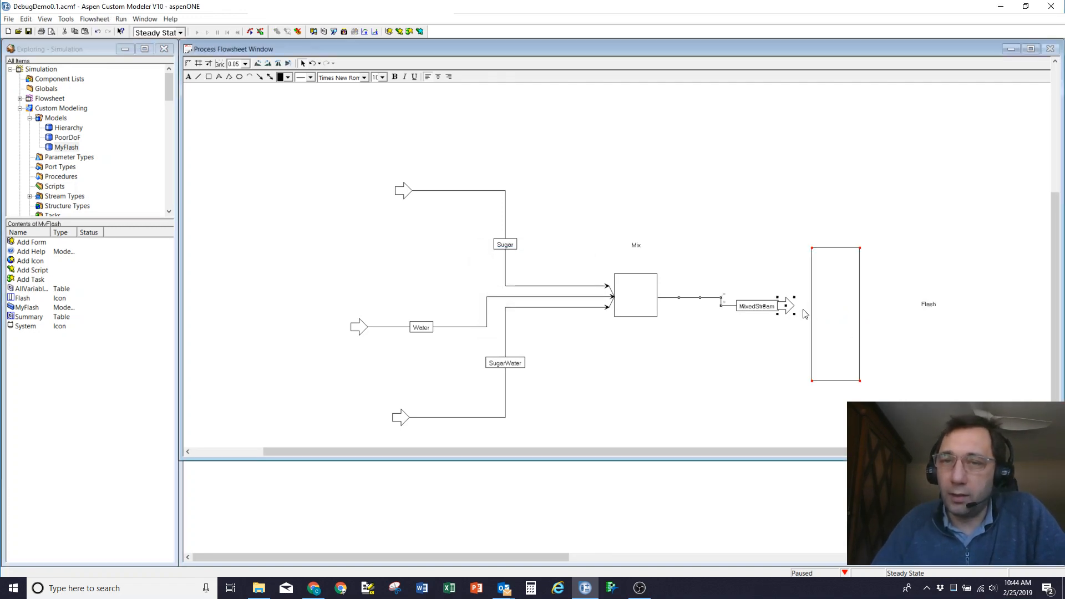
pyautogui.moveTo(756, 305); pyautogui.dragTo(801, 291)
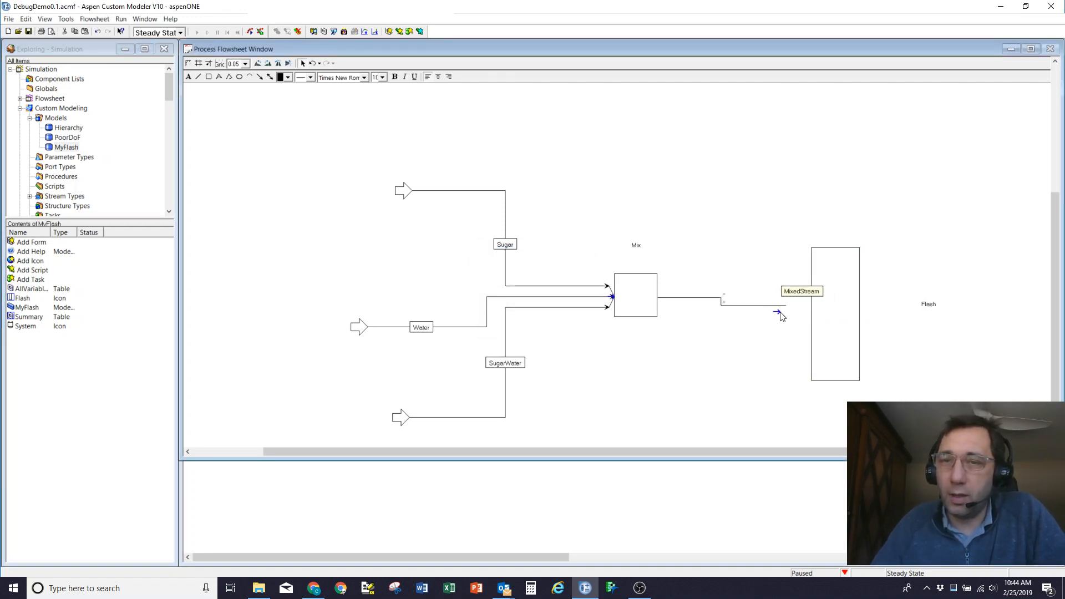
pyautogui.moveTo(776, 314)
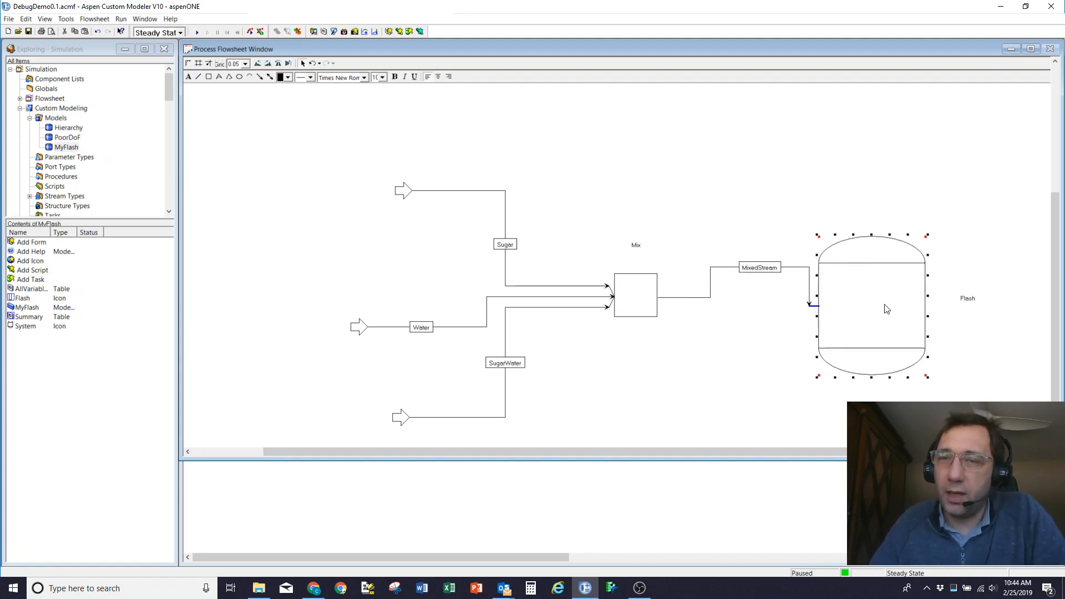
pyautogui.doubleClick(28, 317)
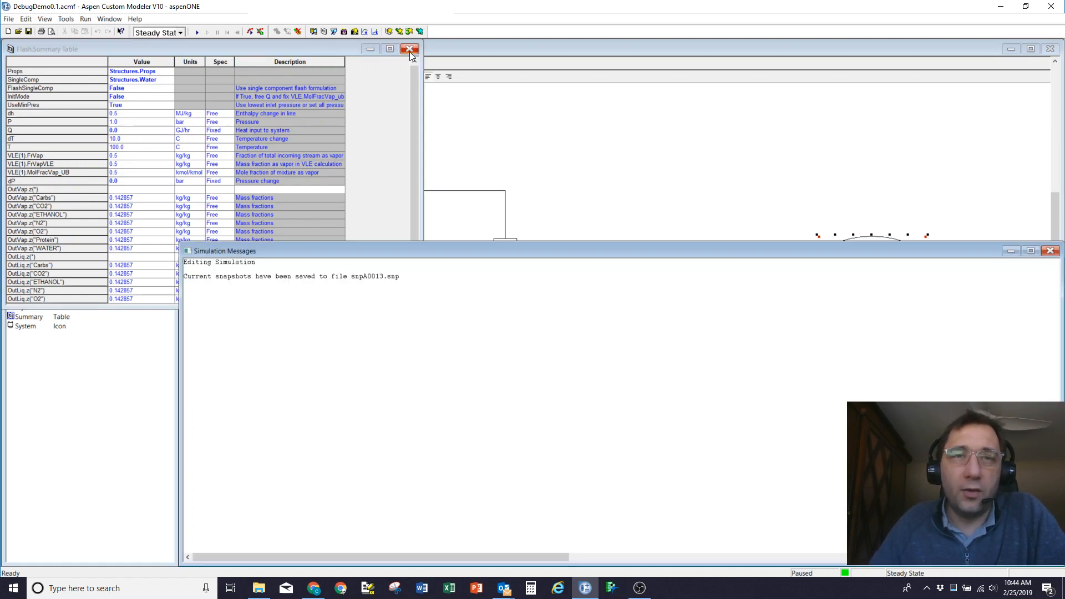
# - Close the Flash summary table and set Simulation Messages solver reporting level to High
pyautogui.click(409, 48)
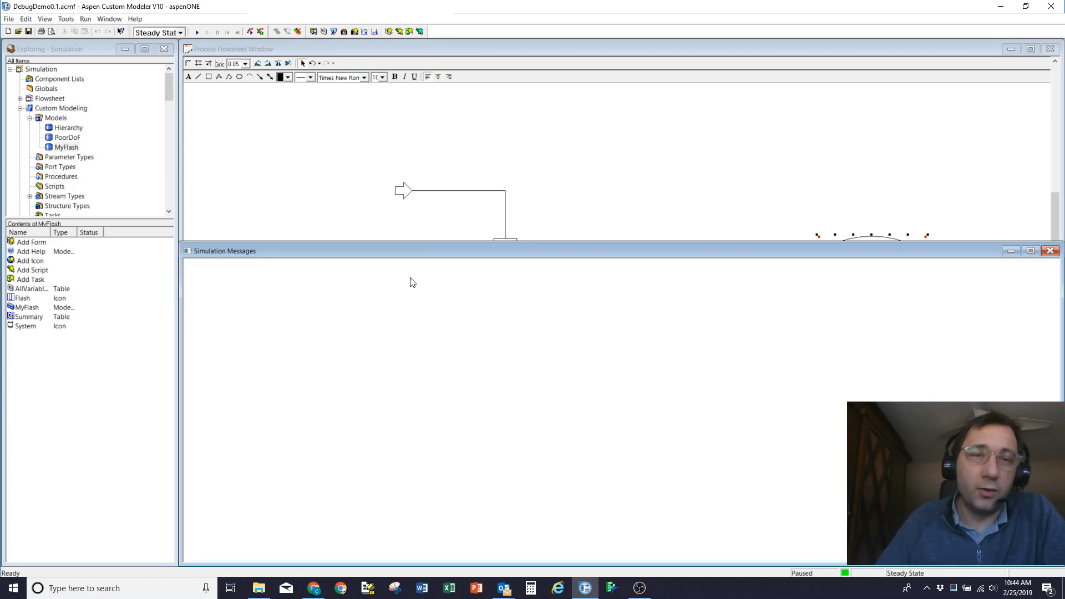
pyautogui.rightClick(410, 282)
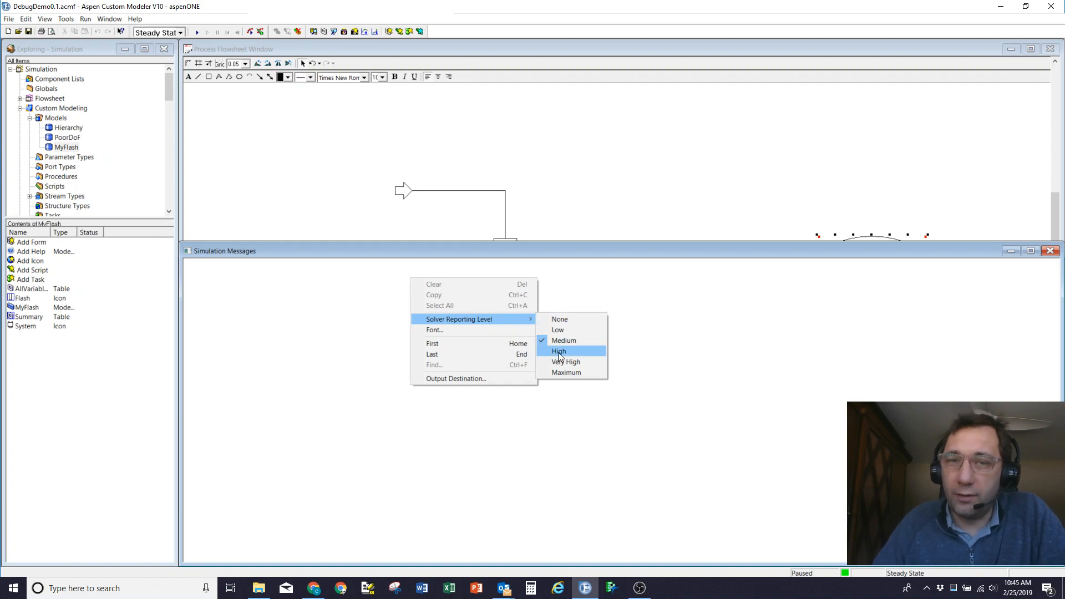
pyautogui.click(559, 351)
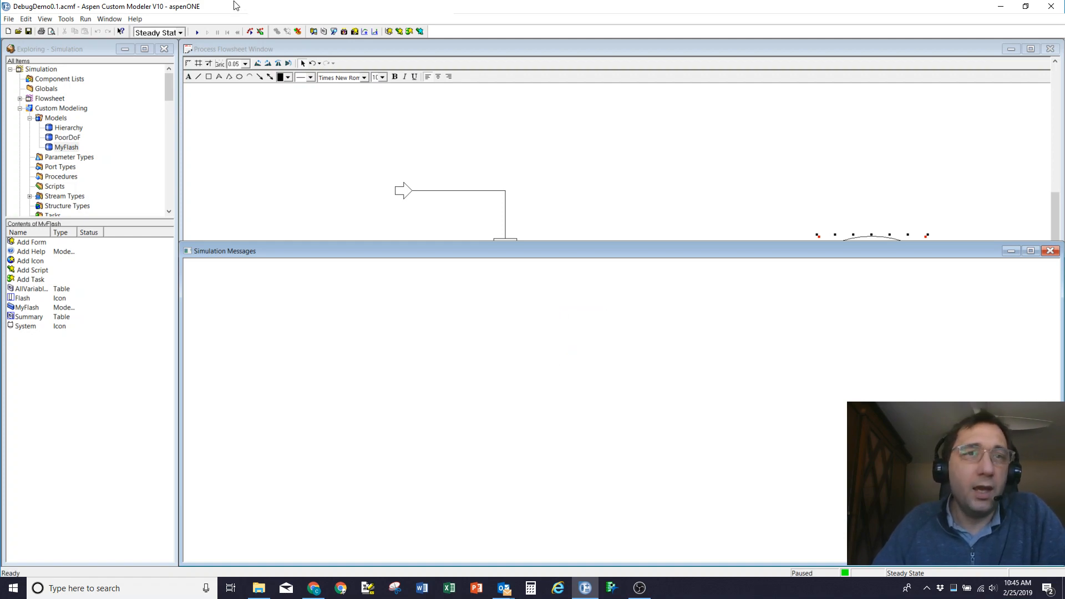
# - Review the nonlinear solver options and apply them
pyautogui.click(260, 31)
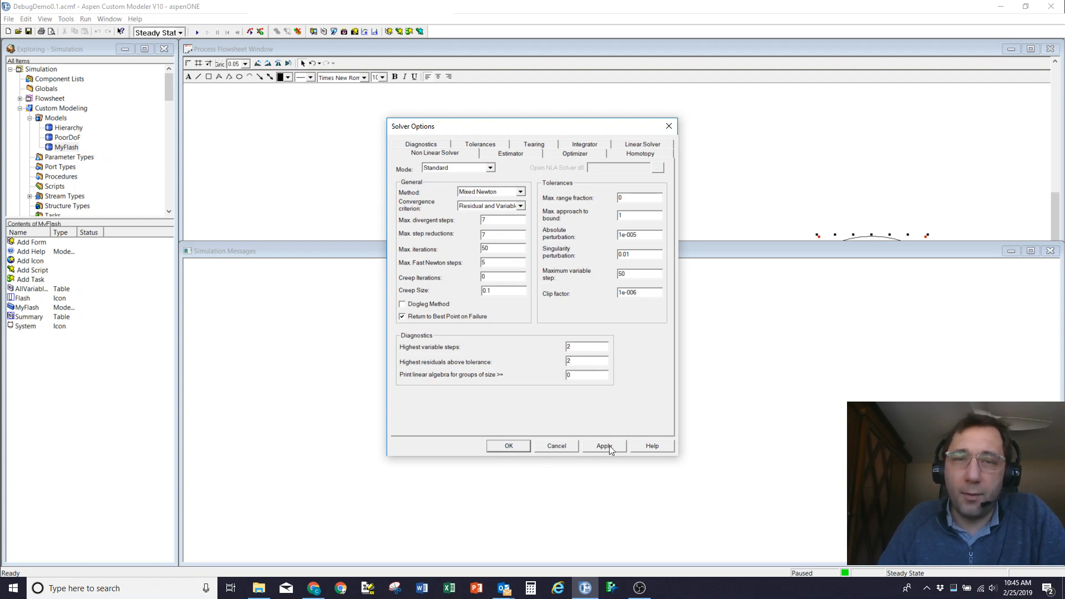
pyautogui.click(508, 446)
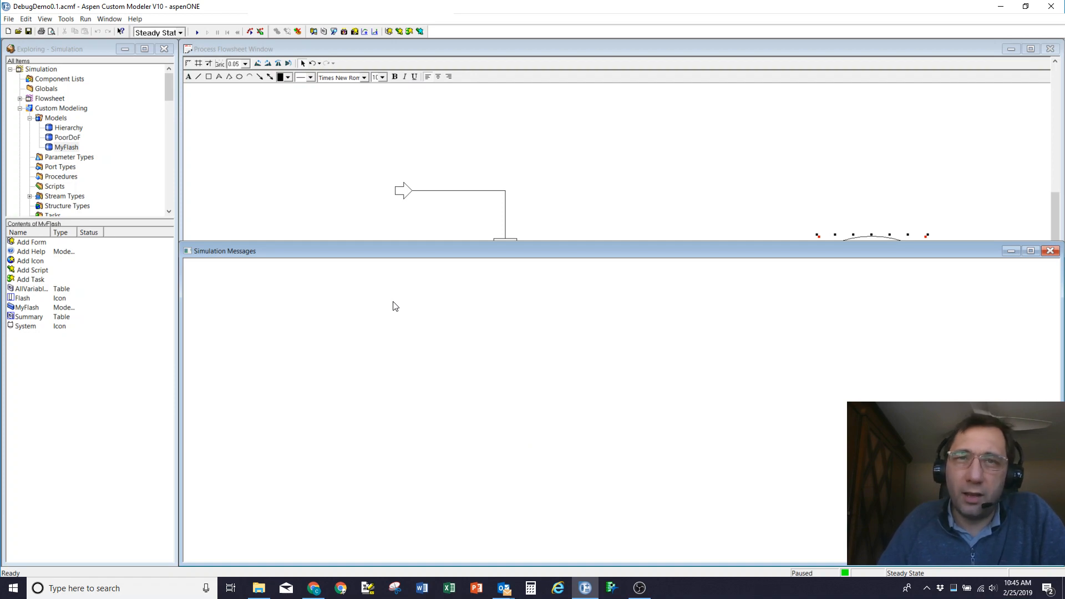
pyautogui.moveTo(263, 77)
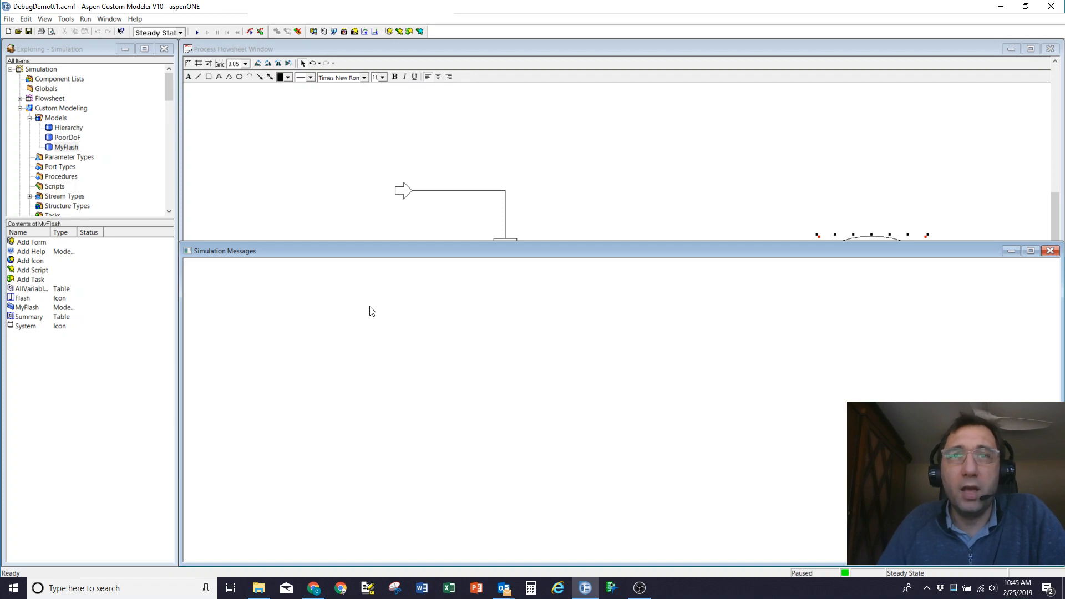
pyautogui.moveTo(376, 307)
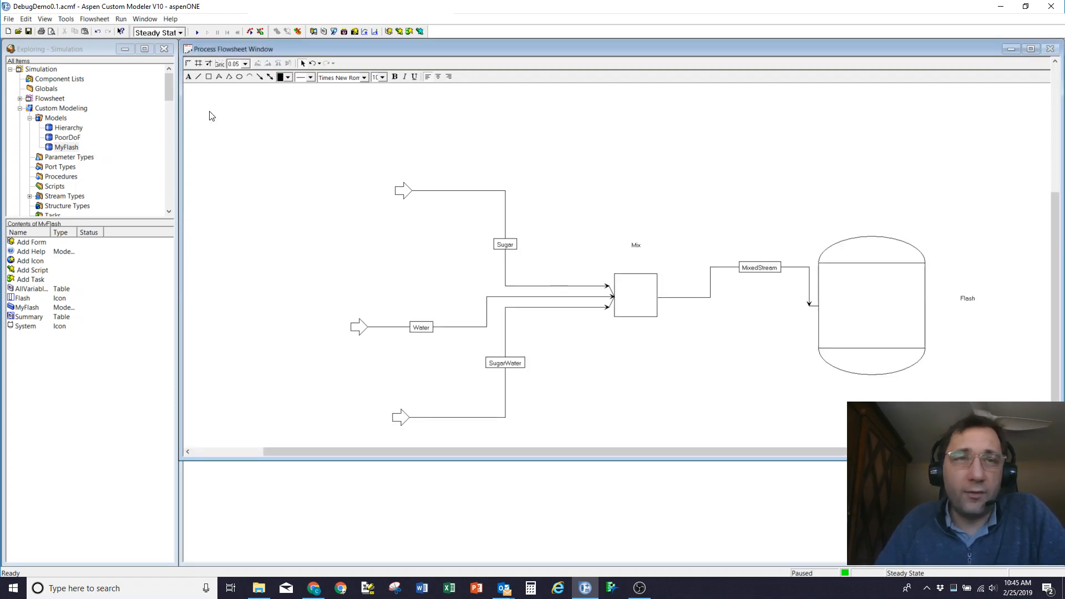
# - Run steady state, dismiss the failure error, and check message Output Destination without changes
pyautogui.click(196, 32)
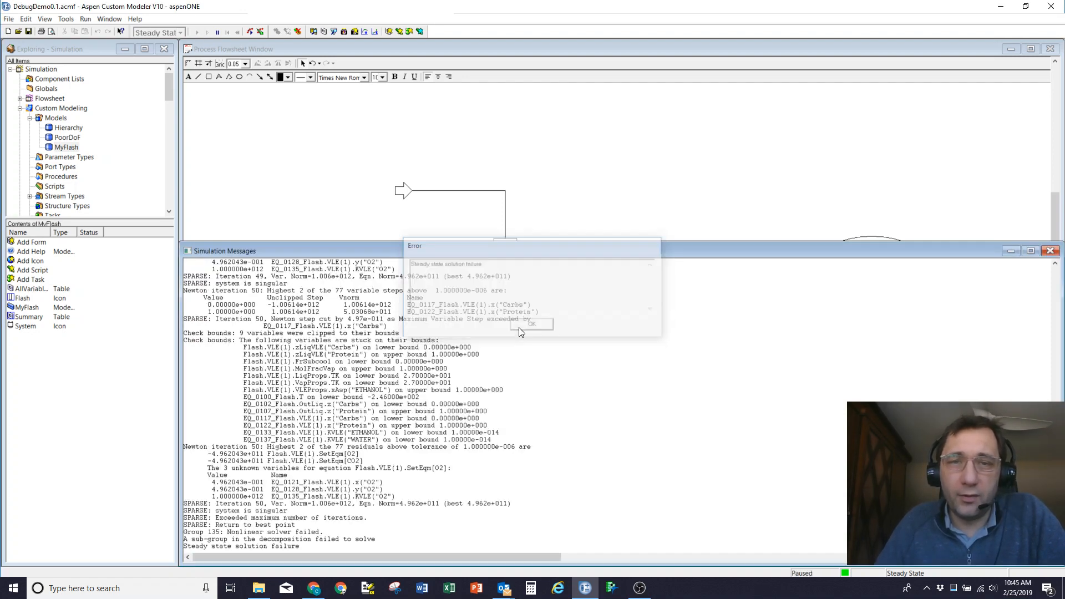
pyautogui.click(532, 324)
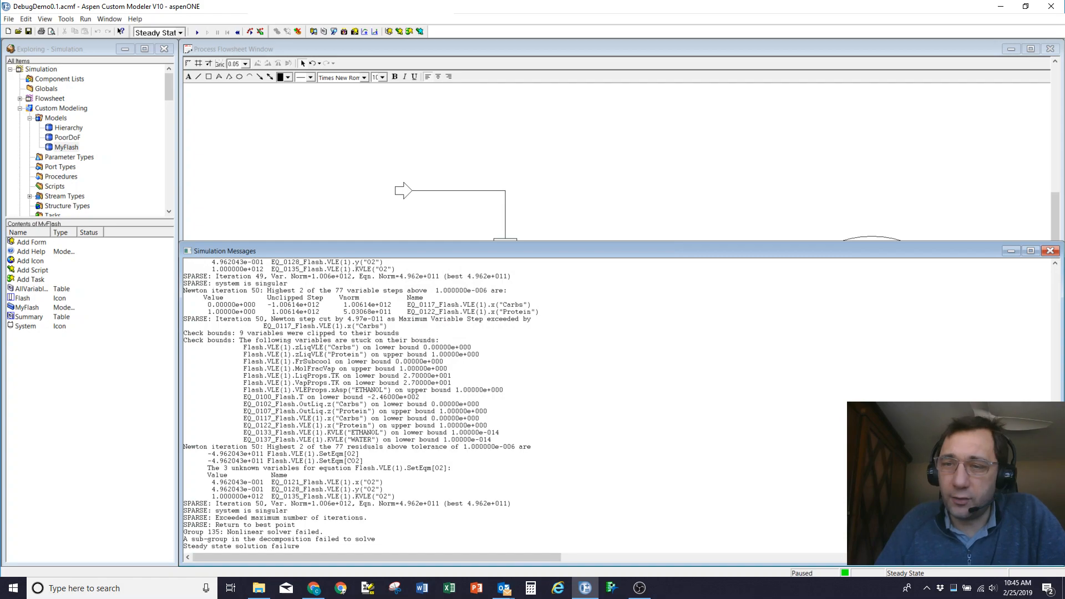
pyautogui.click(196, 32)
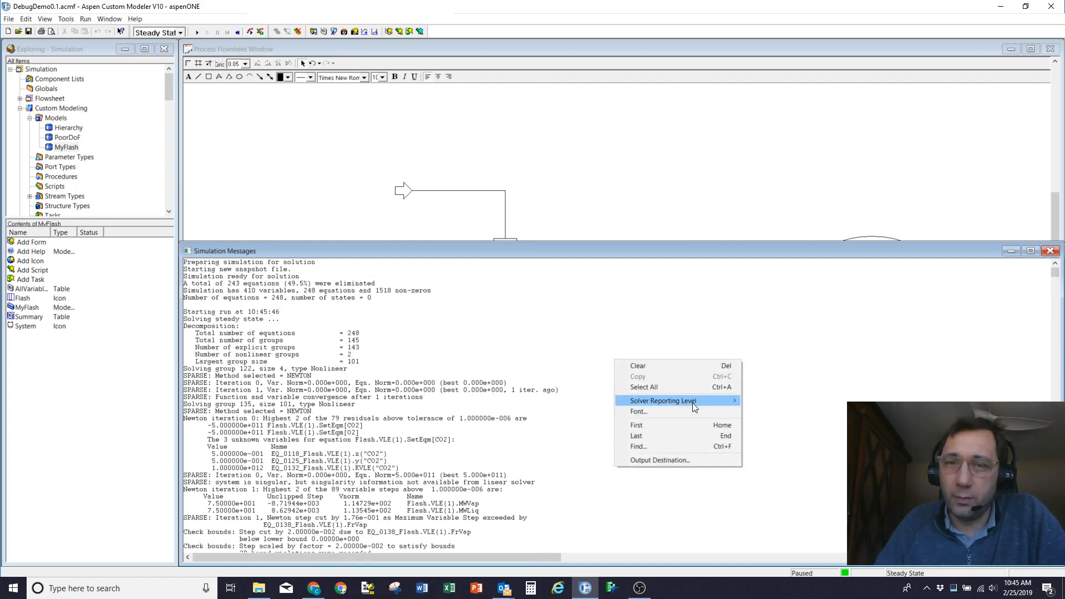
pyautogui.moveTo(659, 460)
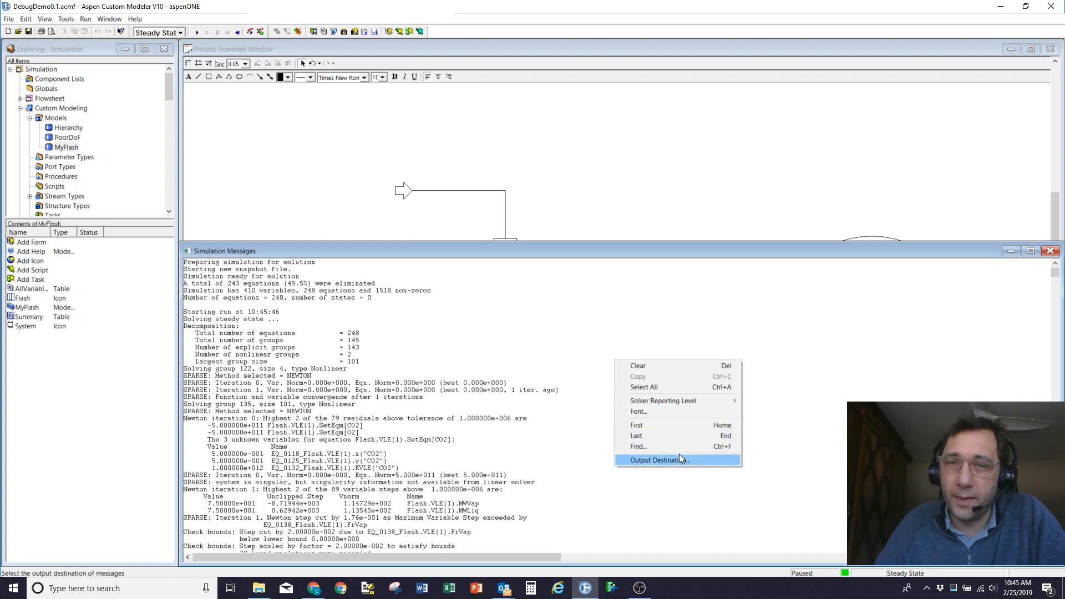
pyautogui.click(659, 460)
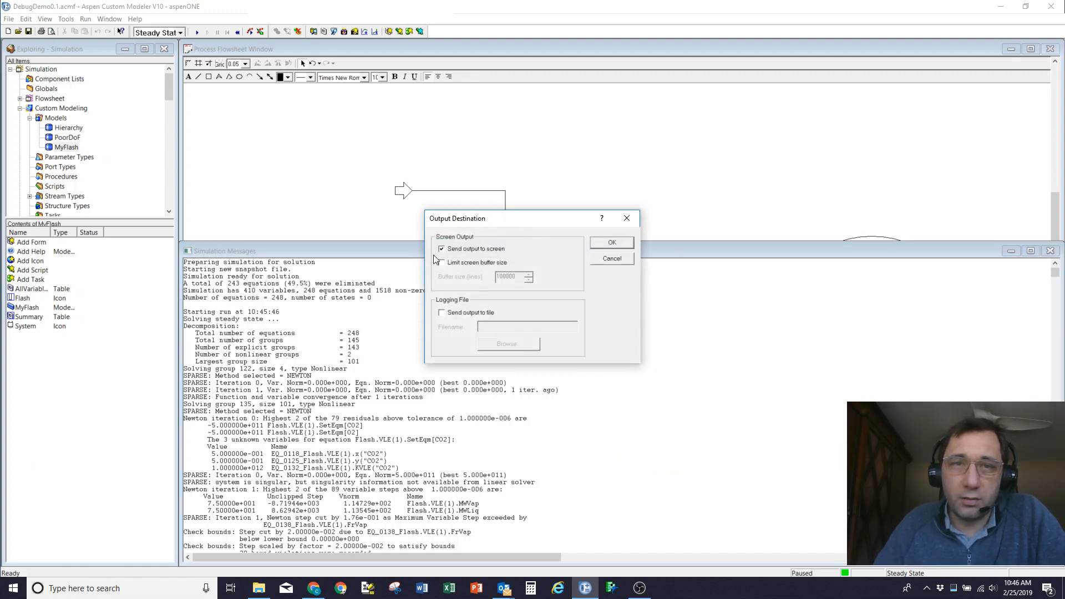
pyautogui.click(610, 242)
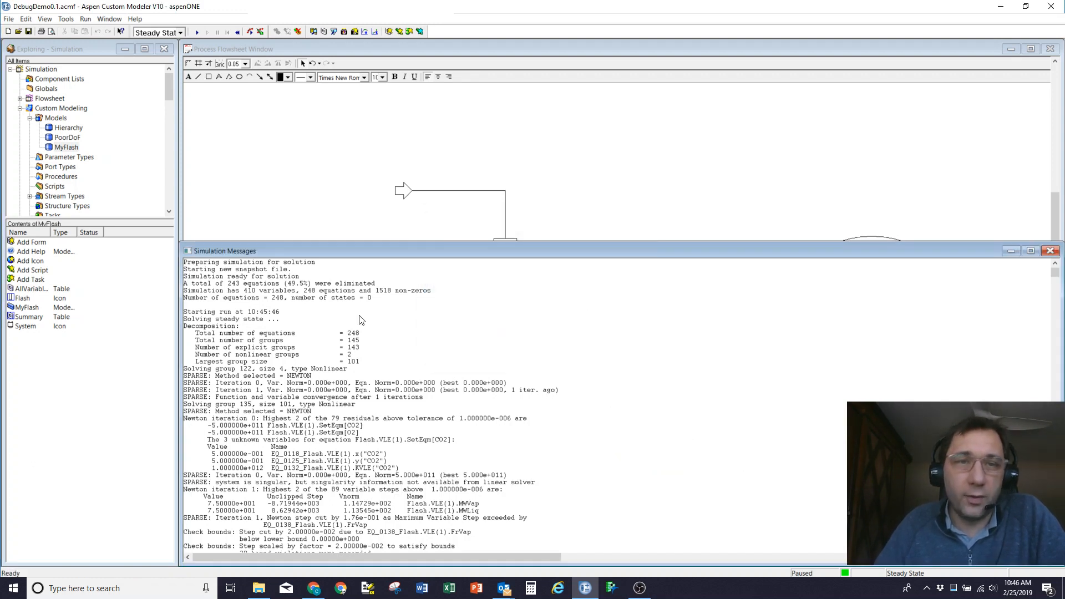
pyautogui.click(271, 375)
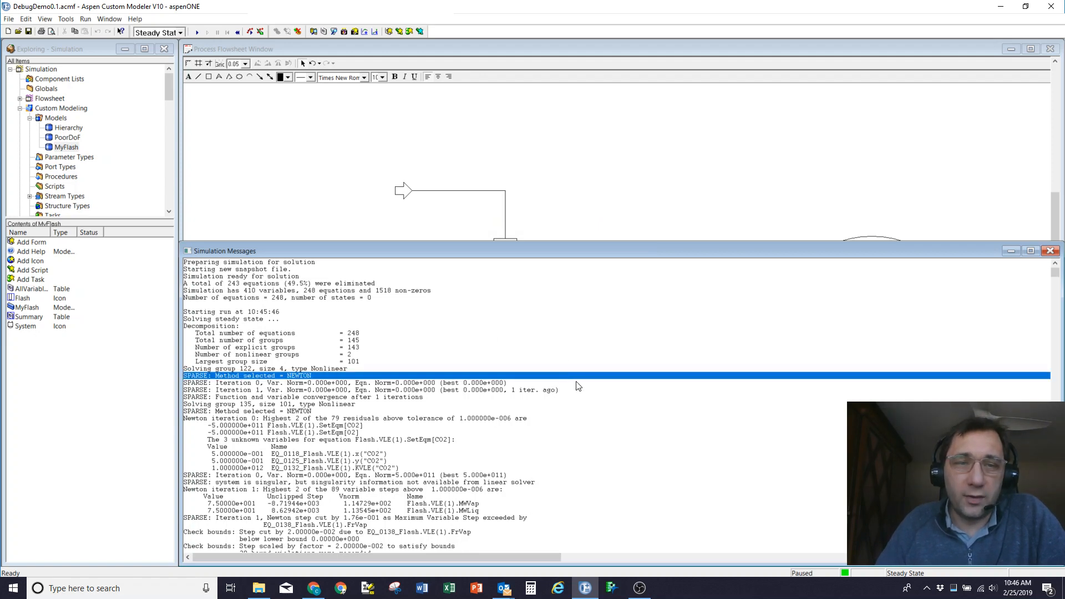
pyautogui.scroll(-3)
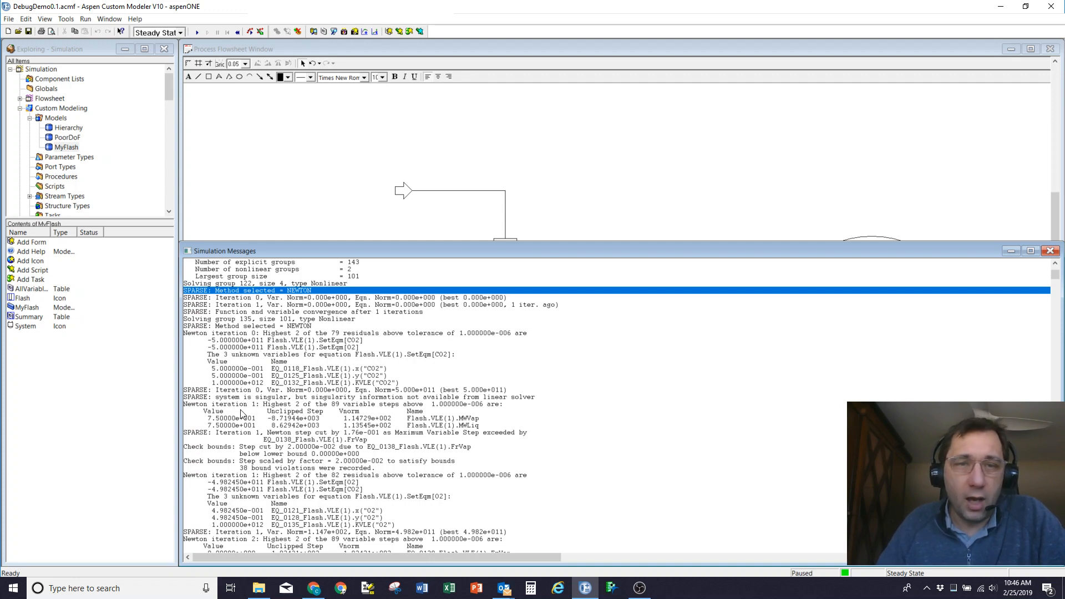
pyautogui.moveTo(352, 373)
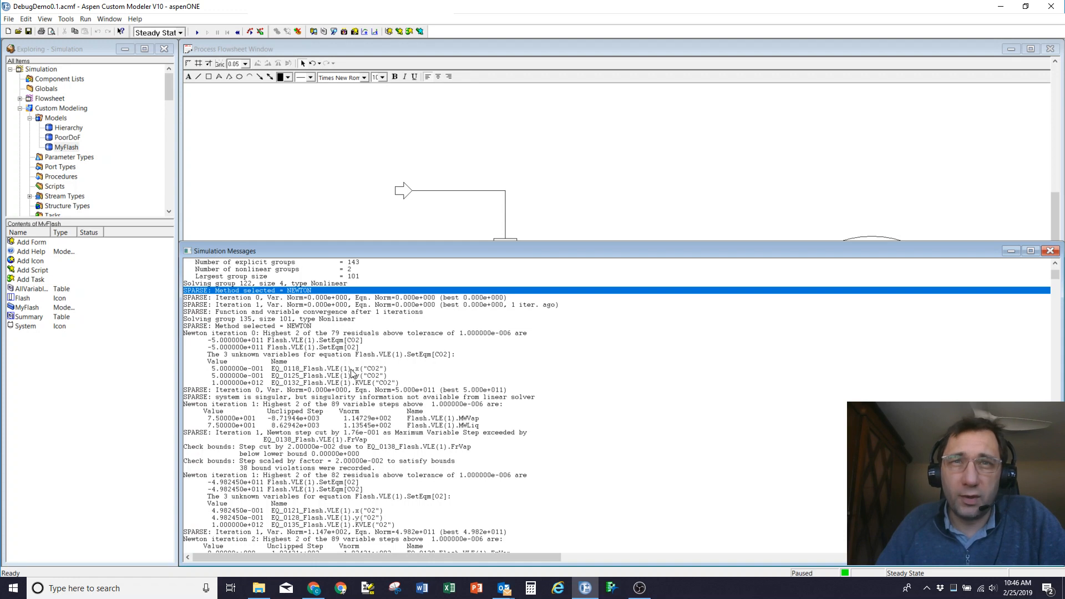
pyautogui.moveTo(249, 413)
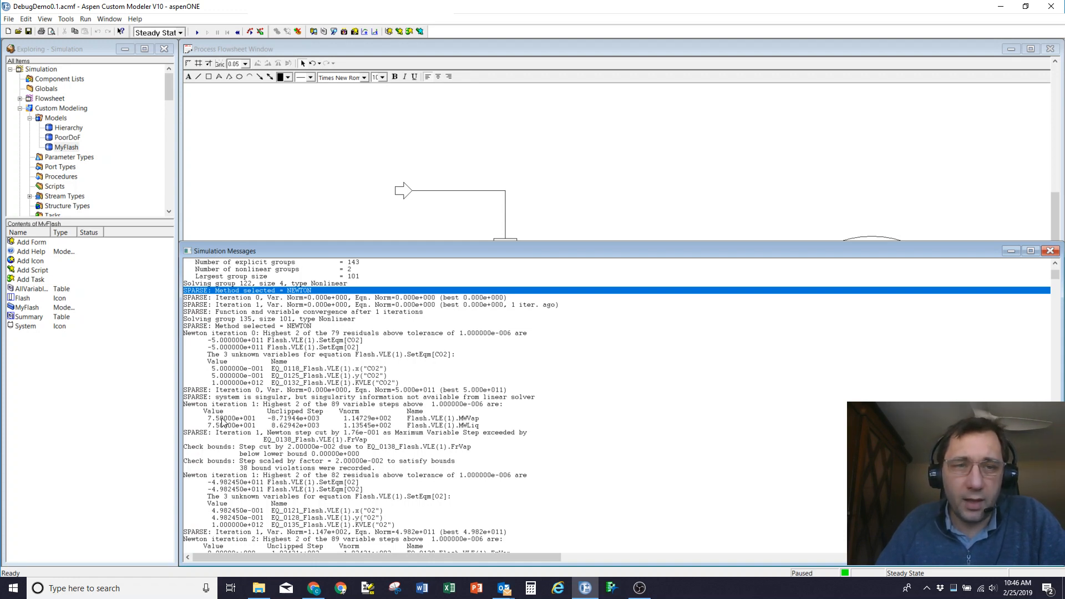
pyautogui.moveTo(239, 342)
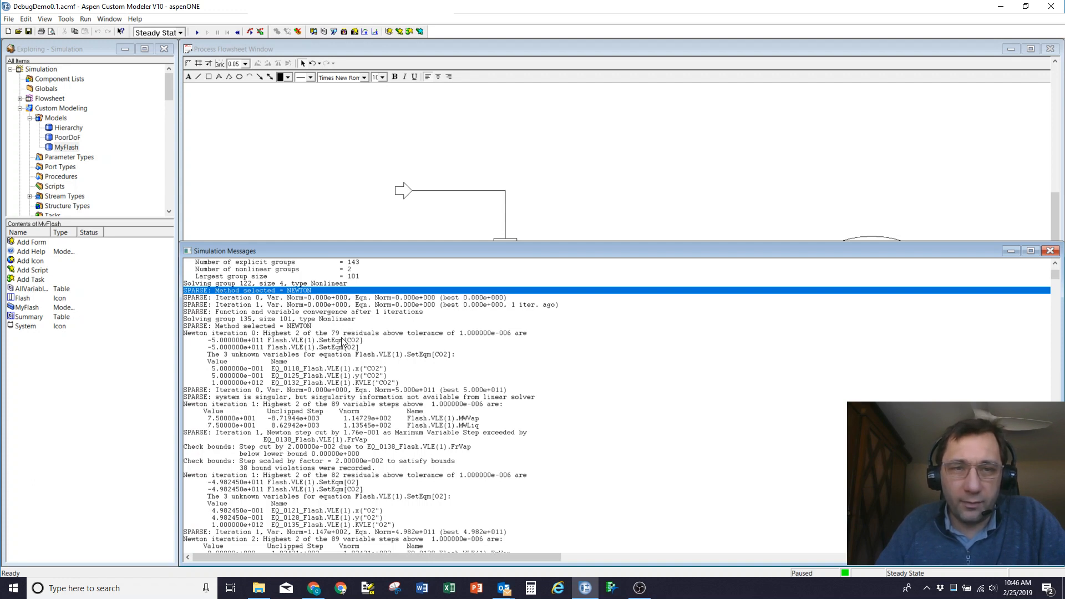
pyautogui.moveTo(344, 339)
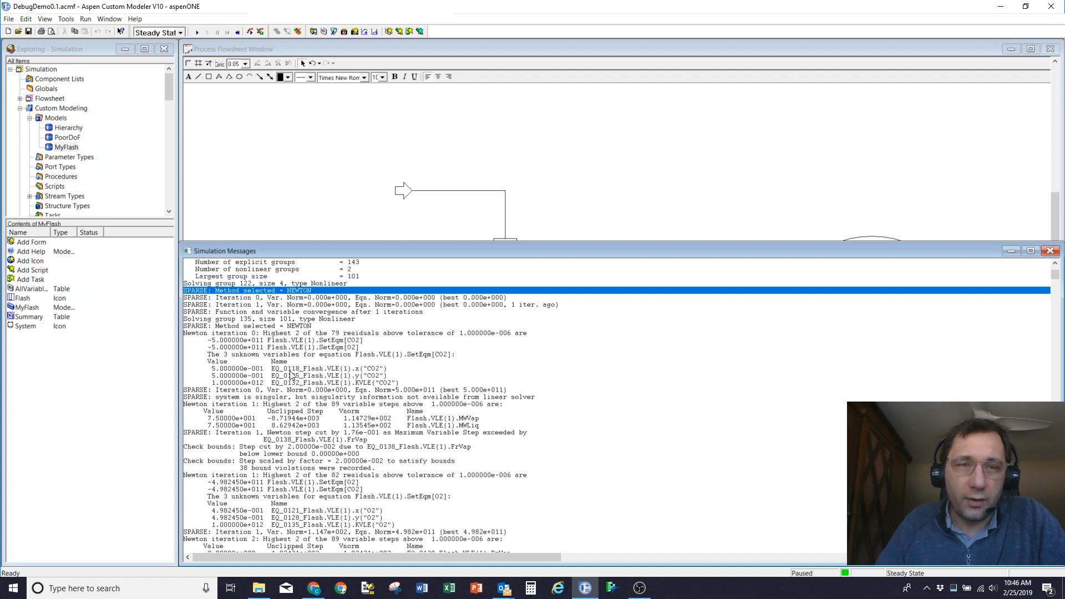
pyautogui.moveTo(387, 387)
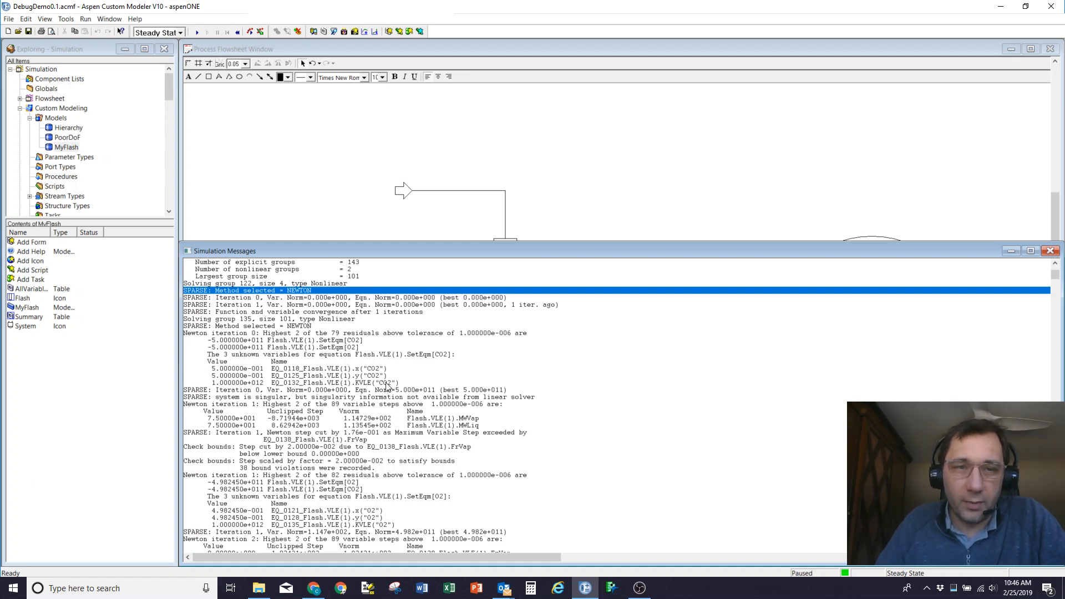
pyautogui.moveTo(387, 388)
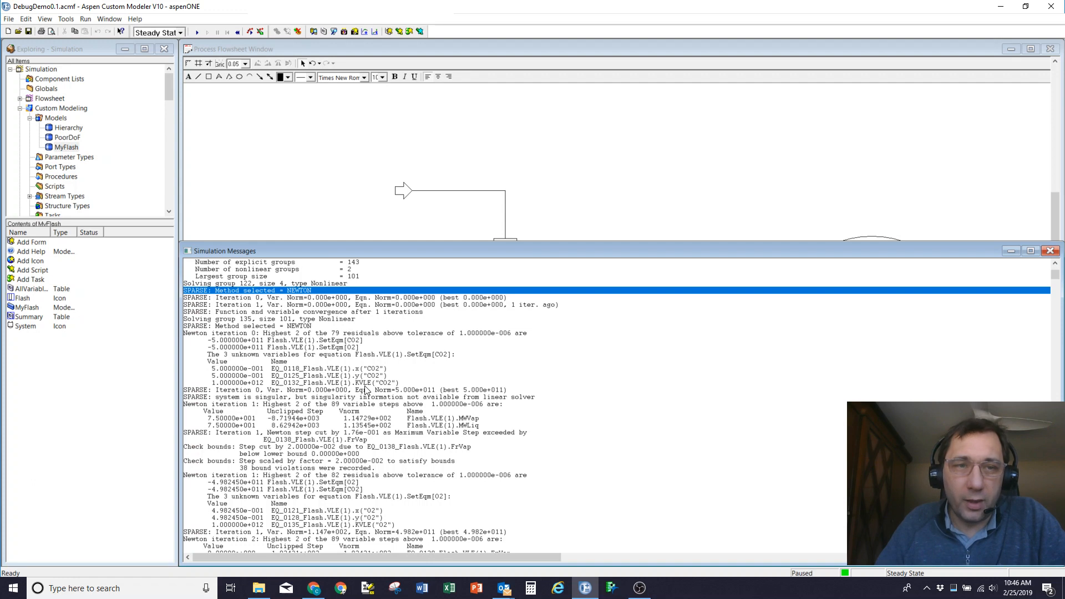
pyautogui.moveTo(367, 390)
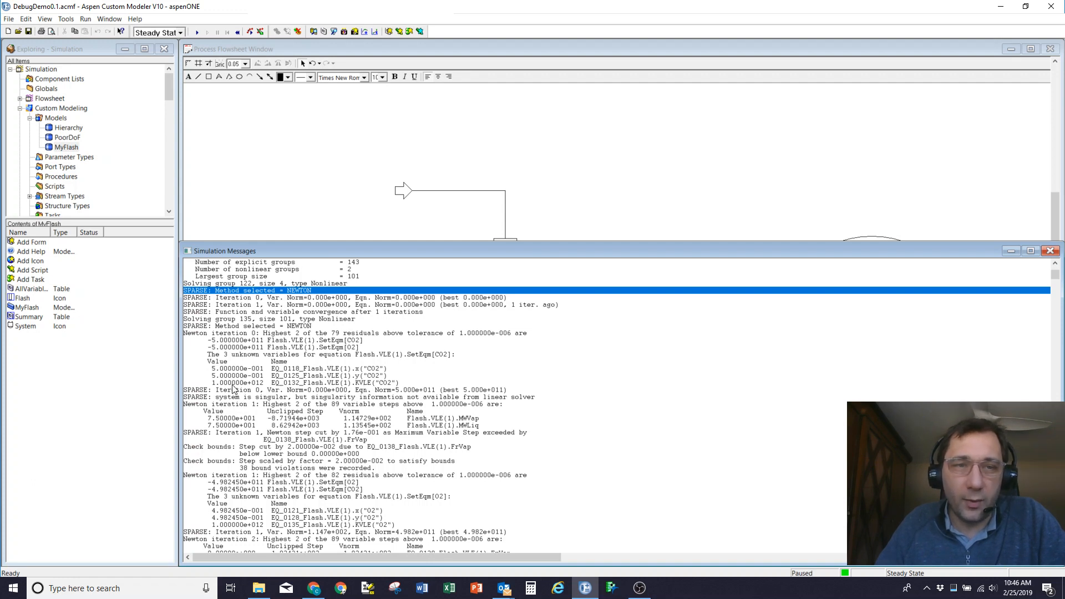
pyautogui.moveTo(350, 373)
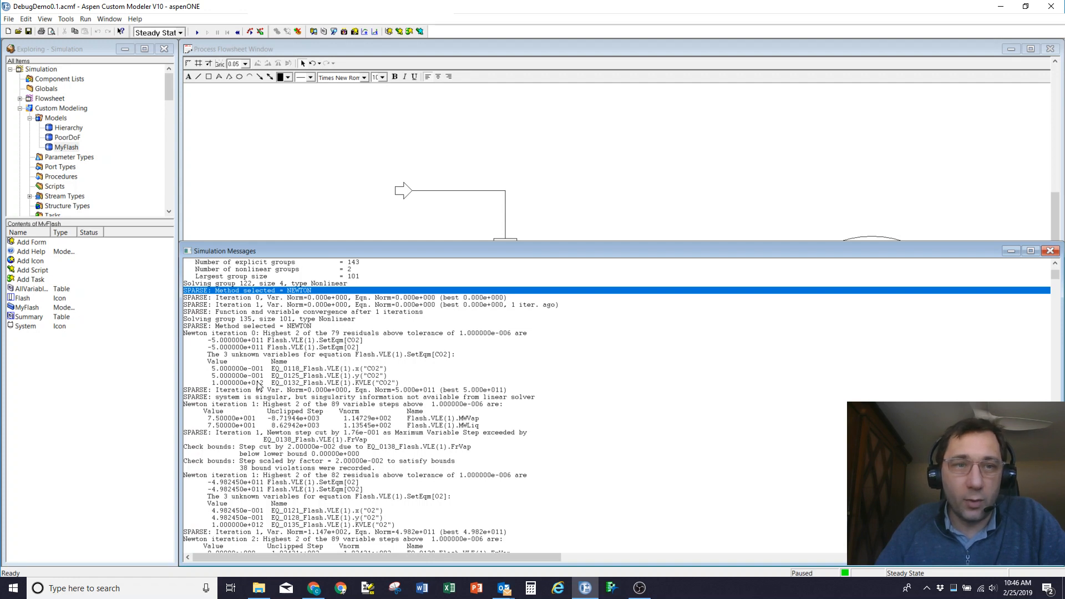
pyautogui.moveTo(257, 342)
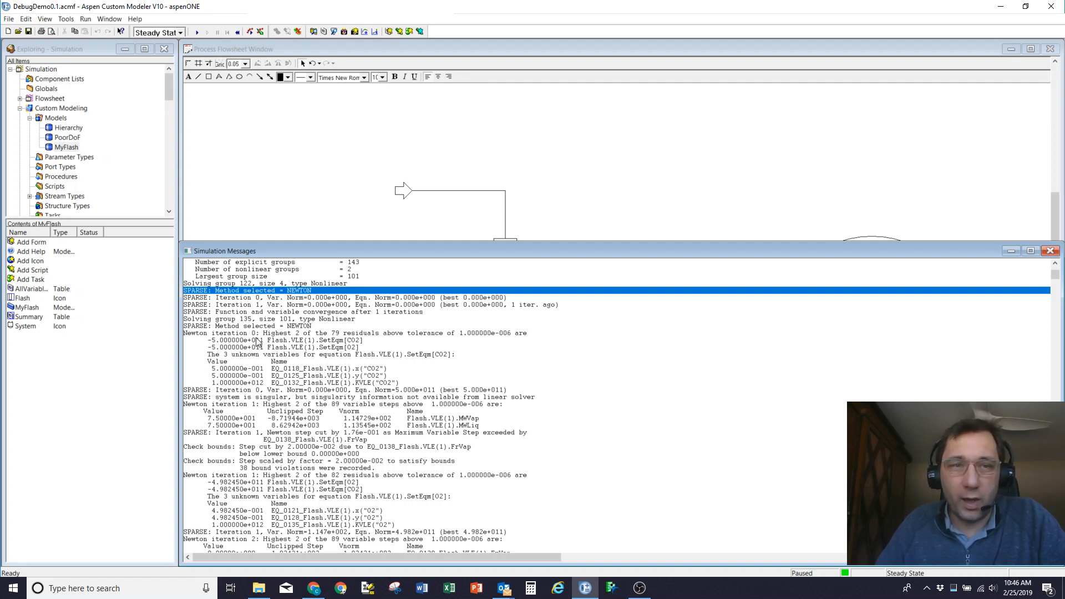
pyautogui.moveTo(253, 409)
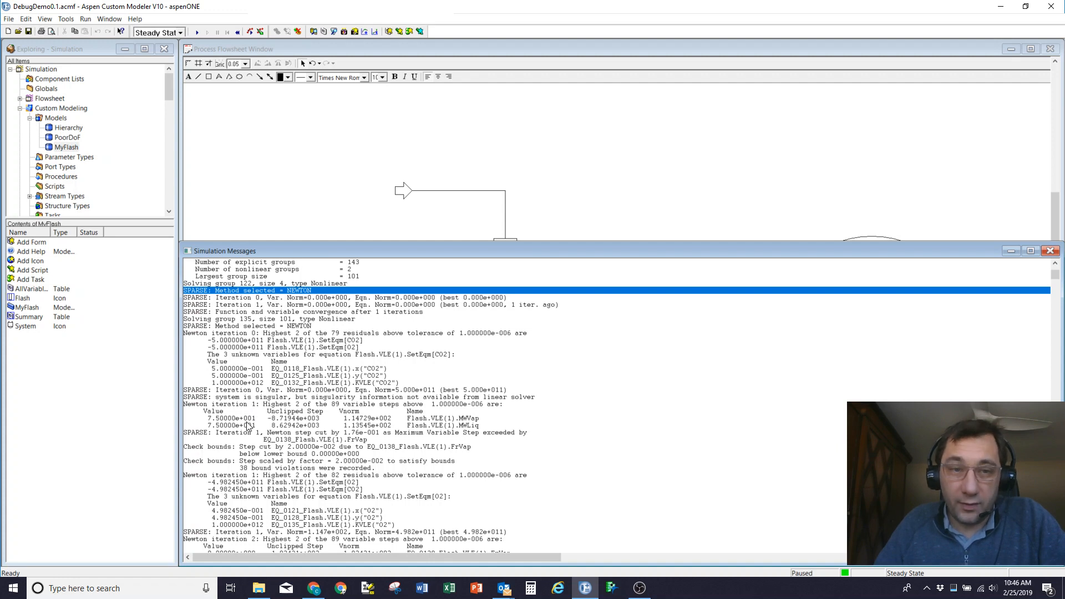
pyautogui.moveTo(414, 426)
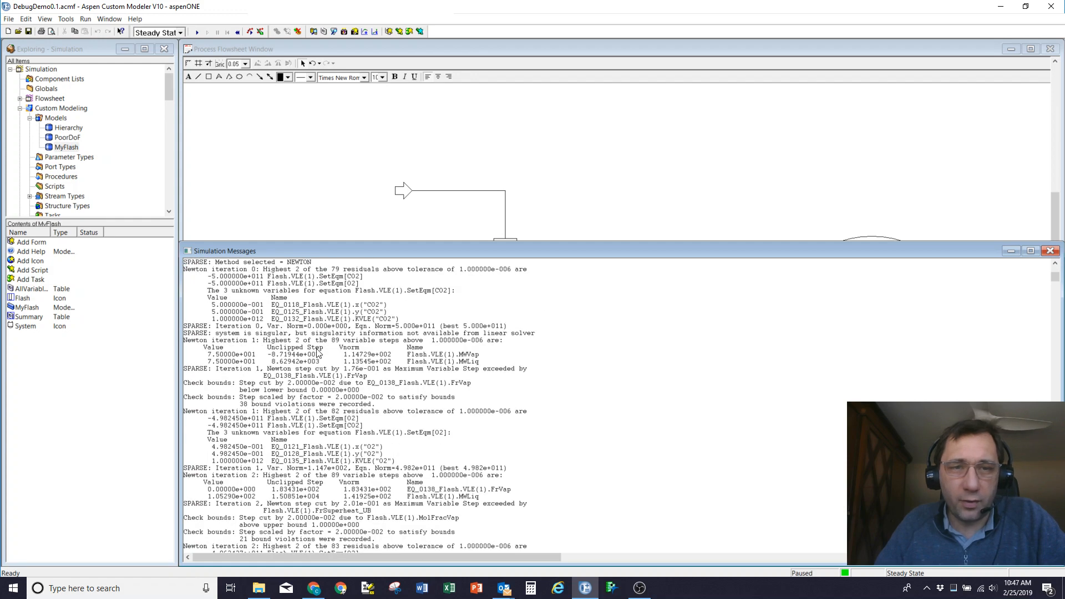
pyautogui.moveTo(381, 378)
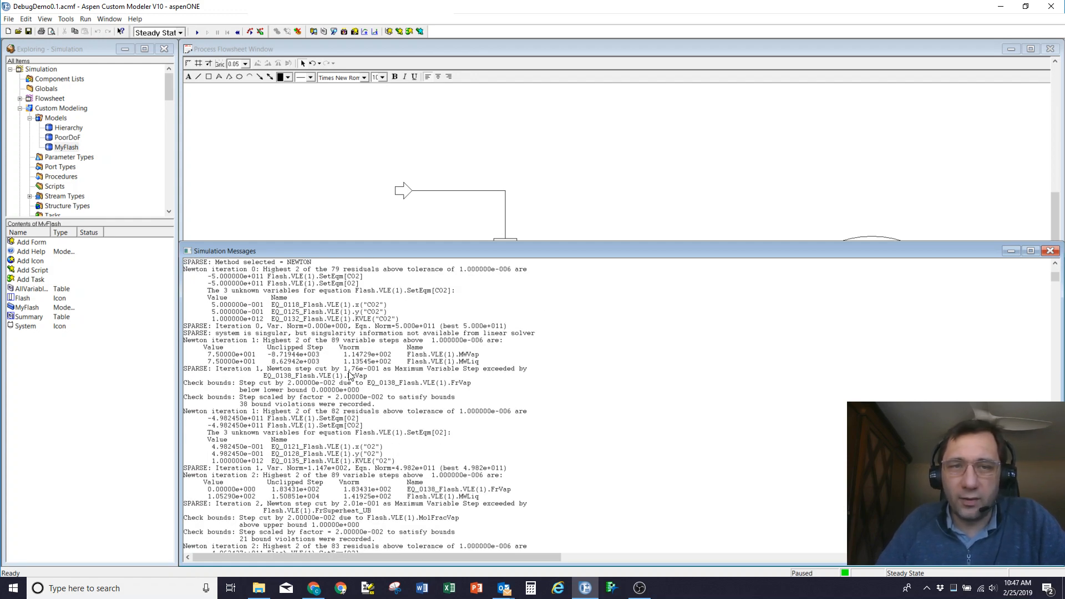
pyautogui.moveTo(364, 358)
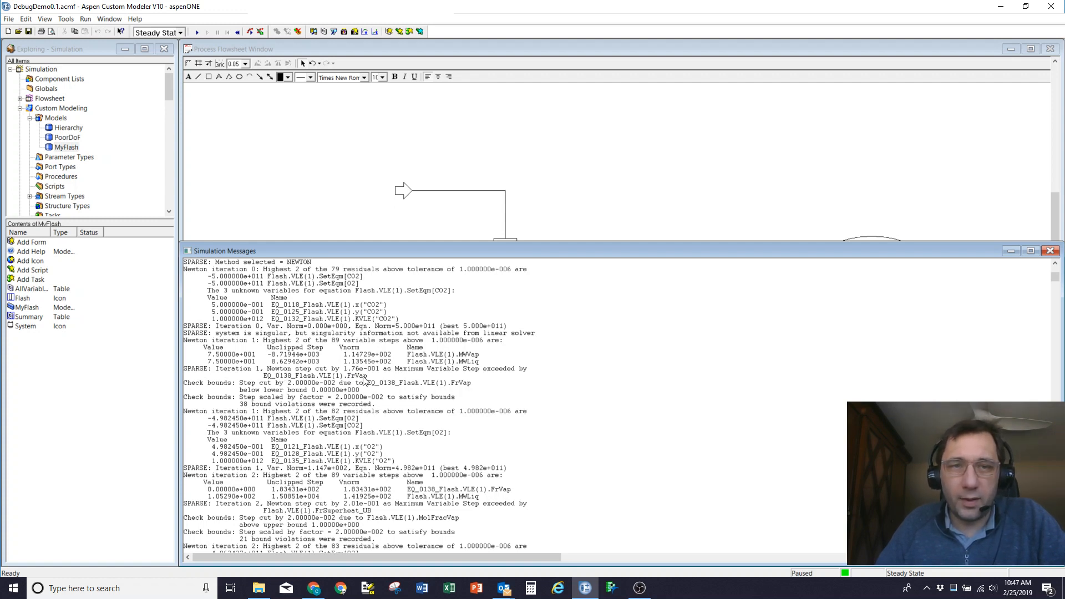
pyautogui.moveTo(337, 384)
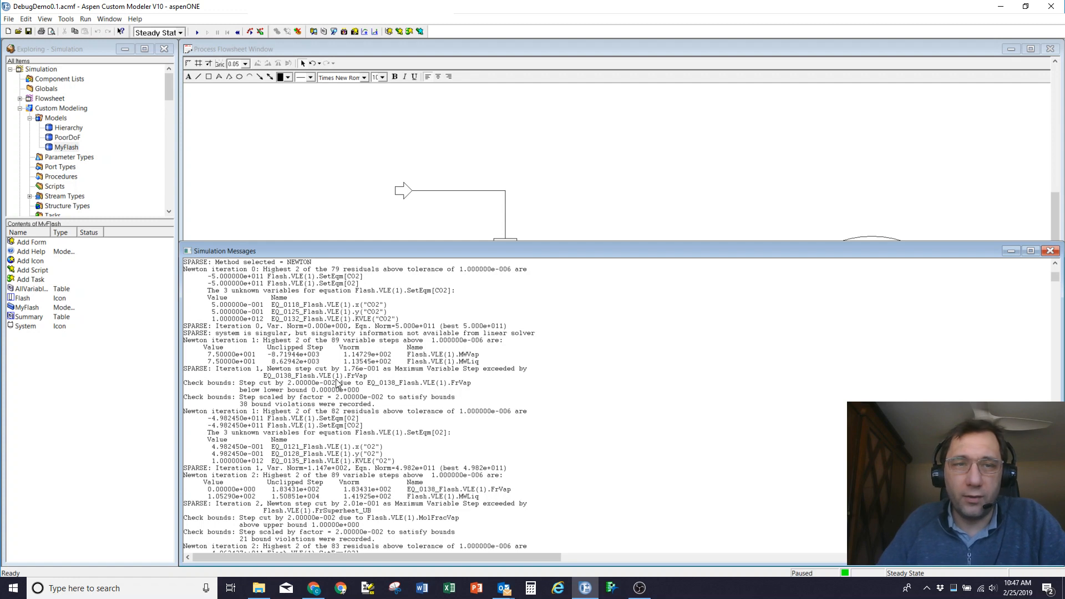
pyautogui.moveTo(327, 372)
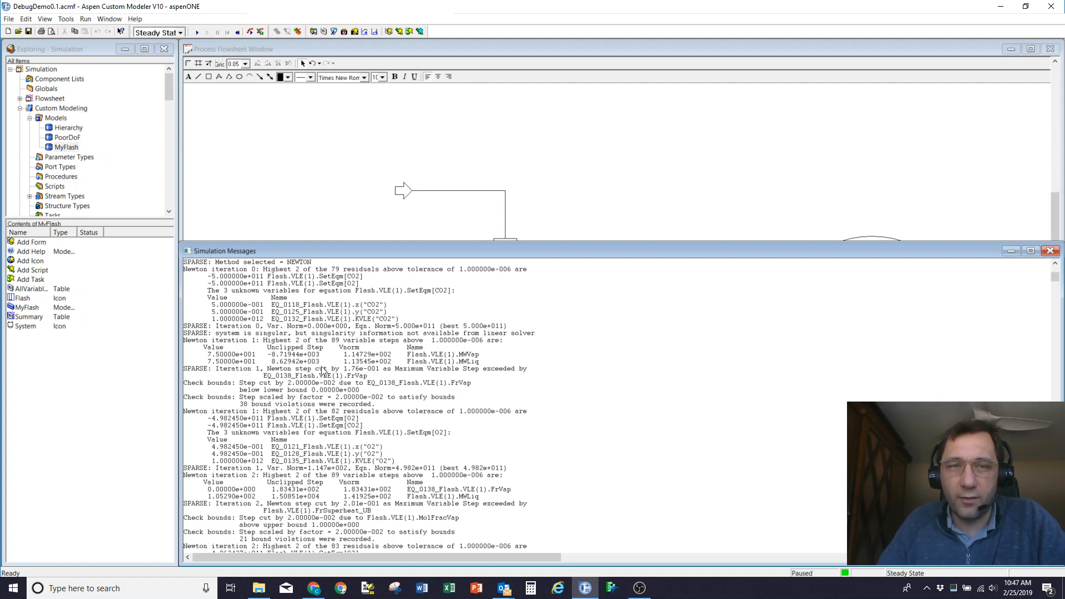
pyautogui.moveTo(353, 378)
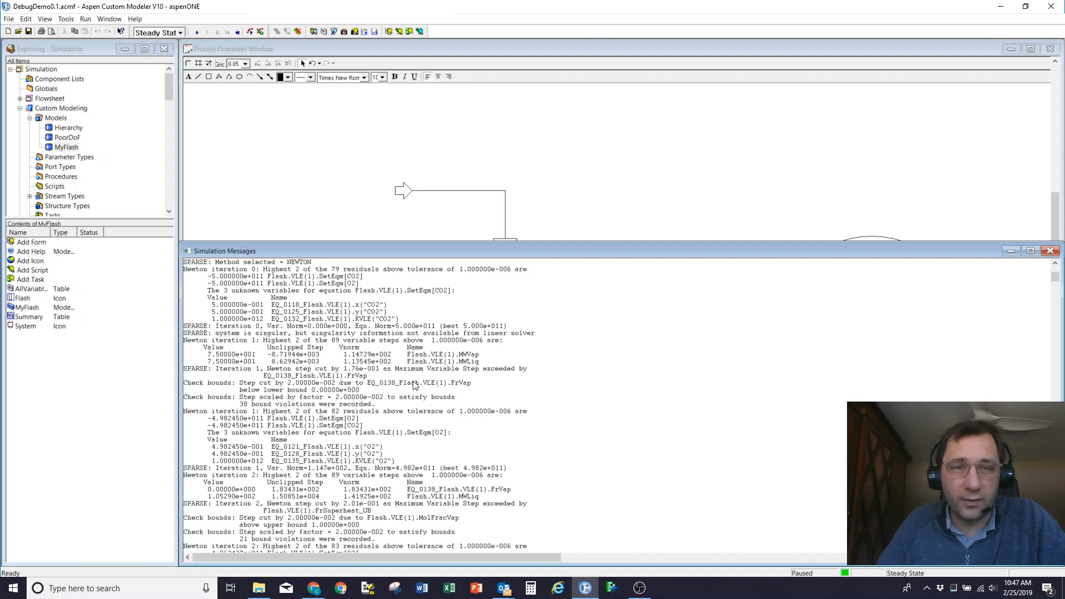
pyautogui.scroll(-3)
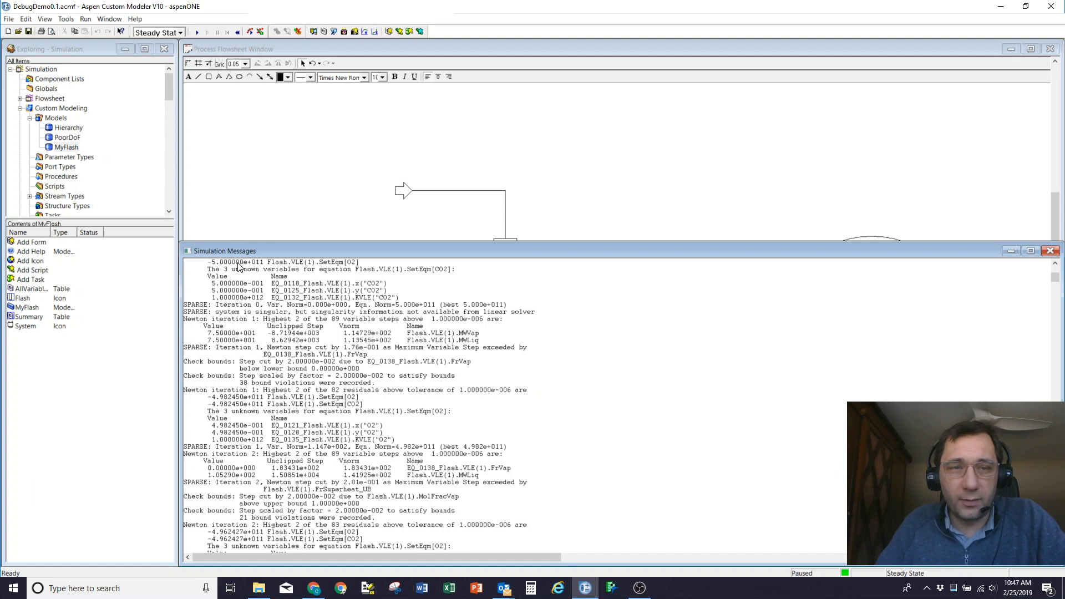
pyautogui.moveTo(233, 401)
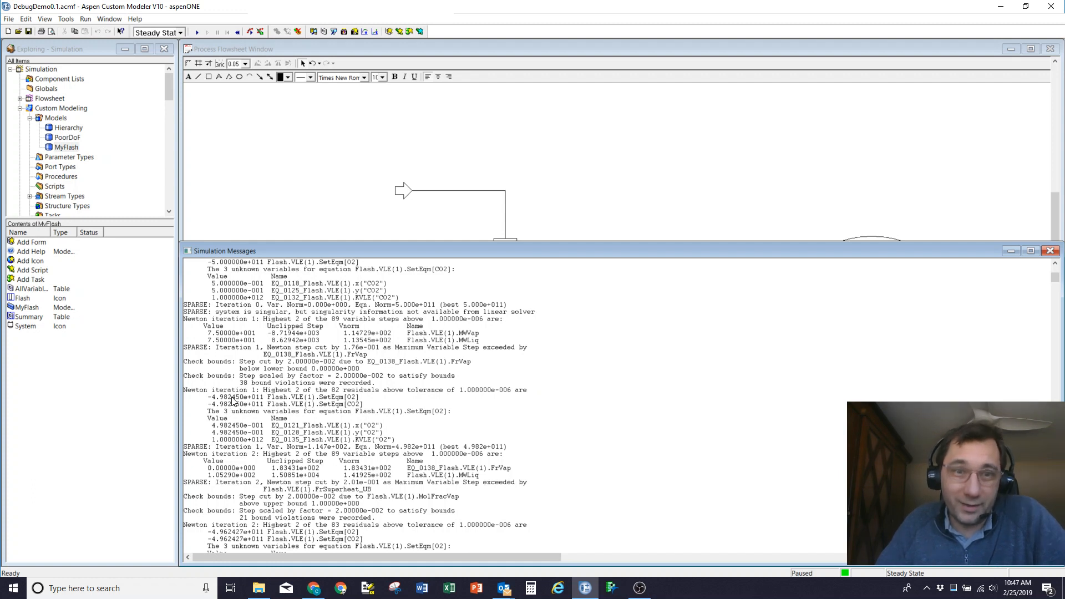
pyautogui.moveTo(493, 454)
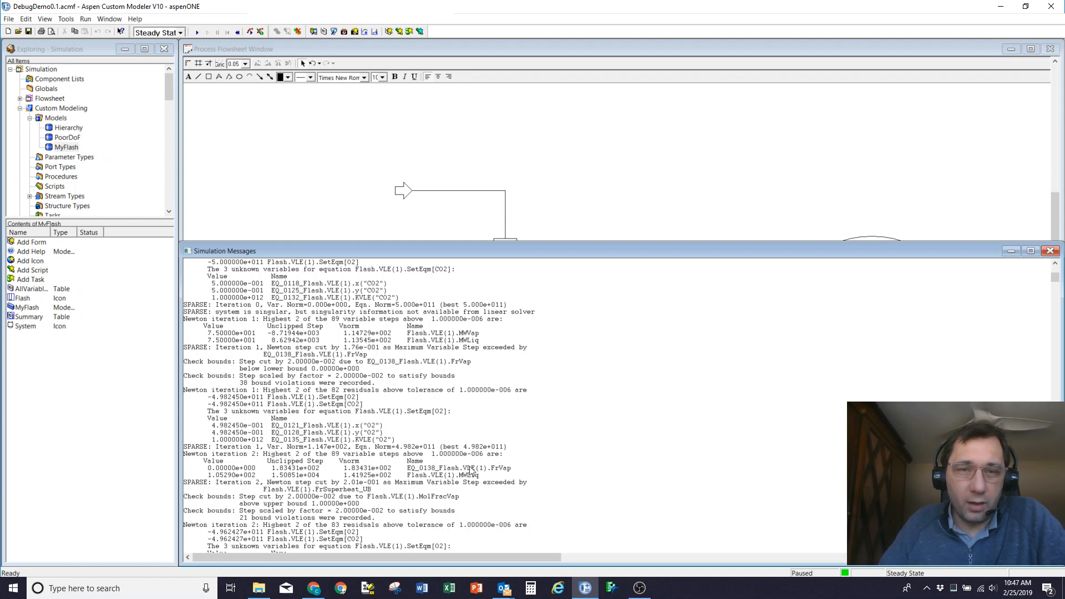
pyautogui.moveTo(326, 466)
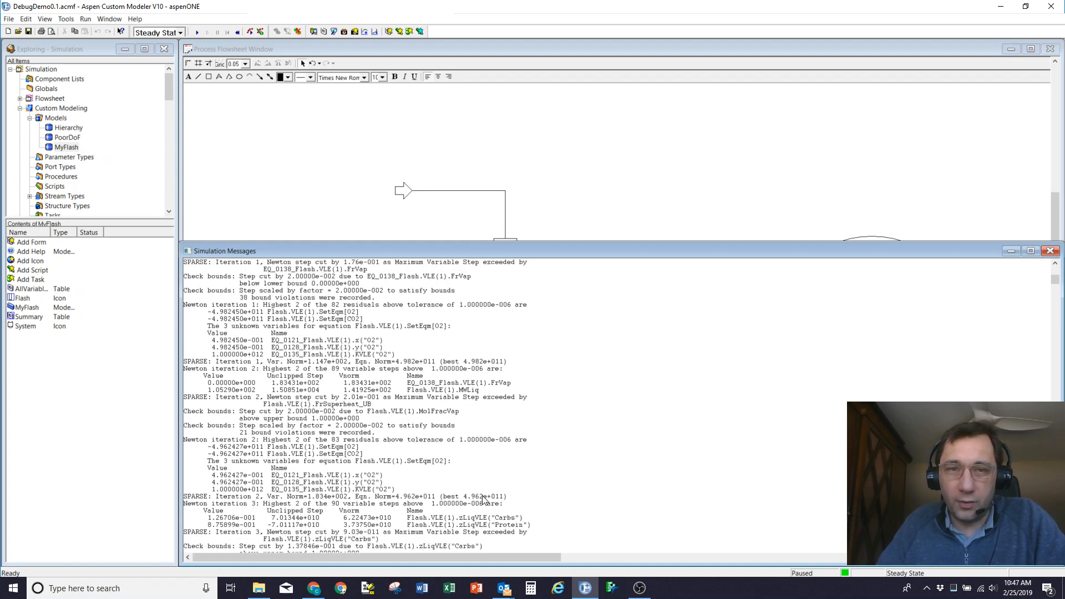
pyautogui.moveTo(214, 444)
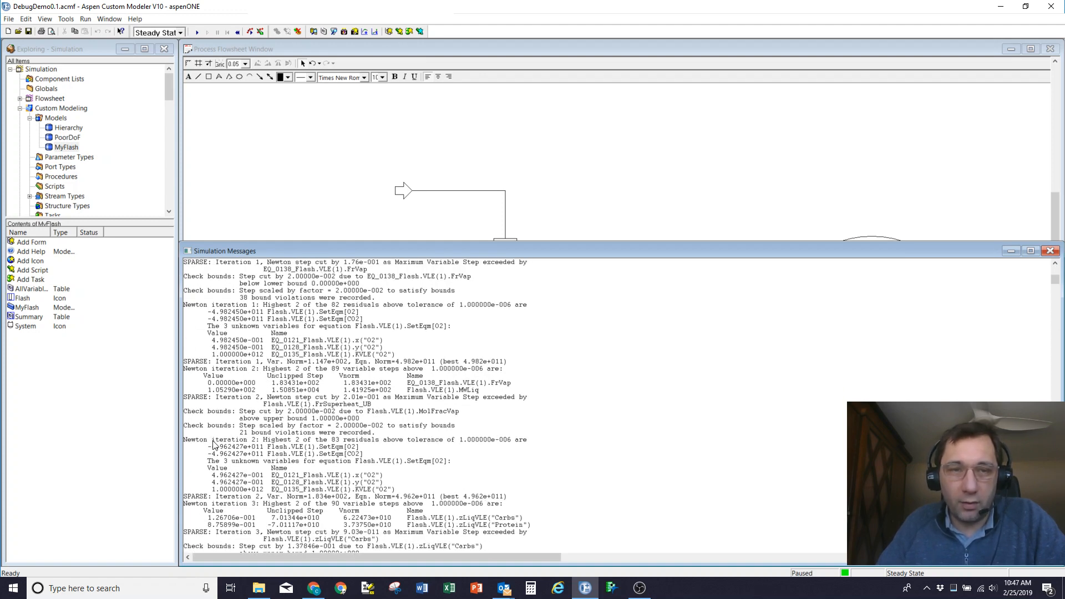
# - Scroll to the log's end at group 135's failure, then open the MixedStream summary table
pyautogui.scroll(-3)
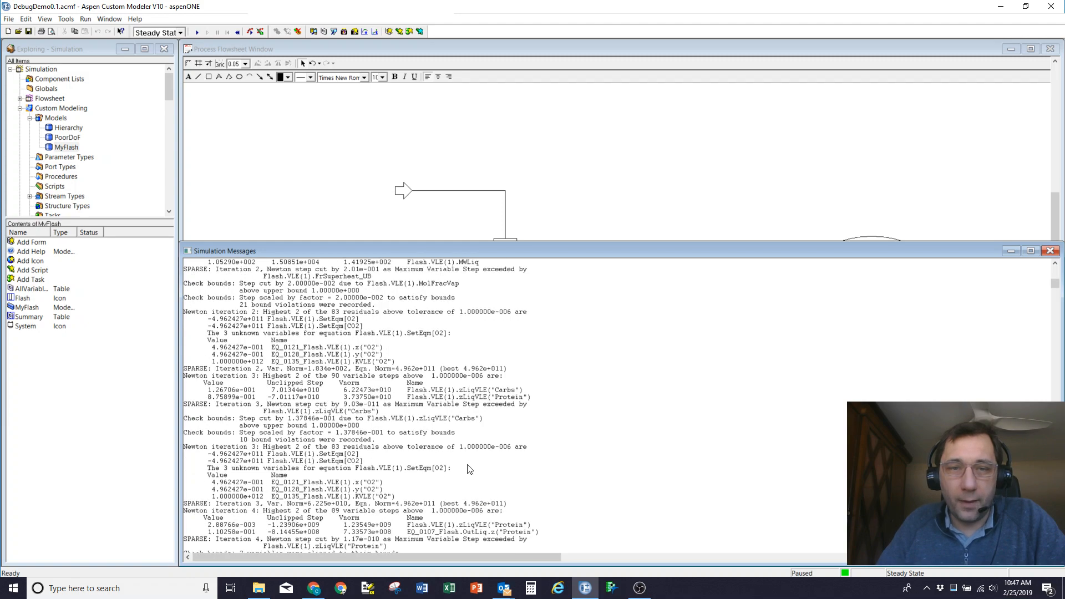
pyautogui.scroll(-3)
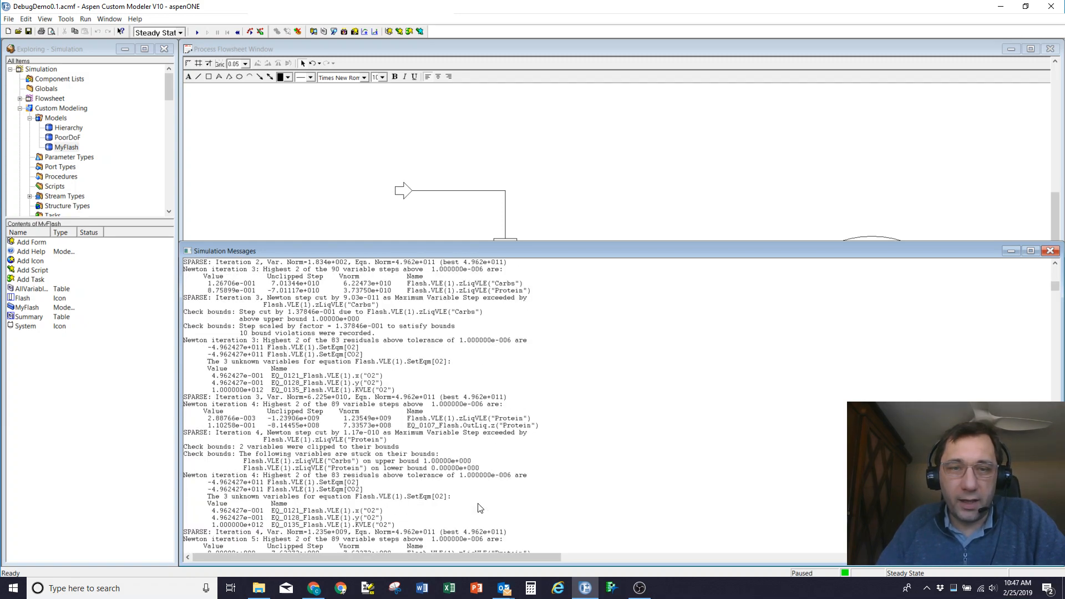
pyautogui.scroll(-3)
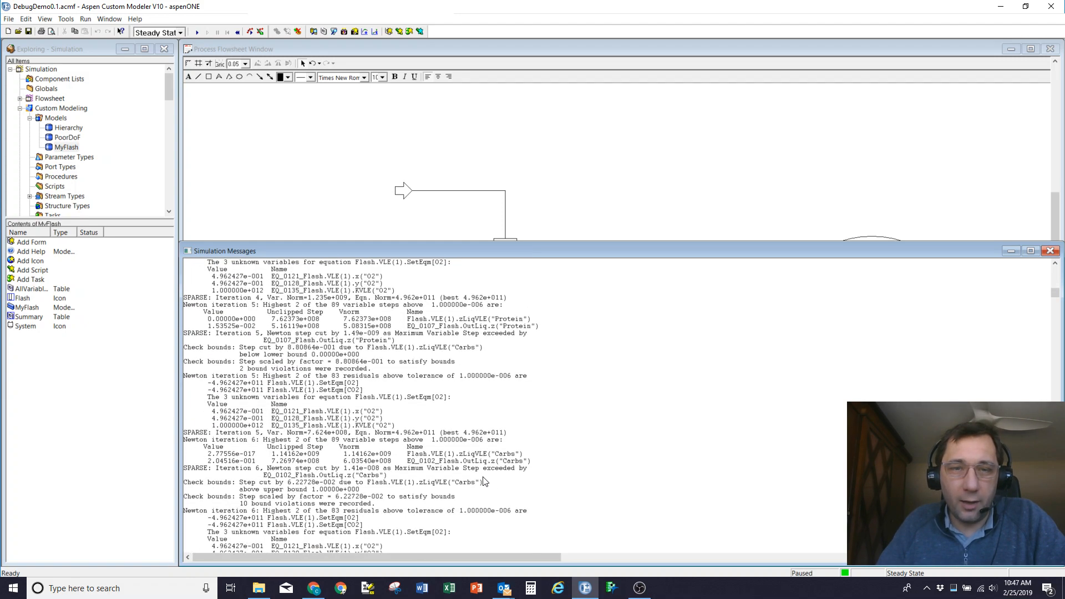
pyautogui.scroll(-3)
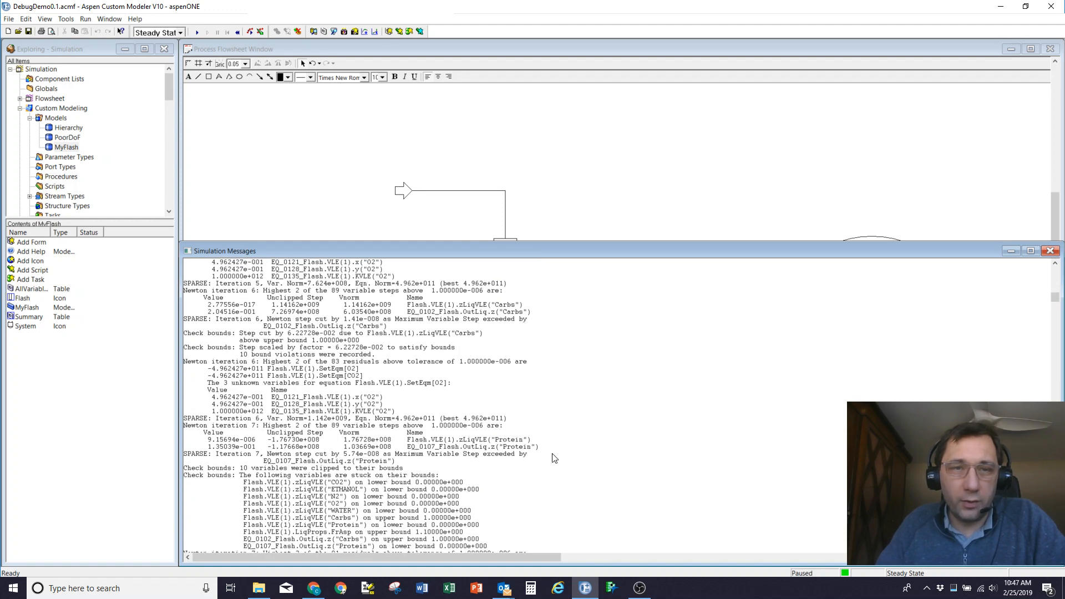
pyautogui.moveTo(285, 325)
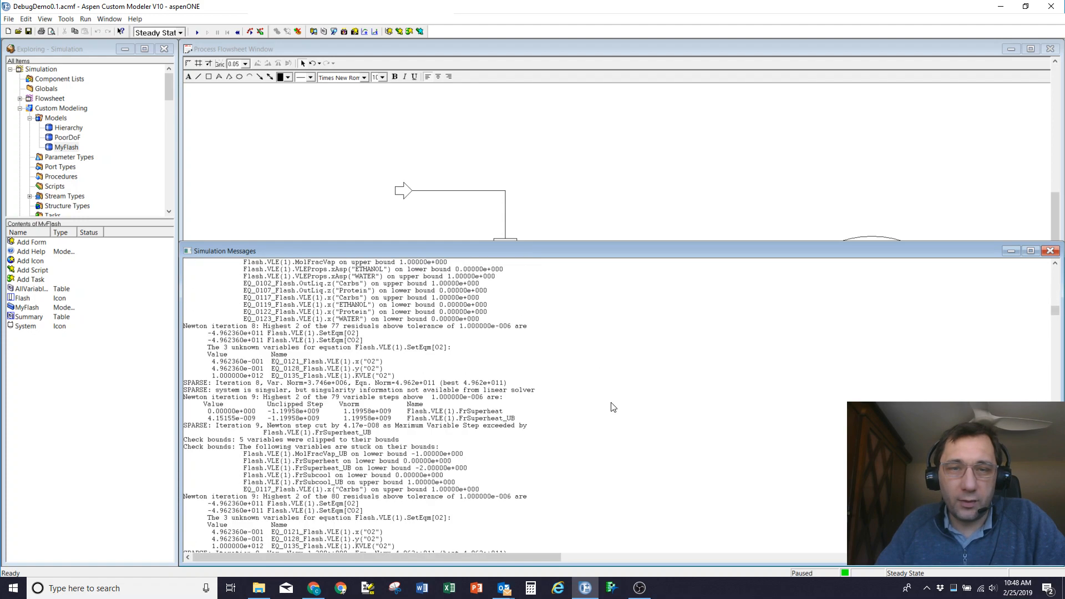
pyautogui.scroll(-3)
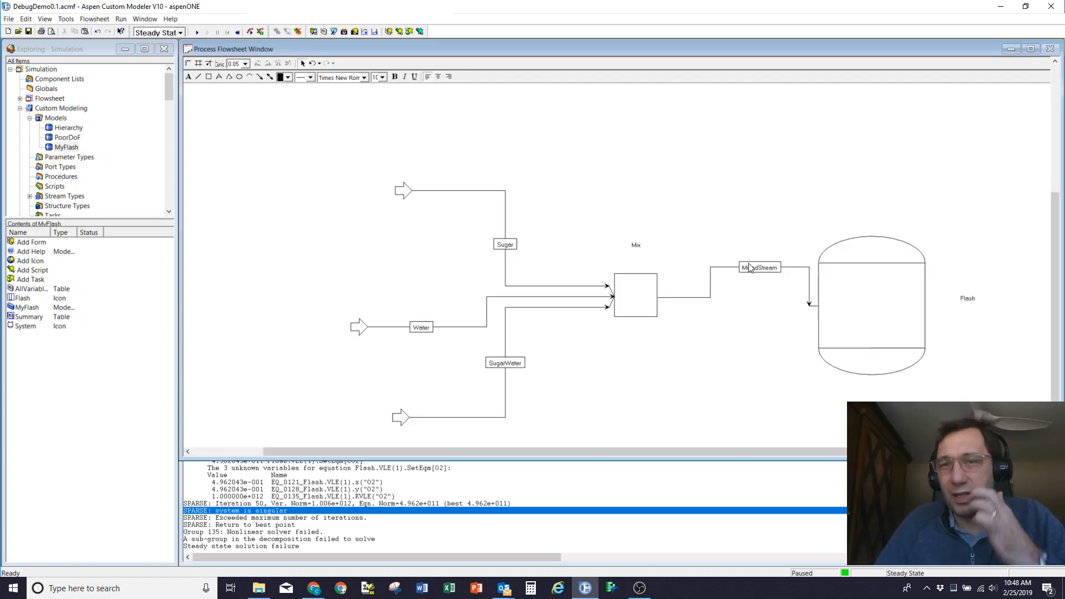
pyautogui.doubleClick(759, 267)
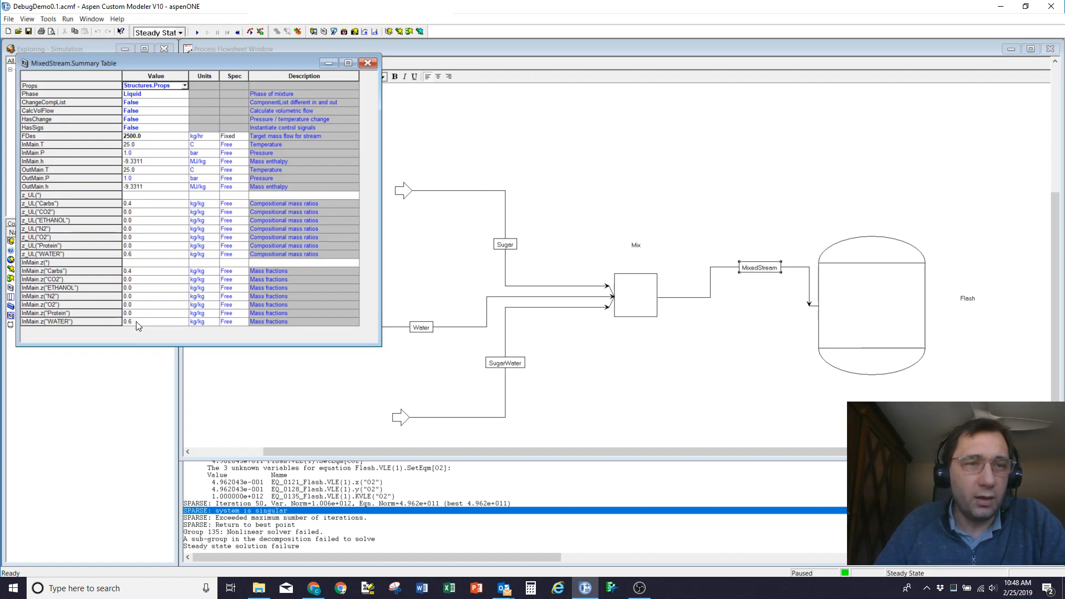
pyautogui.moveTo(145, 153)
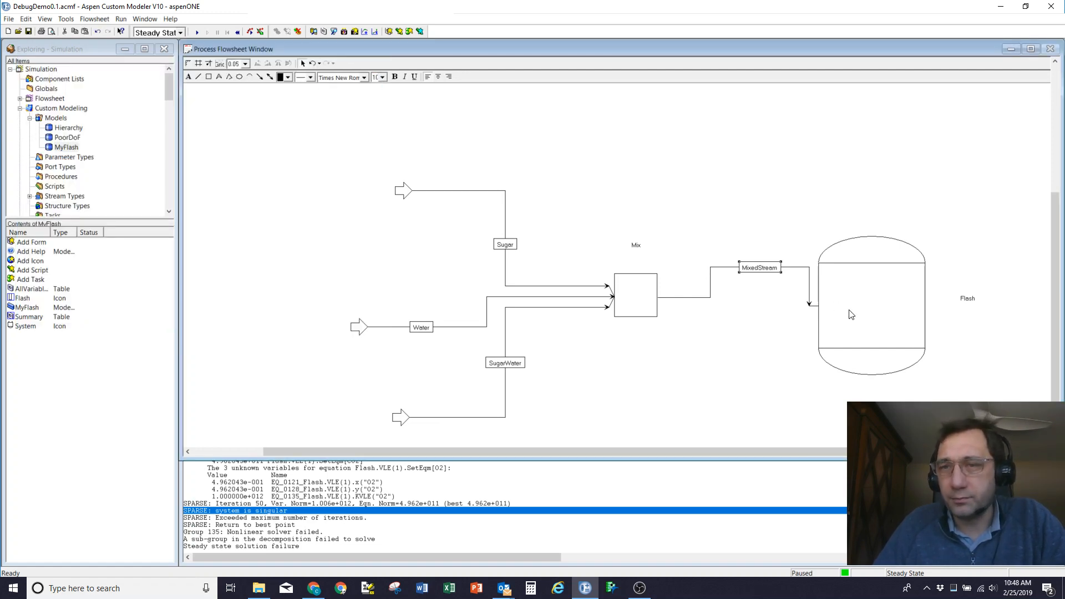
# - In Flash's summary table, make Q free and fix VLE(1).MolFracVap_UB at 0.1
pyautogui.doubleClick(871, 306)
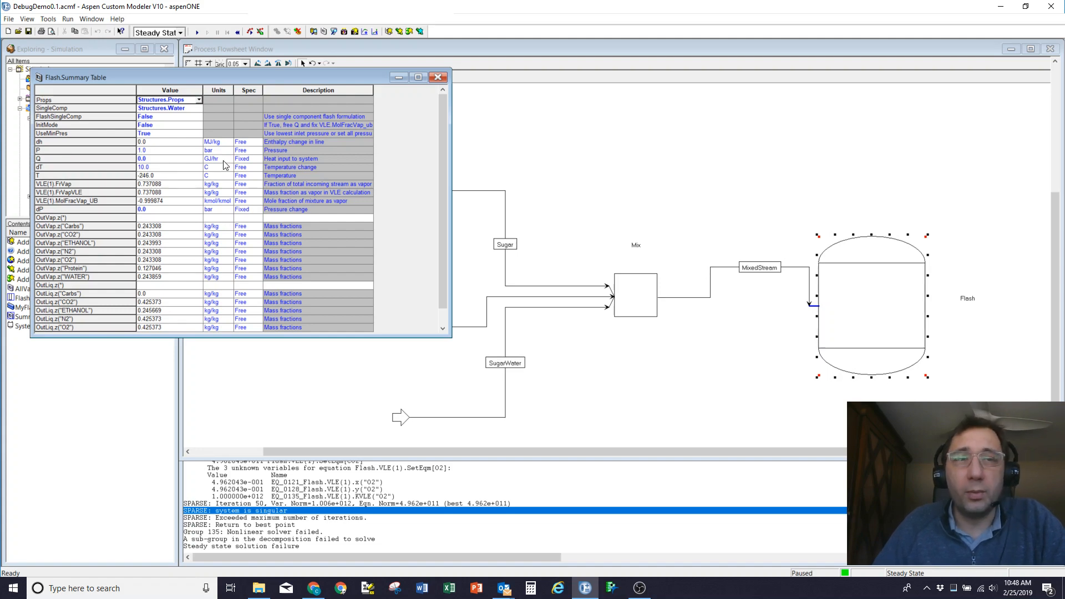
pyautogui.click(256, 158)
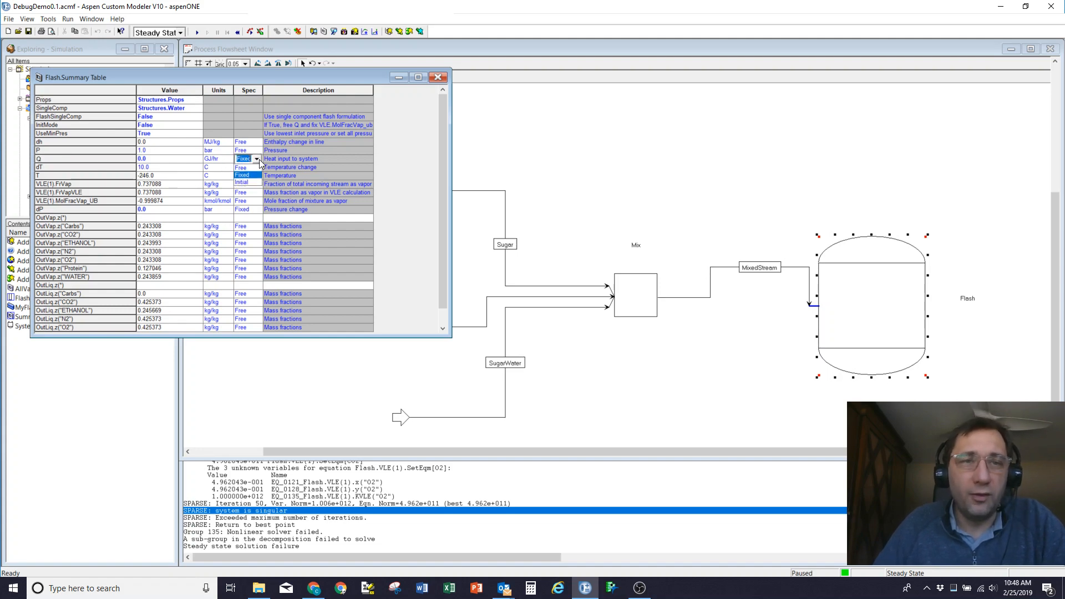
pyautogui.click(242, 159)
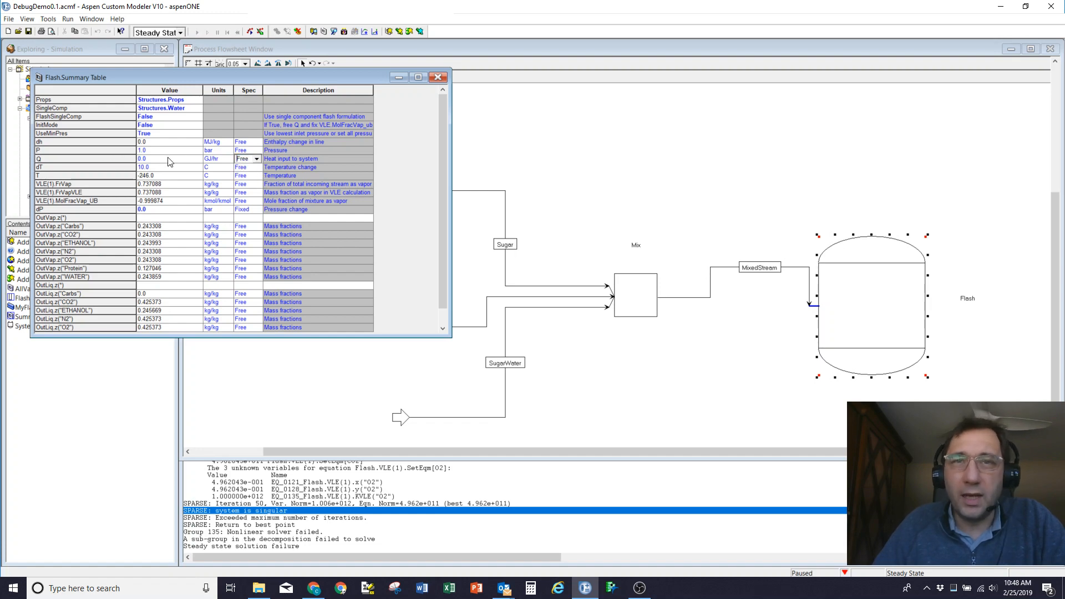
pyautogui.moveTo(254, 202)
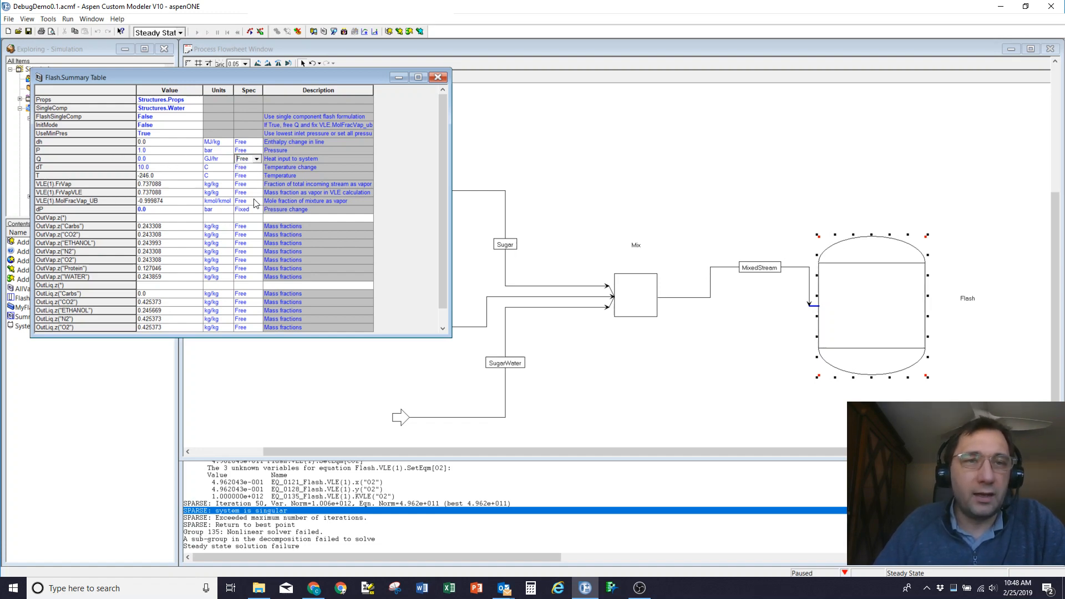
pyautogui.click(247, 200)
pyautogui.write('0.1')
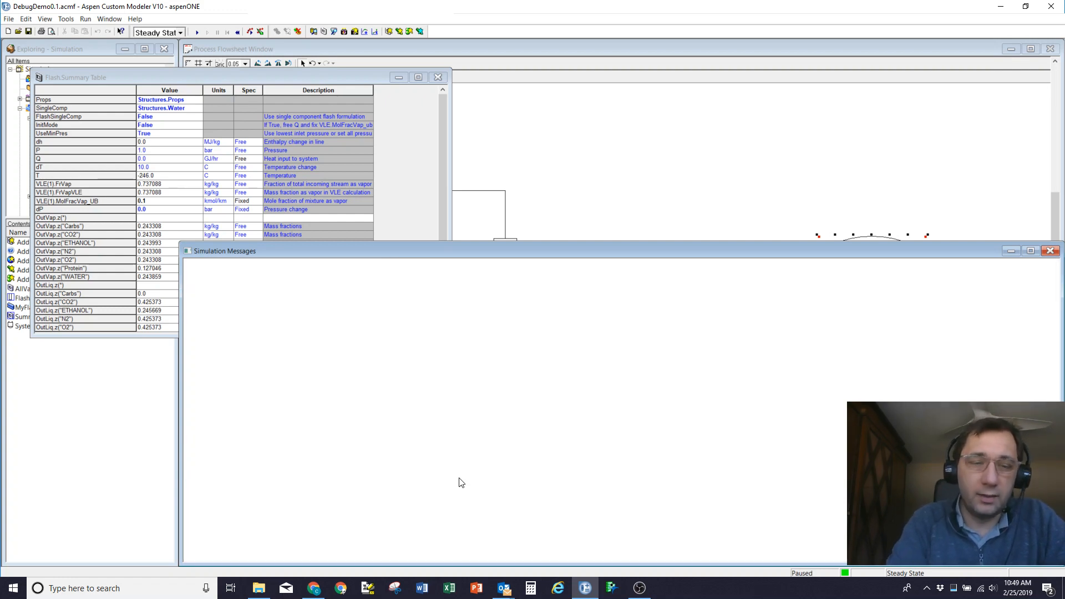
# - Rerun steady state and scroll the messages as Flash updates to Q 0.96, T 99.7
pyautogui.click(196, 32)
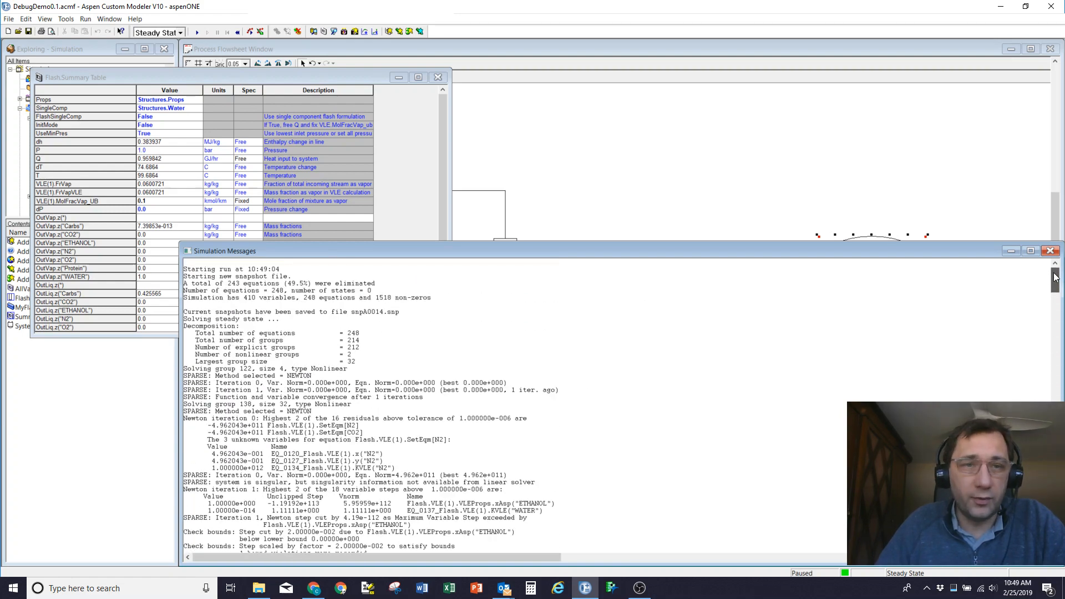
pyautogui.scroll(-3)
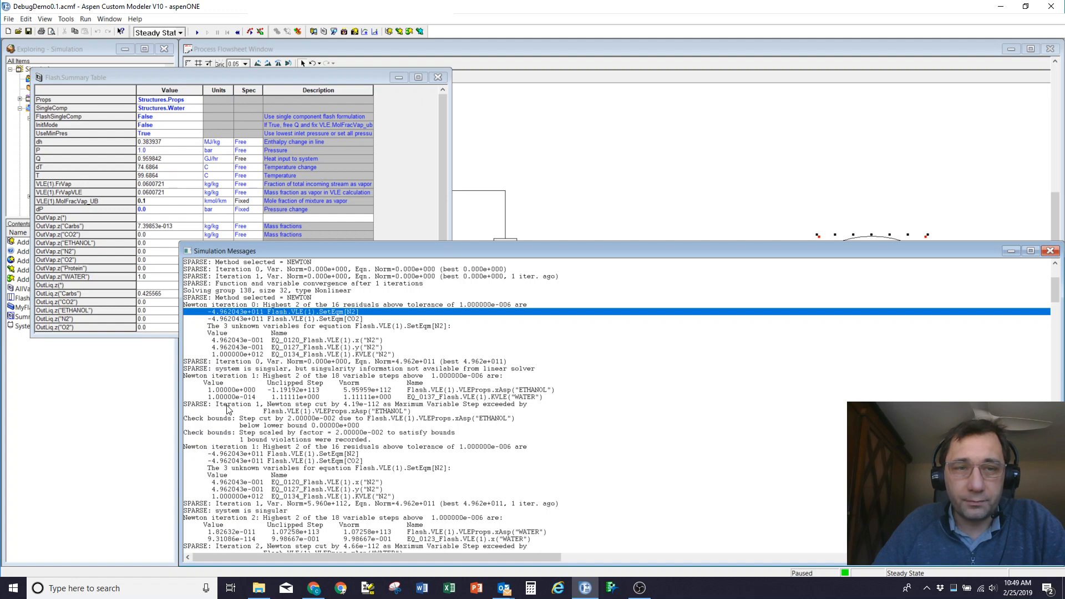
pyautogui.moveTo(476, 460)
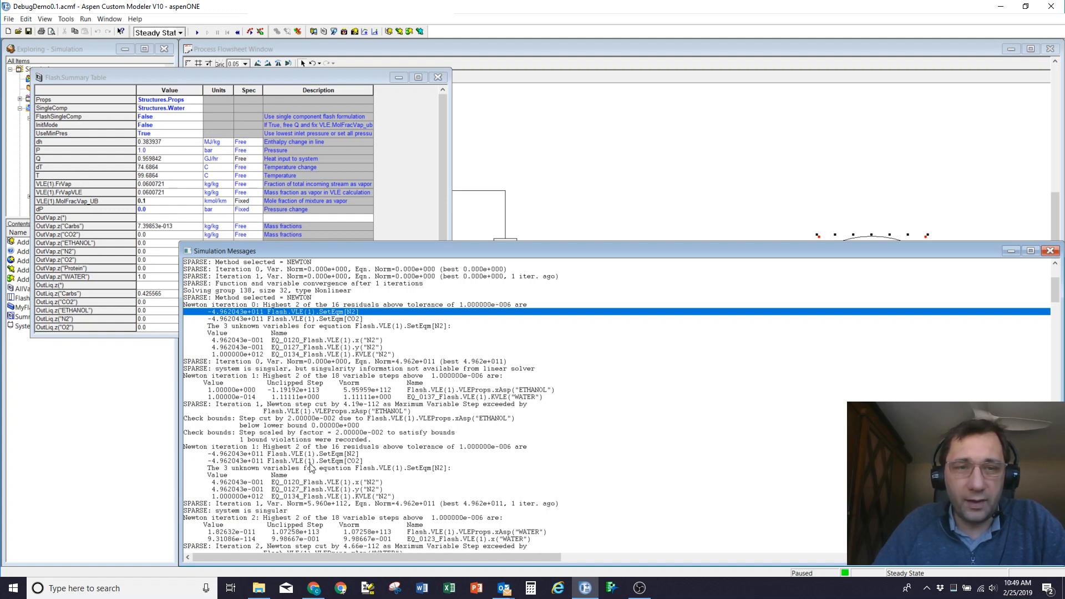
pyautogui.scroll(-3)
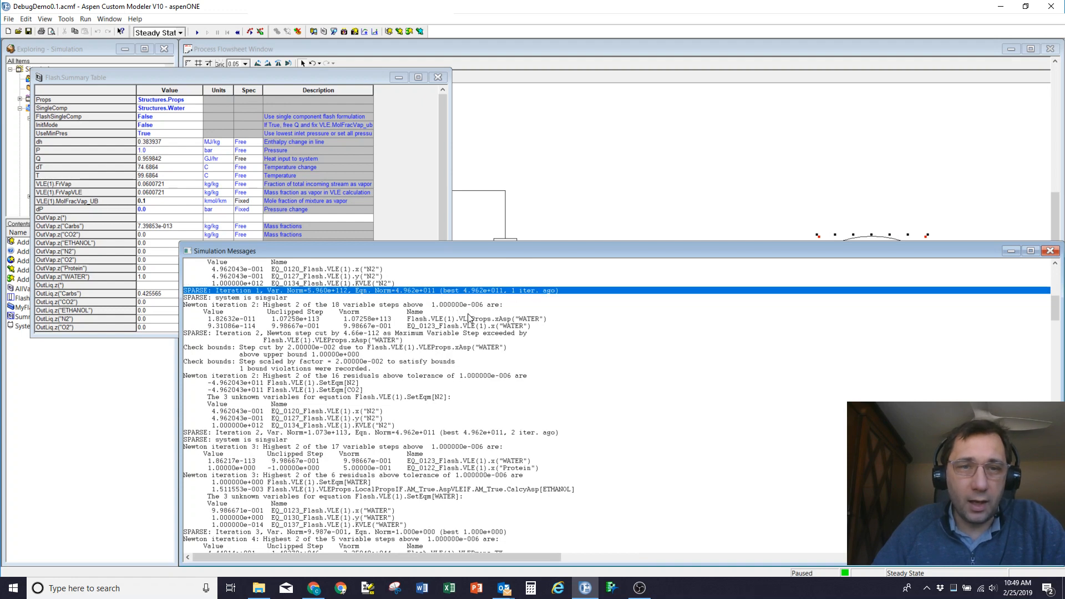
pyautogui.moveTo(328, 417)
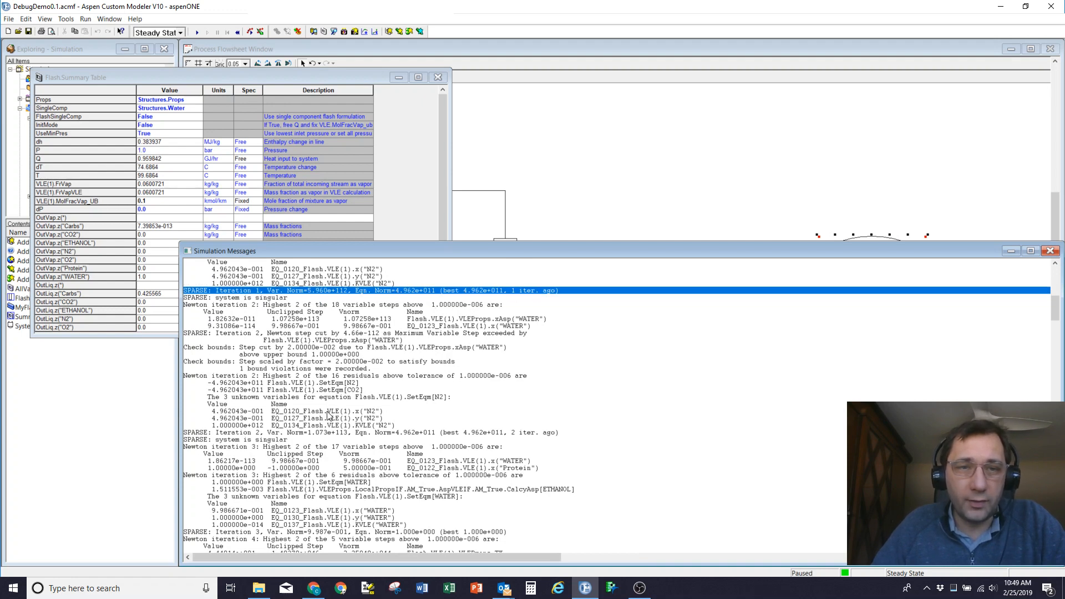
pyautogui.moveTo(212, 449)
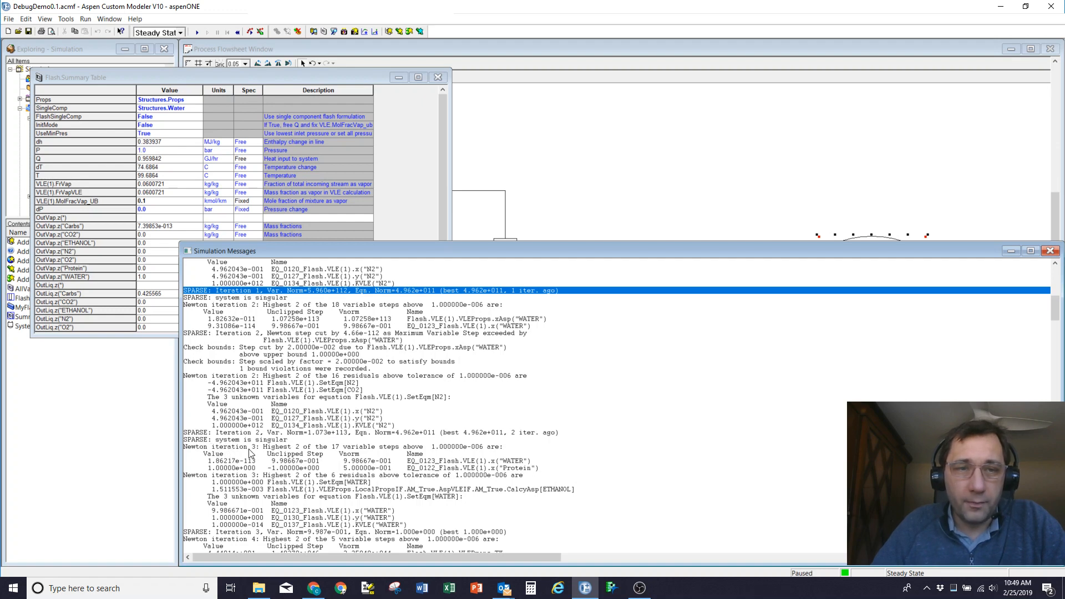
pyautogui.moveTo(306, 463)
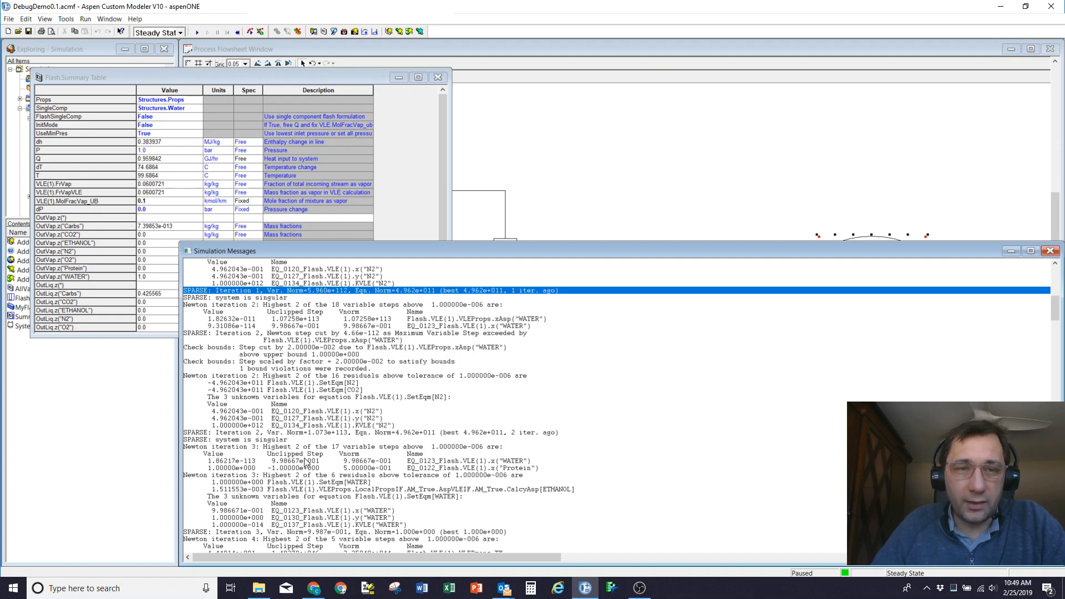
pyautogui.moveTo(569, 460)
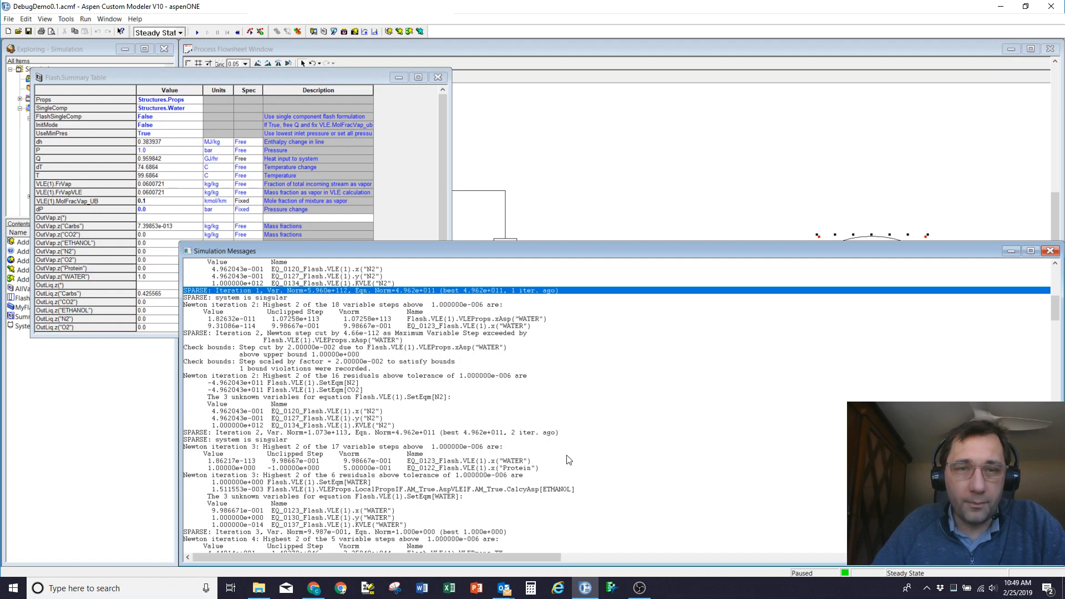
pyautogui.moveTo(239, 466)
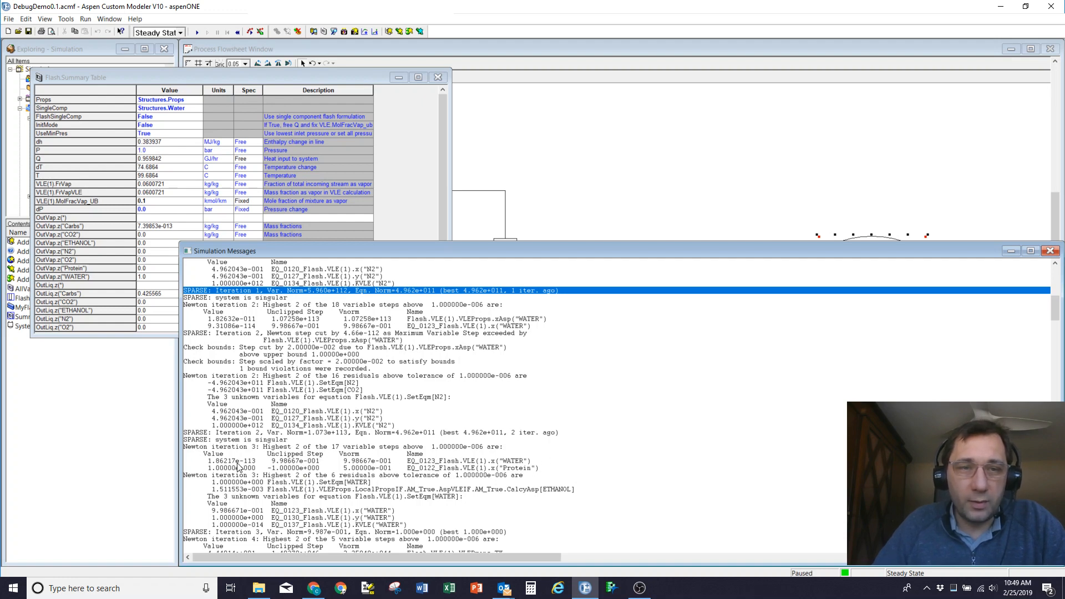
pyautogui.moveTo(511, 464)
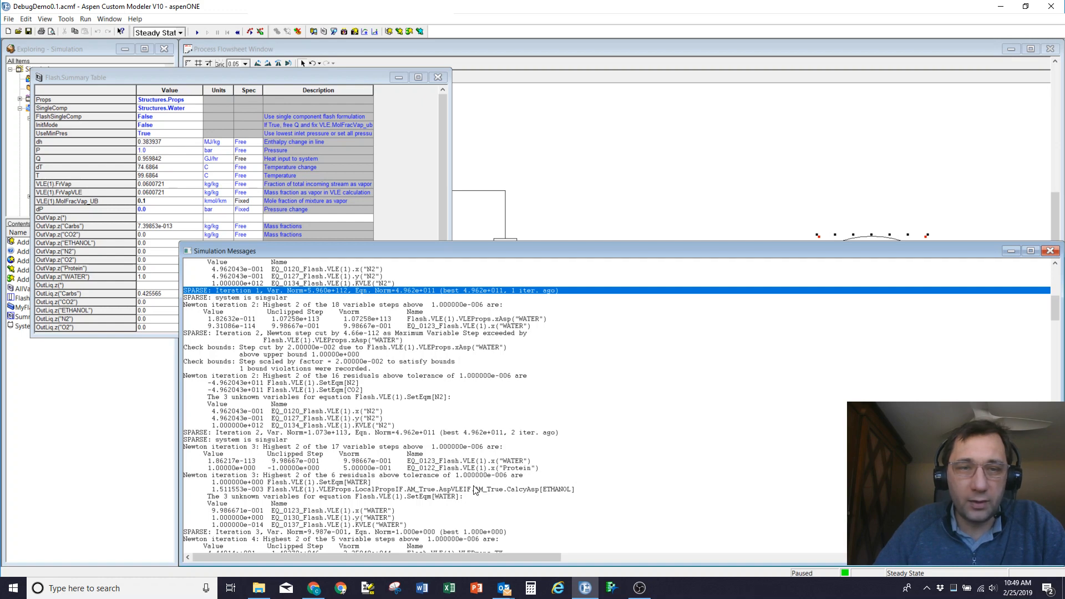
pyautogui.moveTo(284, 486)
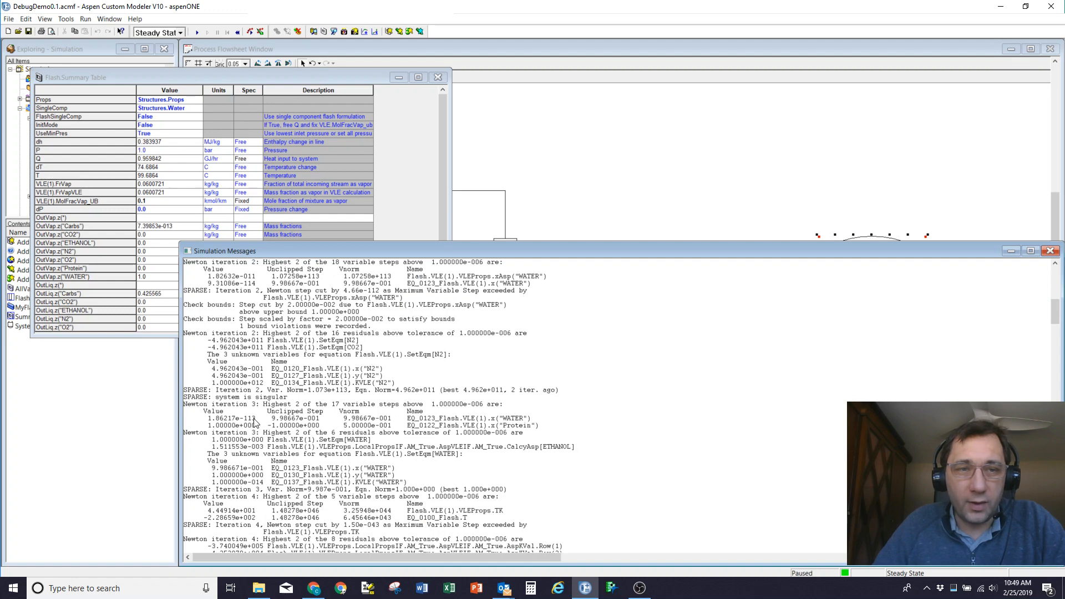
pyautogui.scroll(-3)
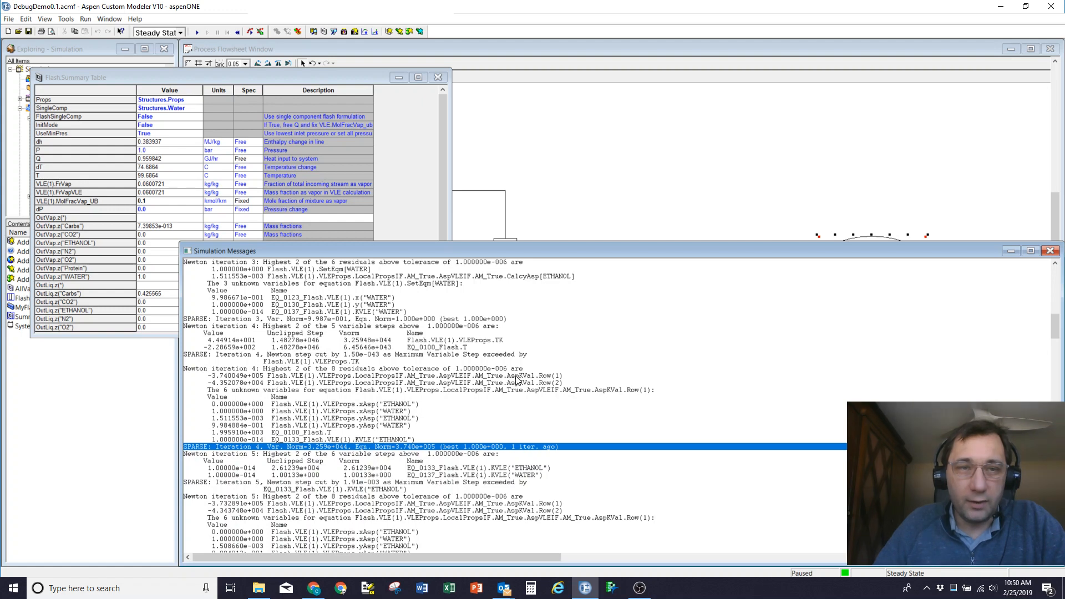
pyautogui.moveTo(496, 379)
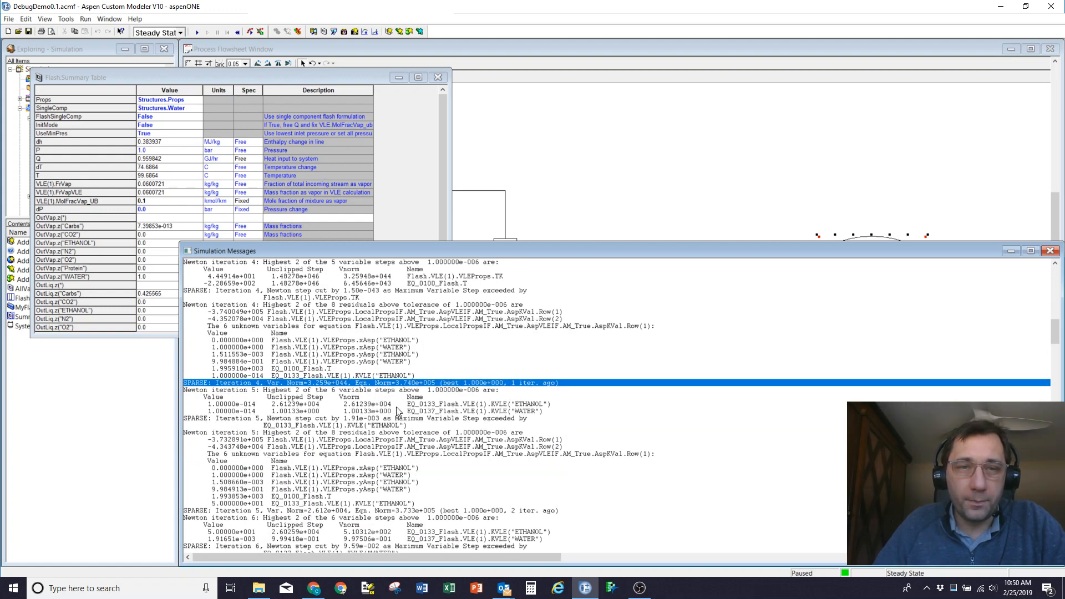
pyautogui.scroll(-3)
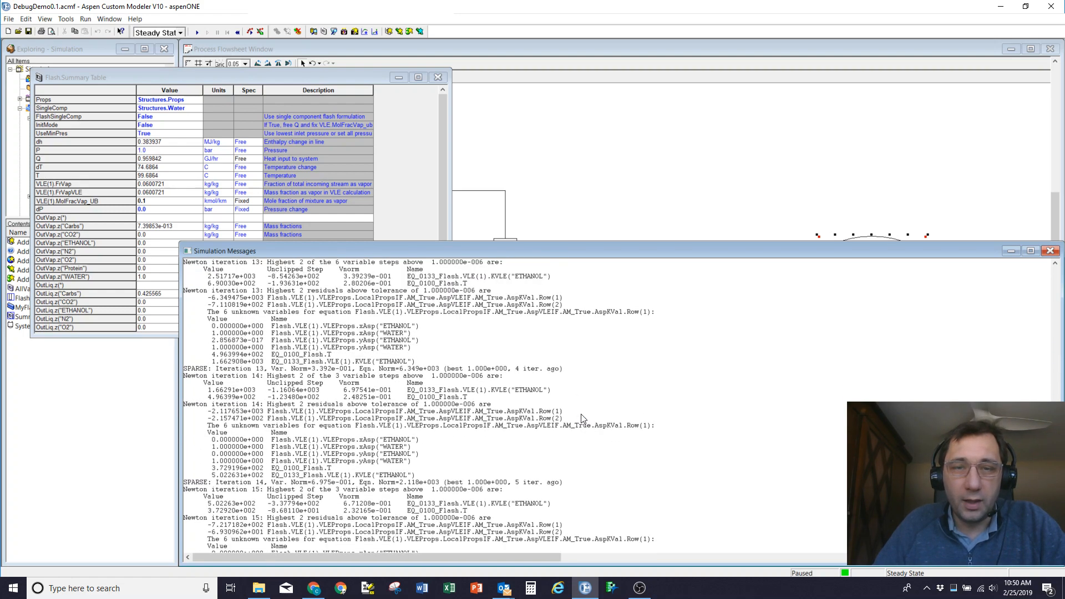
# - Scroll Simulation Messages down to the converged Newton iterations for the Flash VLE
pyautogui.scroll(-3)
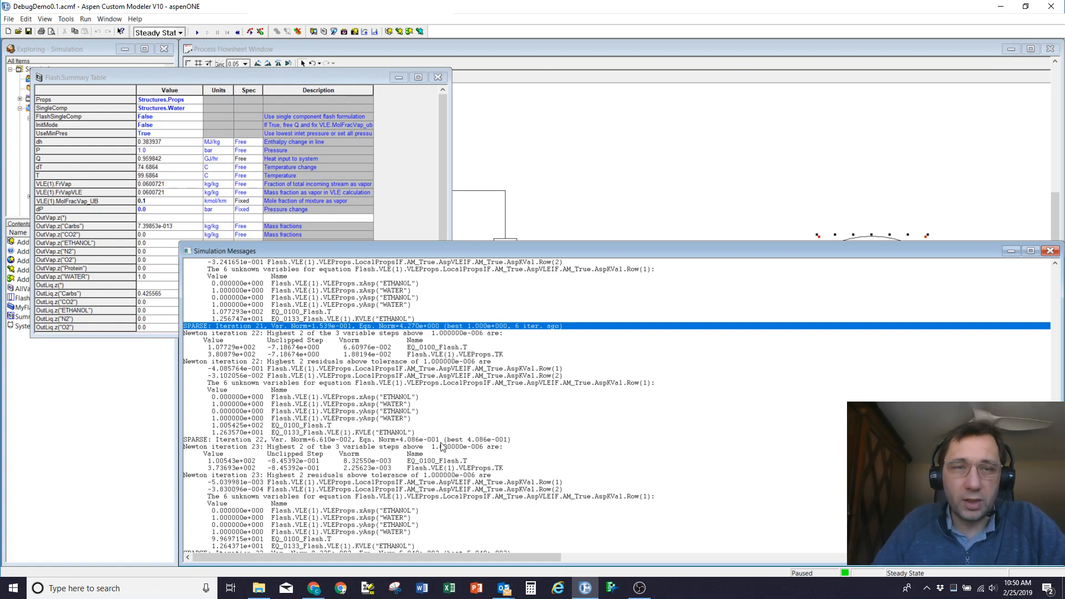
pyautogui.moveTo(497, 434)
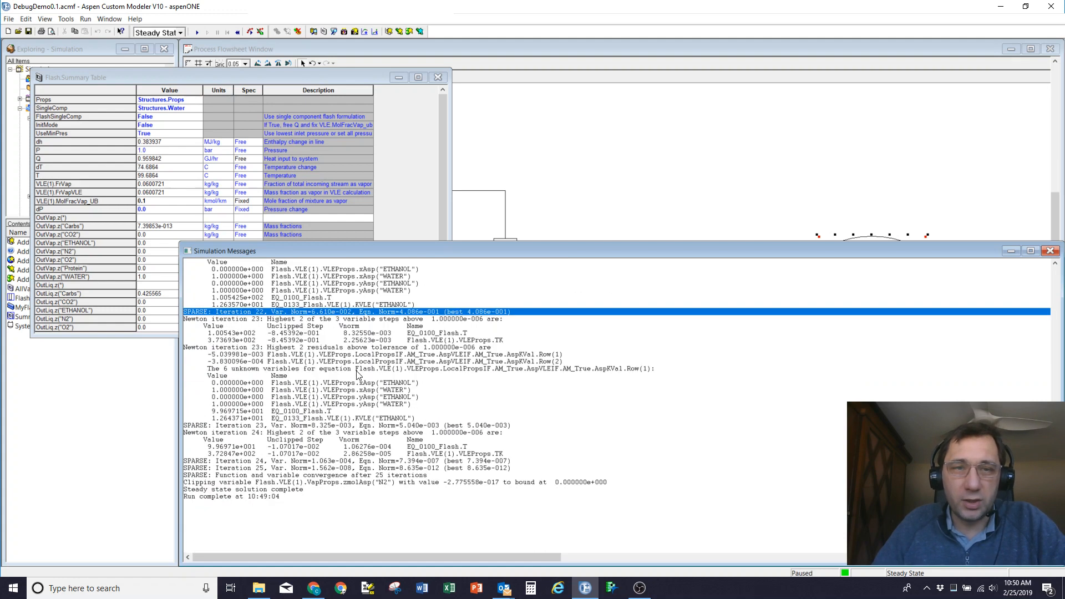
pyautogui.moveTo(500, 420)
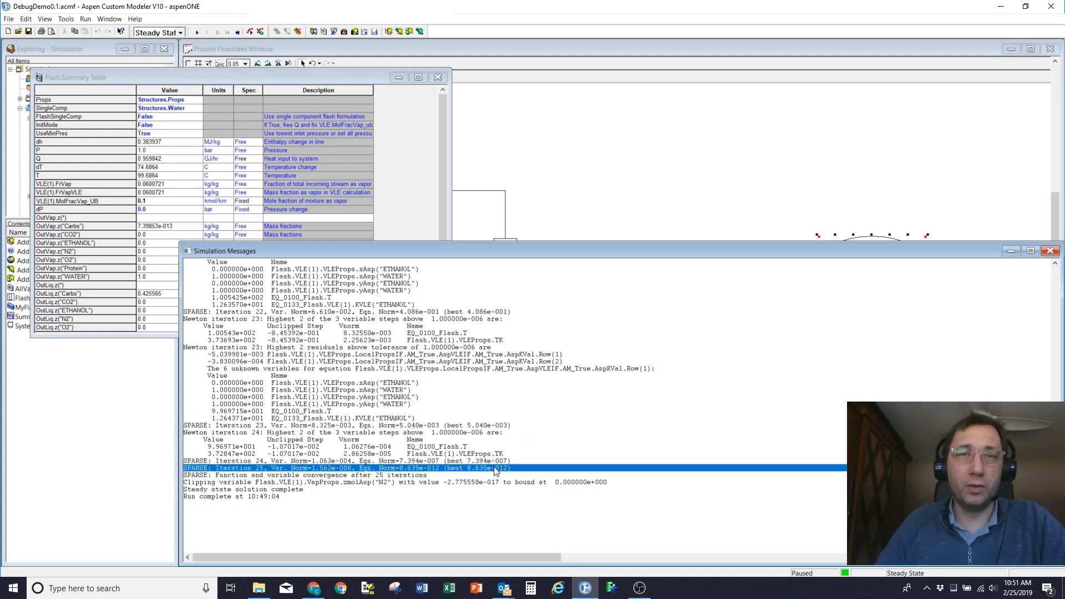
pyautogui.moveTo(258, 476)
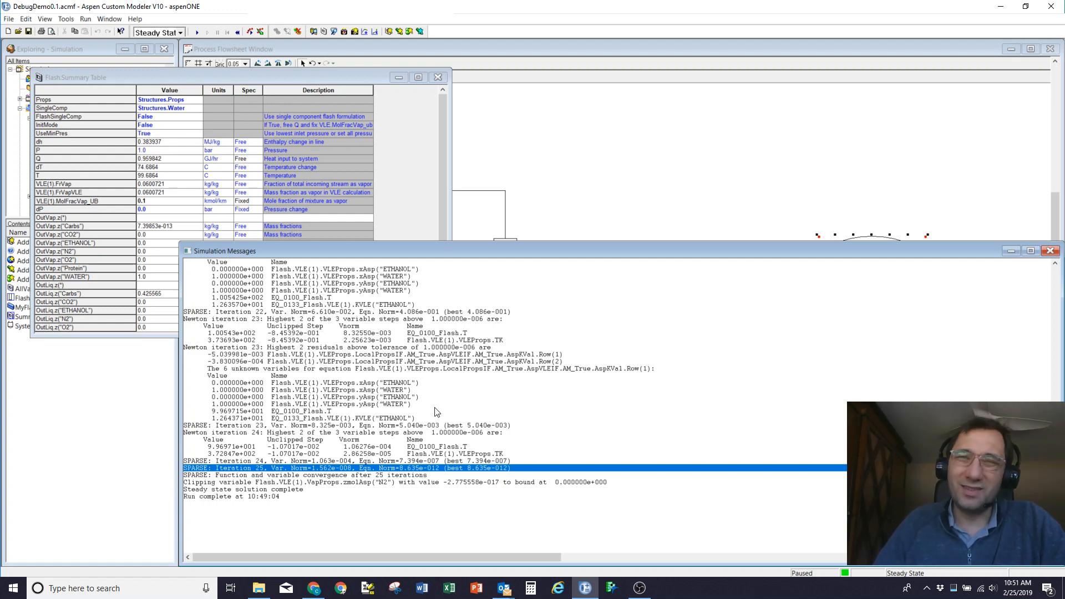
pyautogui.moveTo(362, 396)
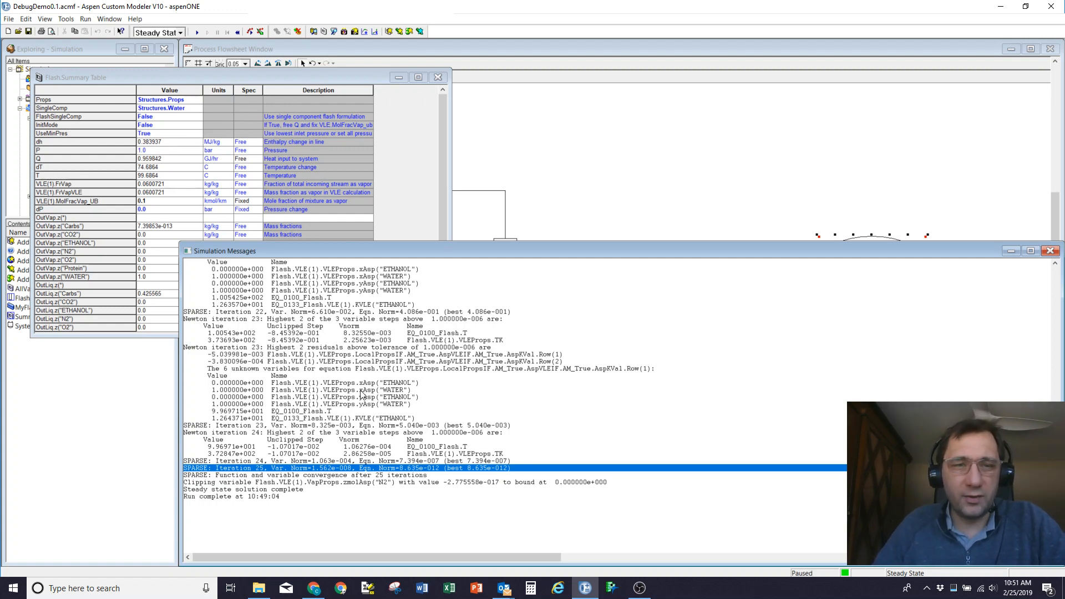
pyautogui.moveTo(373, 393)
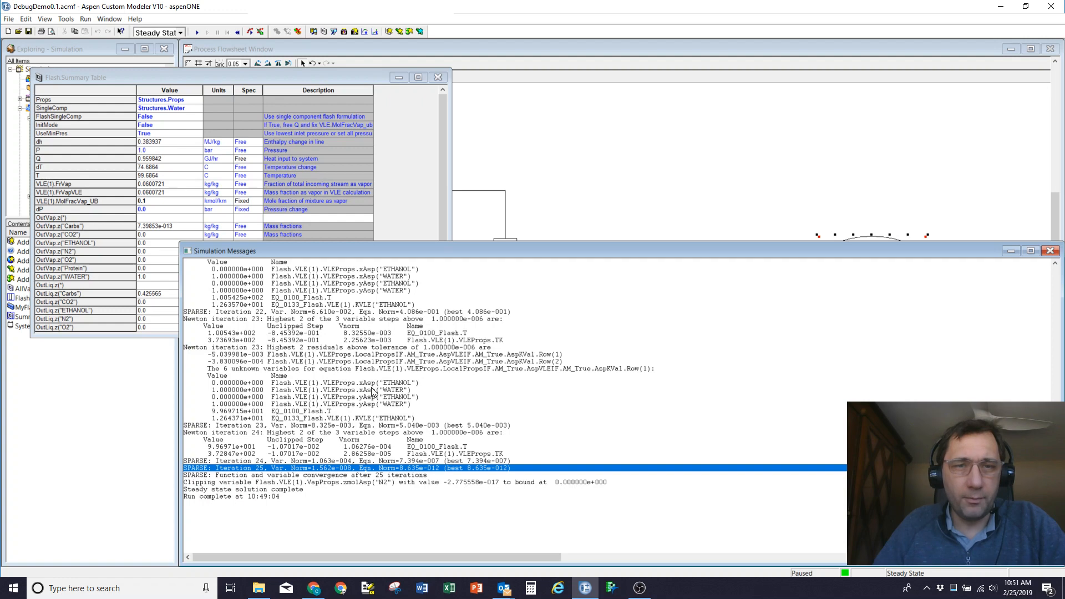
pyautogui.moveTo(26, 210)
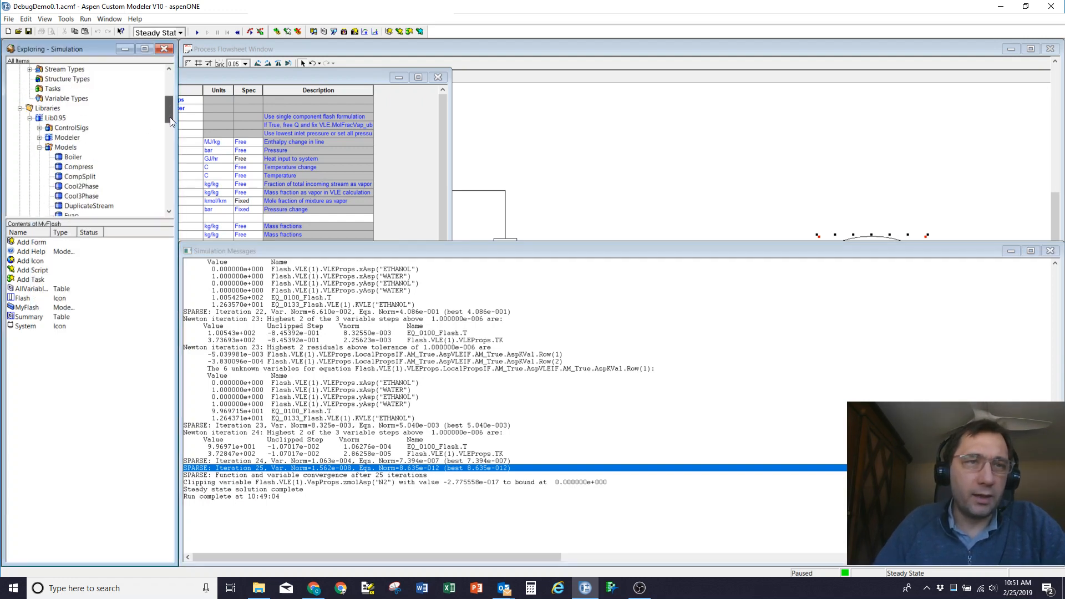
# - Scroll to group 138 in the log, then expand decomposition group 138 in the explorer
pyautogui.scroll(-3)
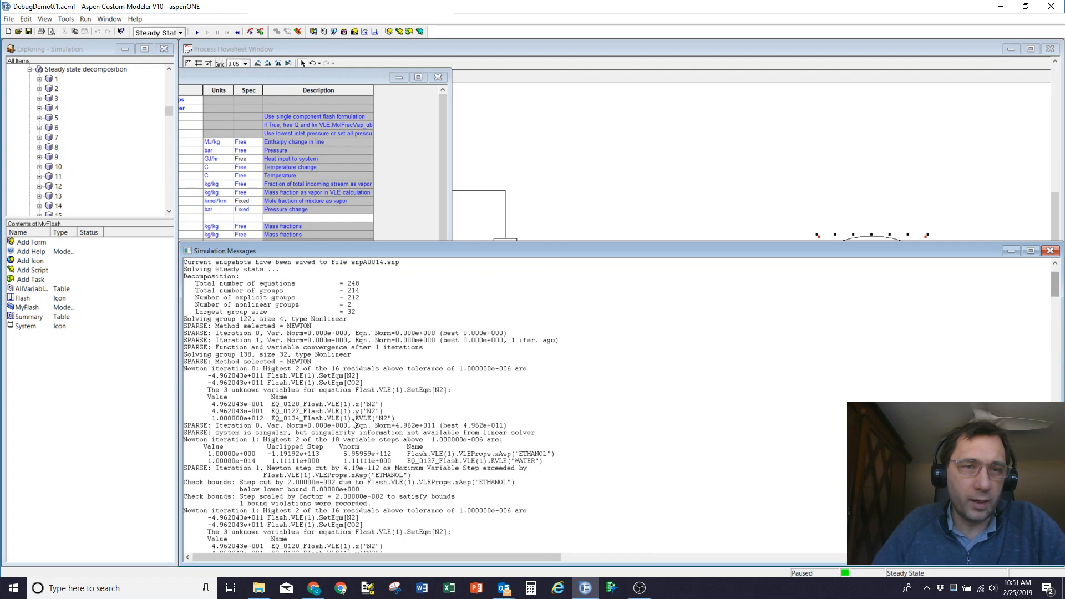
pyautogui.click(266, 354)
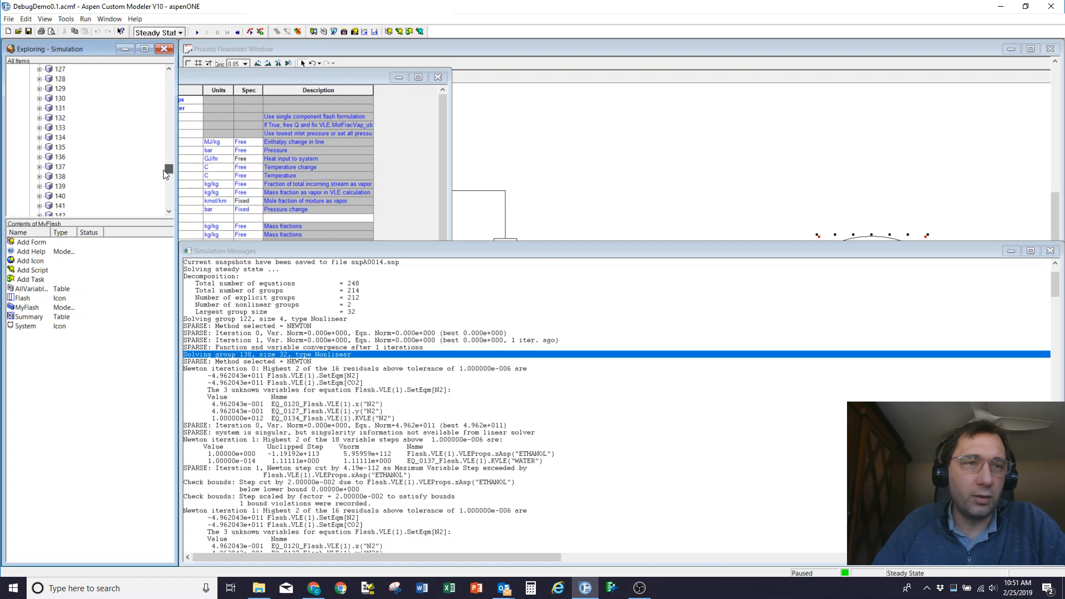
pyautogui.click(40, 68)
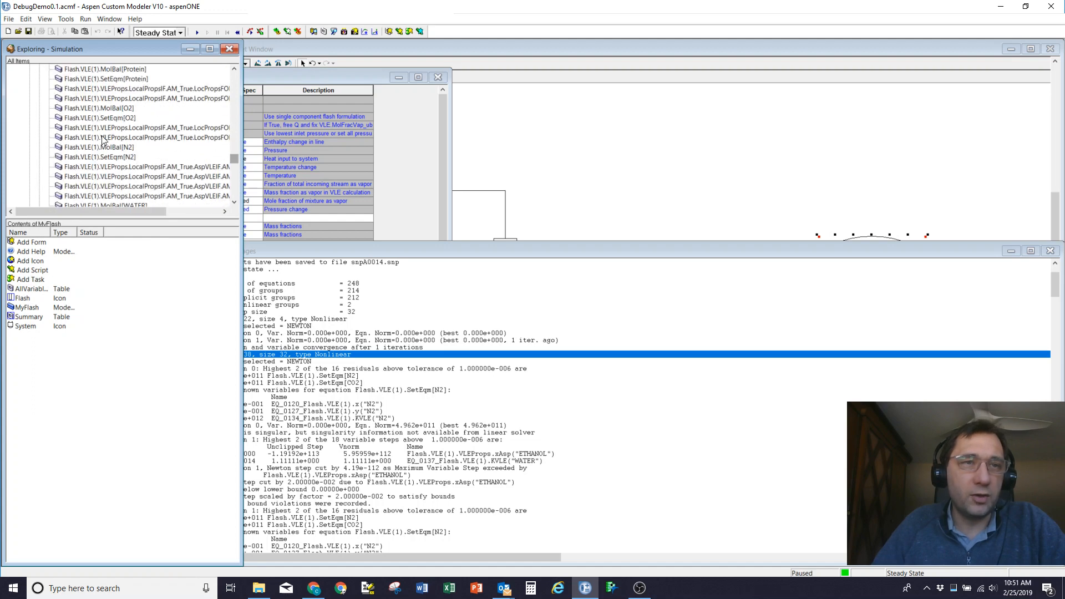
# - View MolBal[N2]'s variables, switch to Details view, and list all group 138 equations
pyautogui.click(98, 147)
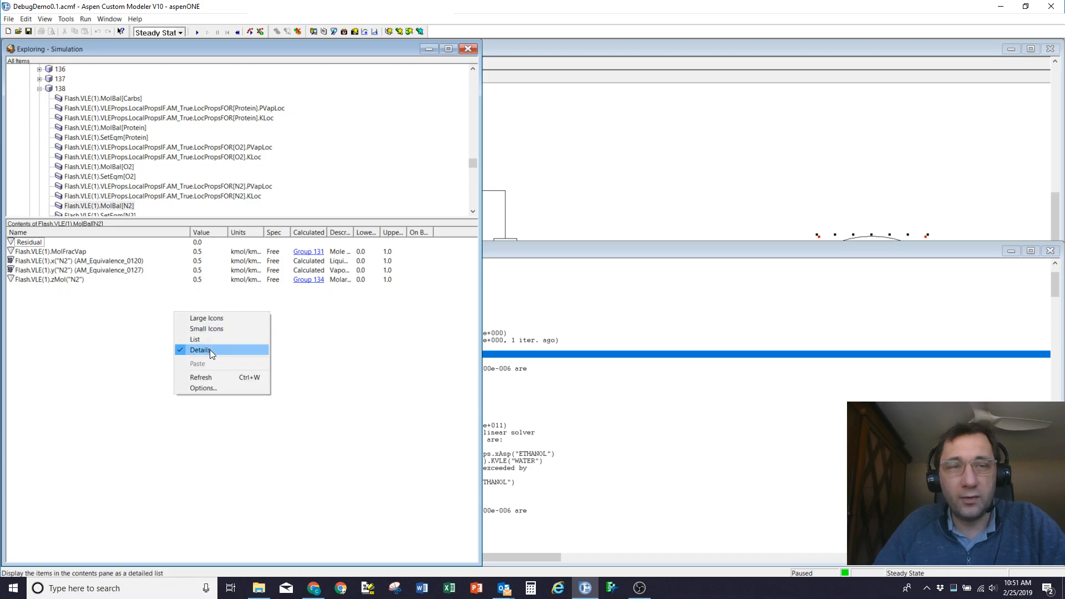
pyautogui.click(200, 349)
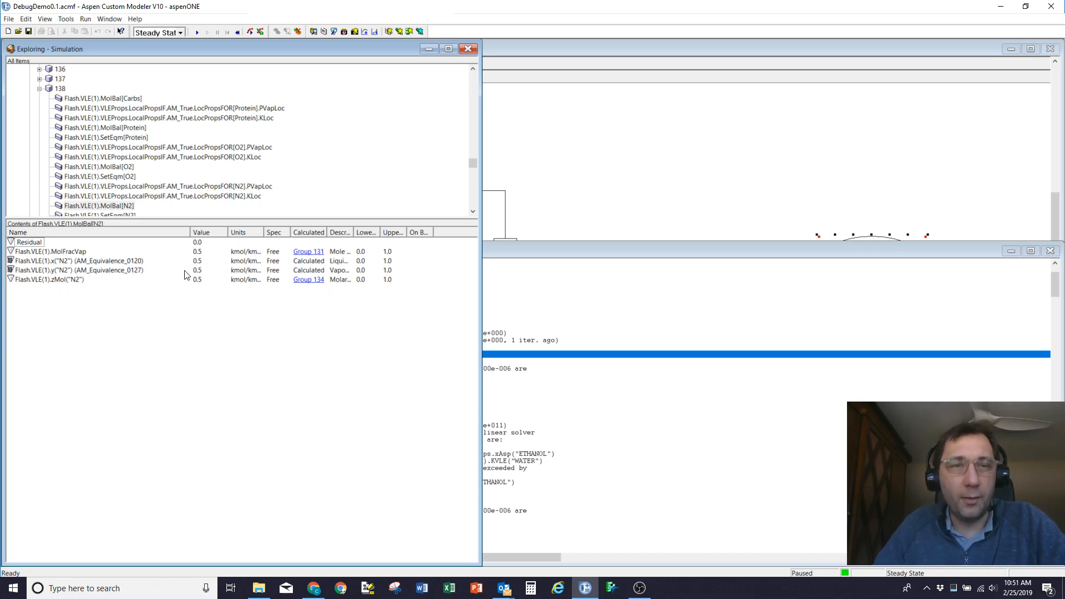
pyautogui.click(60, 88)
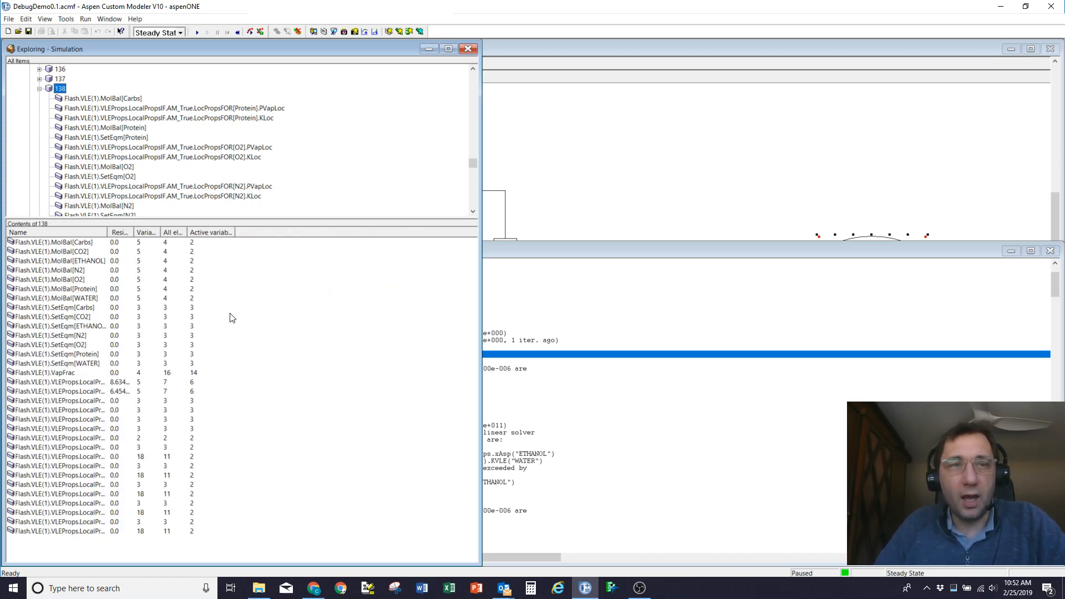
pyautogui.moveTo(238, 360)
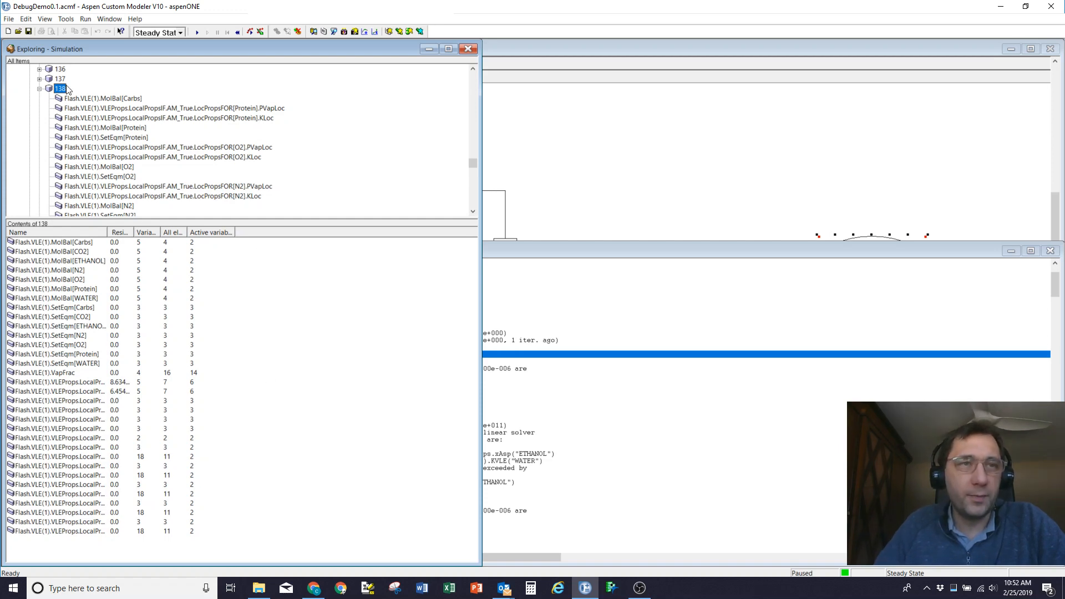
pyautogui.moveTo(696, 368)
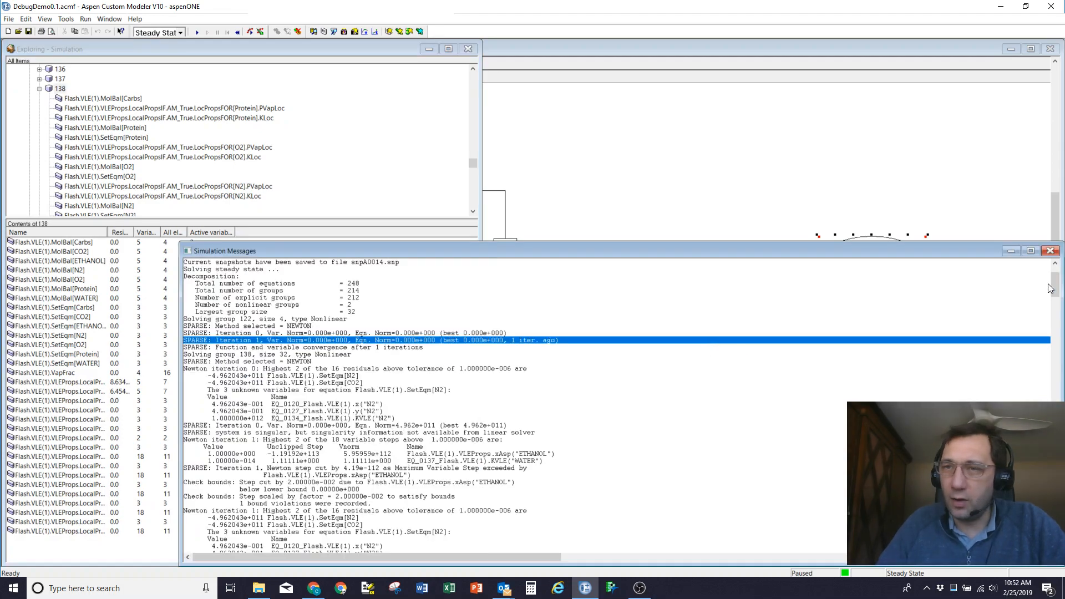
pyautogui.scroll(-3)
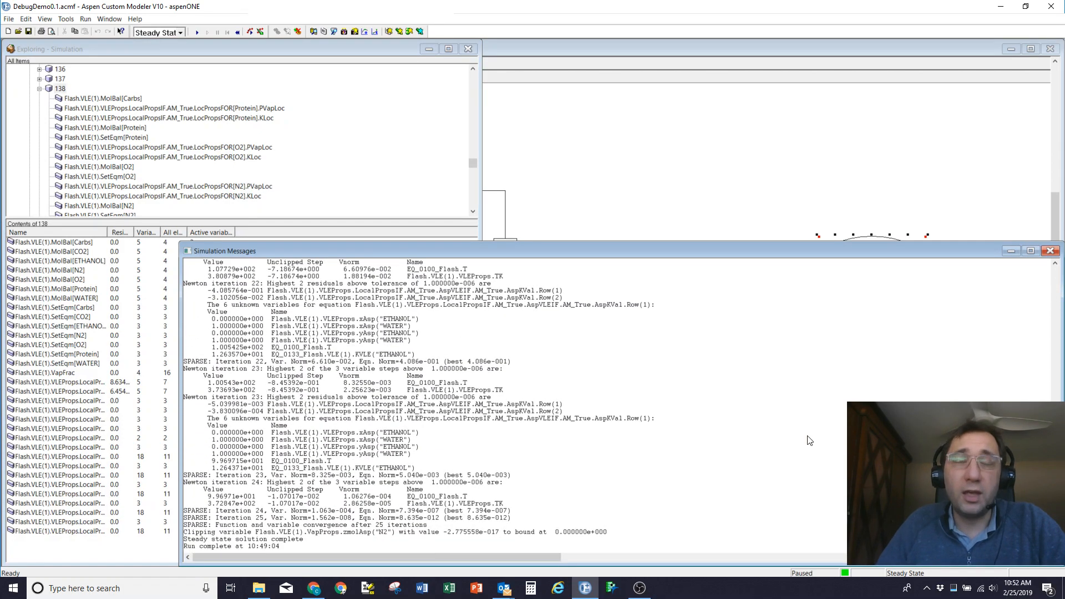
pyautogui.click(278, 425)
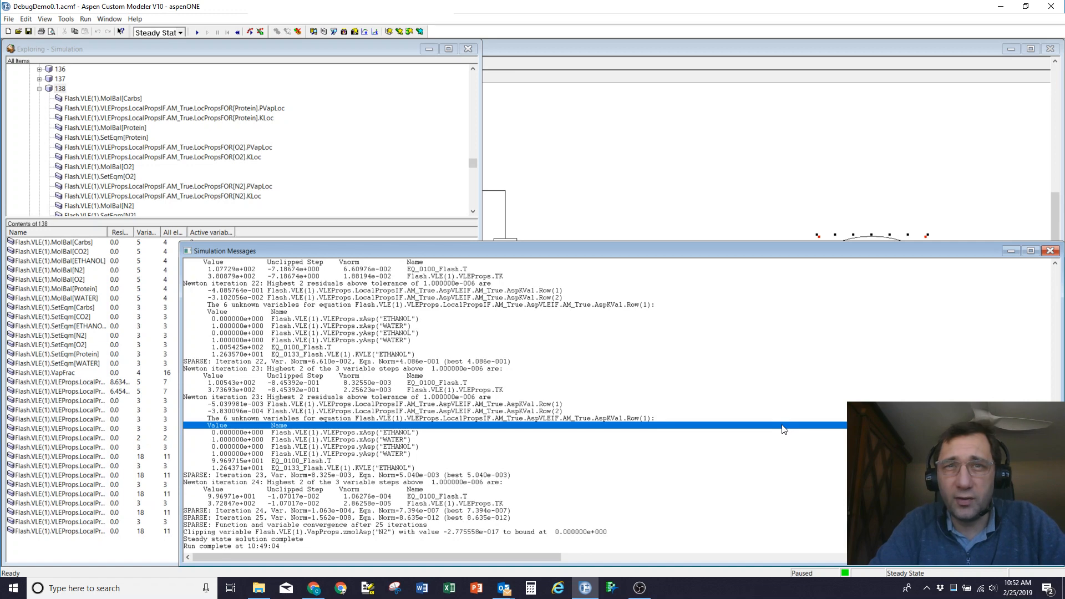